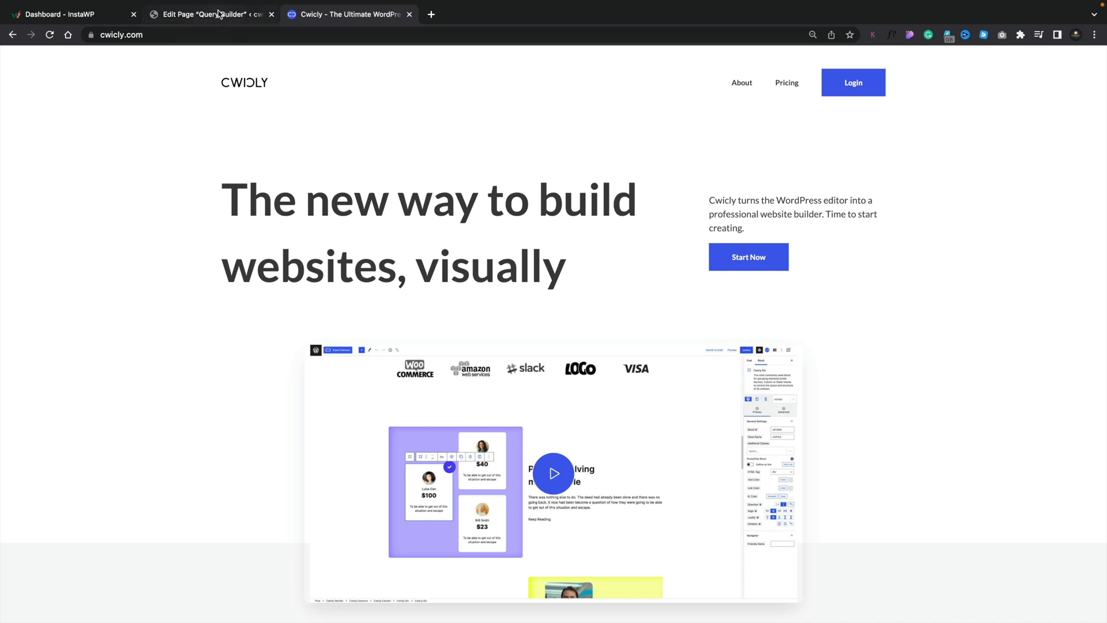
Return to the 'Edit Page "Query Builder"' editor and bring up the Cwicly design library
click(208, 14)
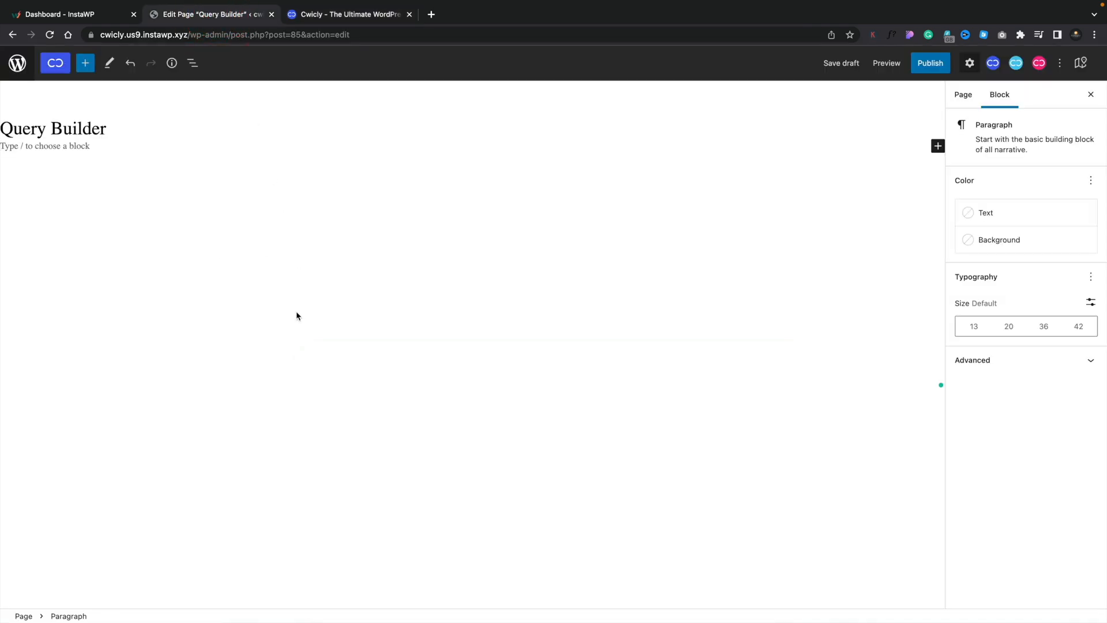
mouse_move(184, 282)
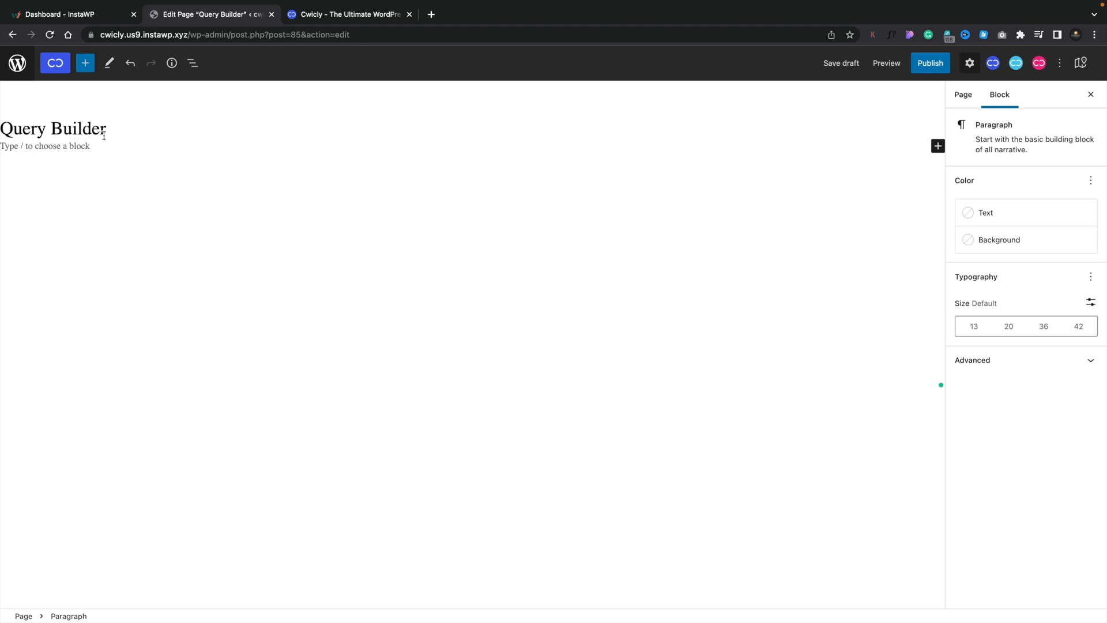
click(56, 63)
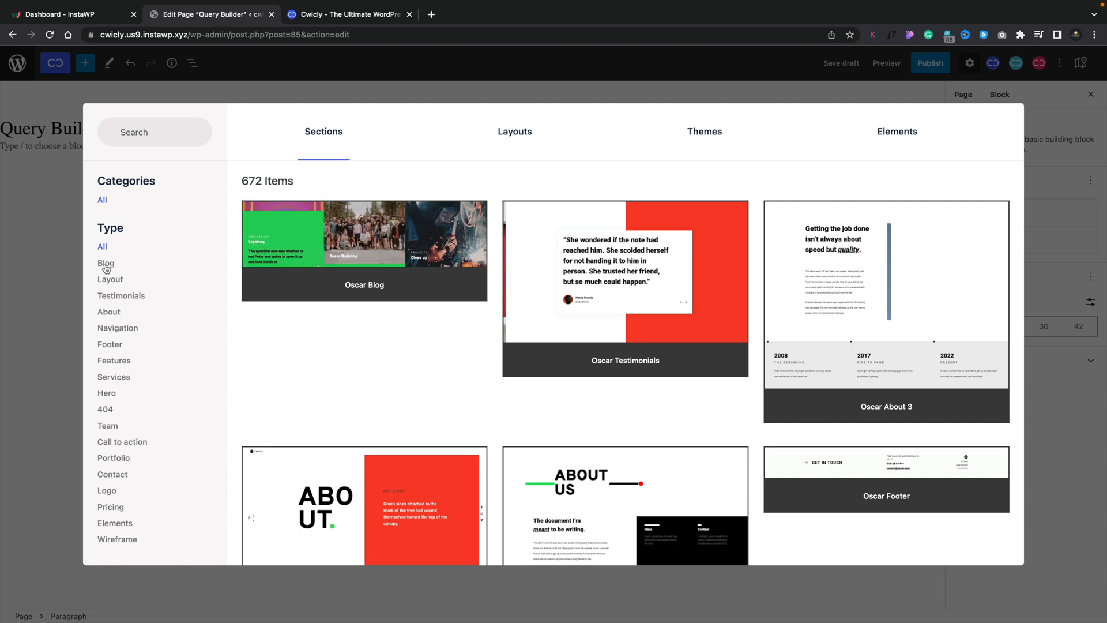
Filter the library to Blog sections and import the Martina Blog section into the page
click(106, 263)
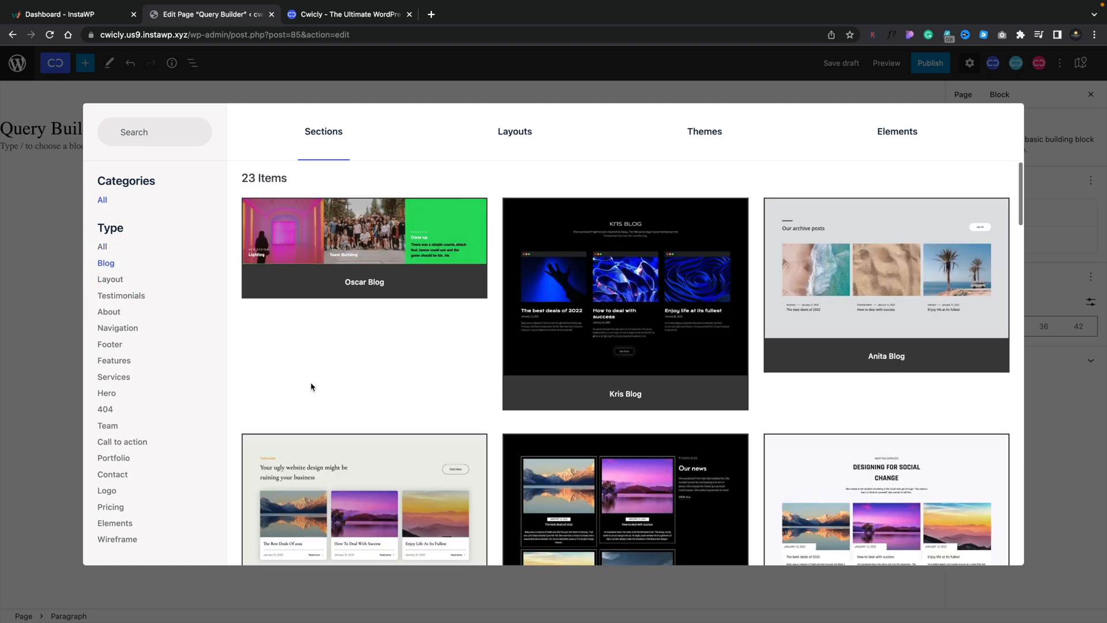
scroll(down, 3)
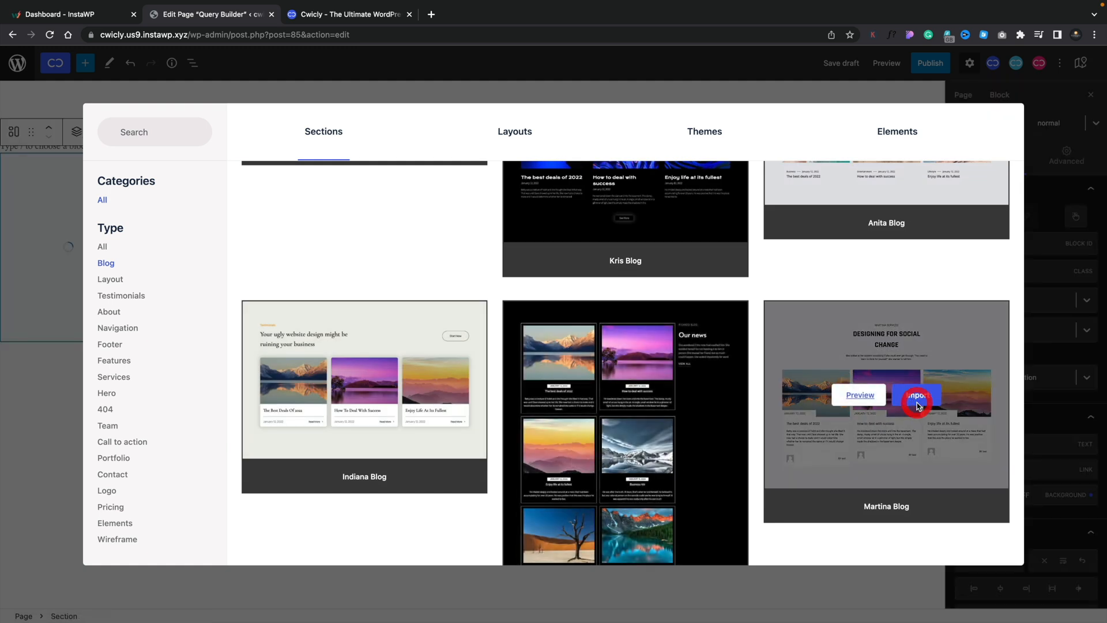
click(917, 395)
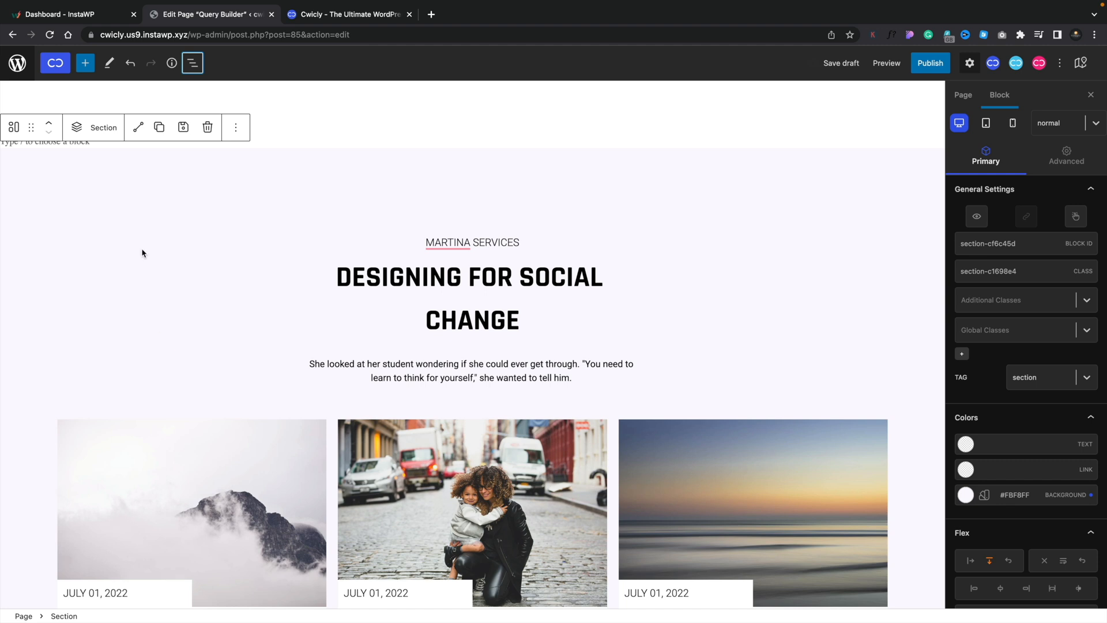
In List View, use the Section's options so only the Query post grid remains
scroll(down, 3)
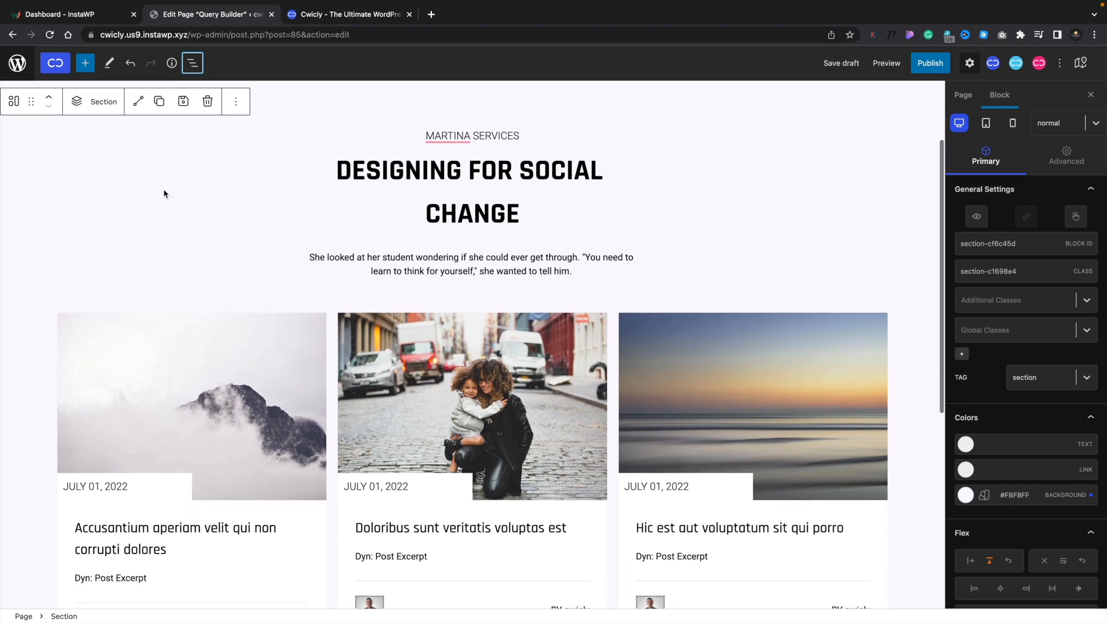
click(193, 62)
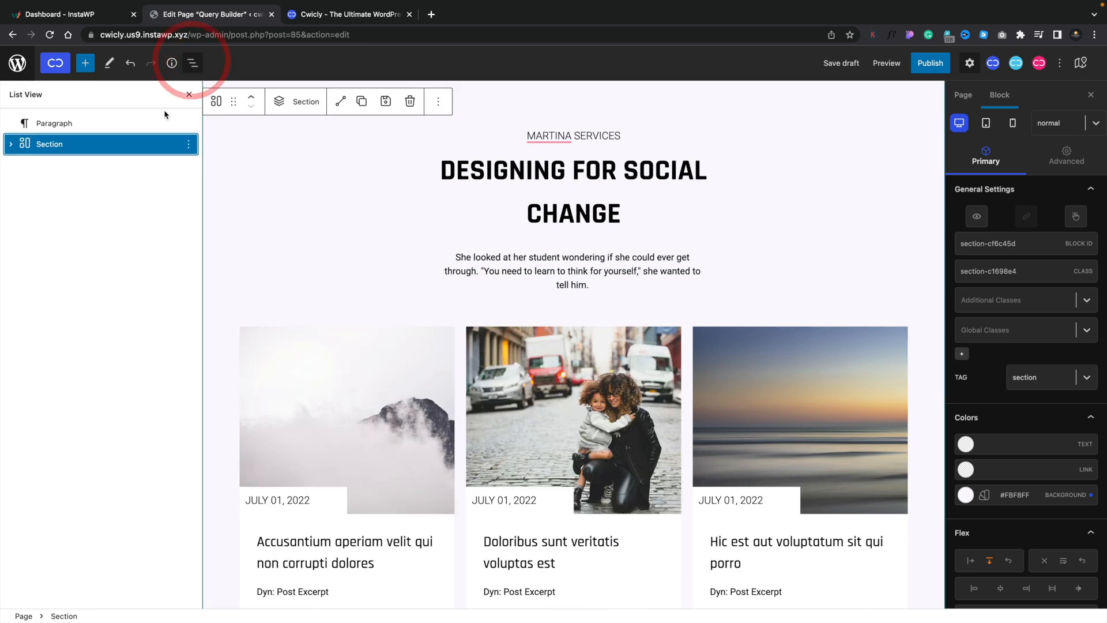
click(186, 144)
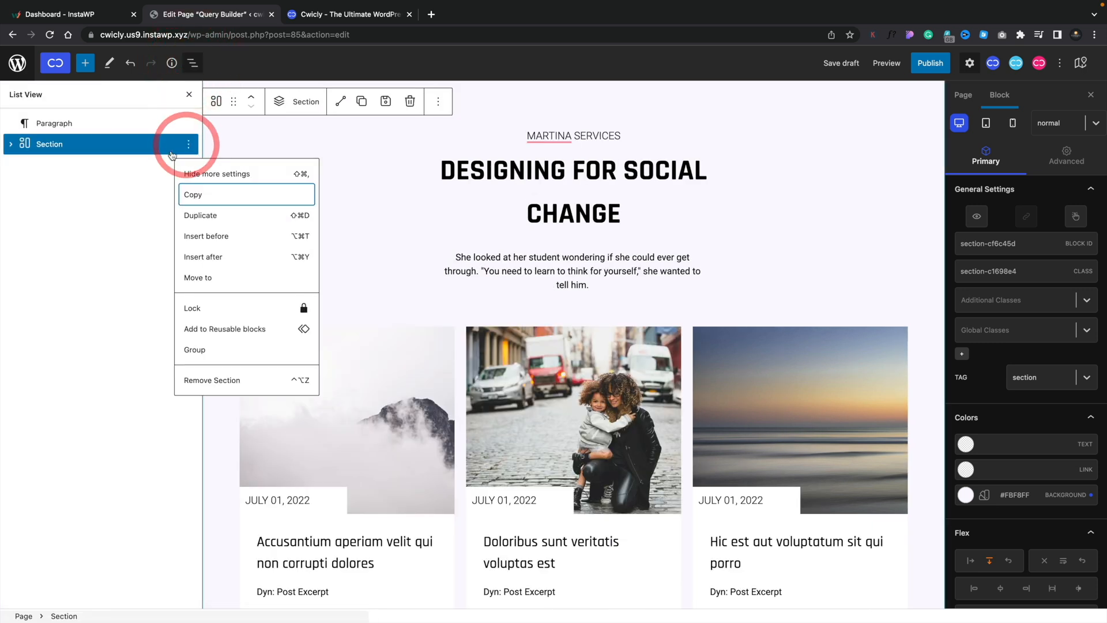
click(12, 144)
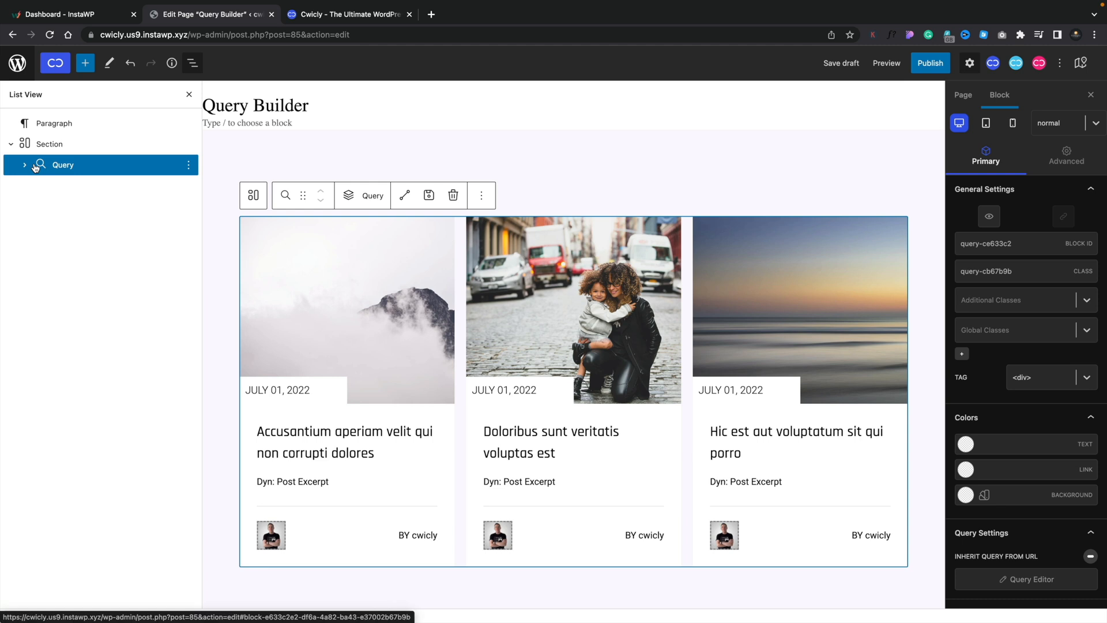
Expand the Query block and its first template Div in the block outline
click(26, 165)
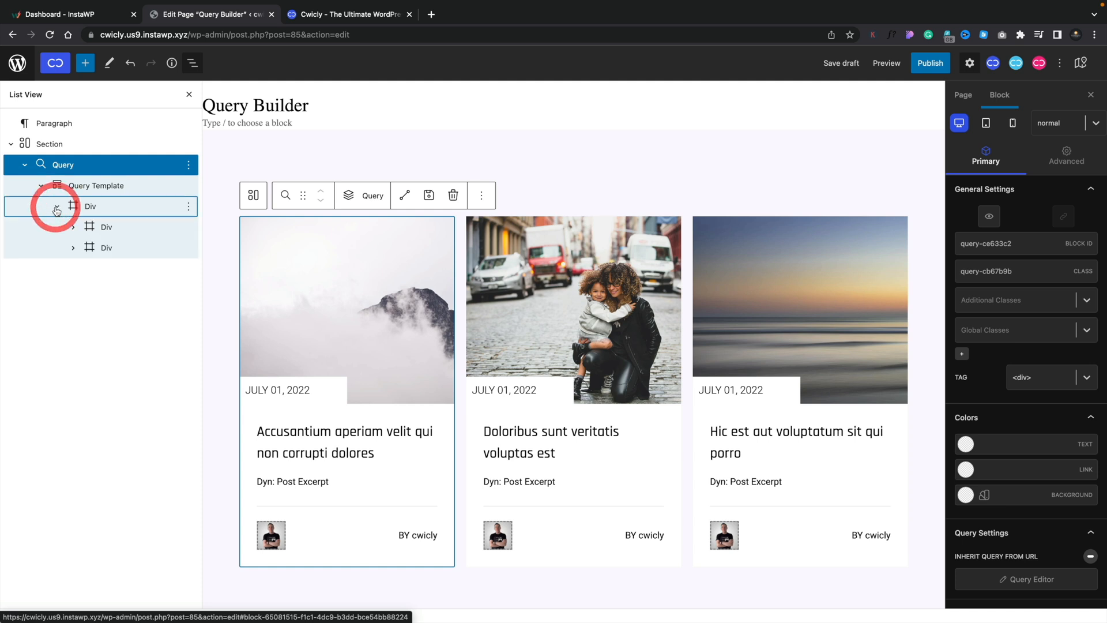
click(62, 165)
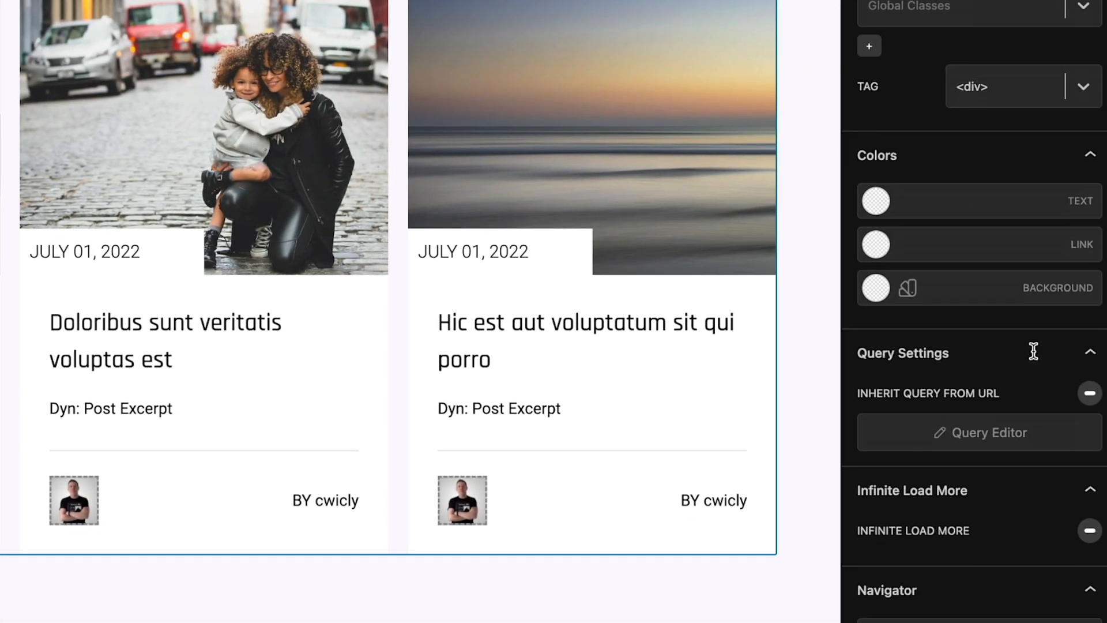
scroll(down, 3)
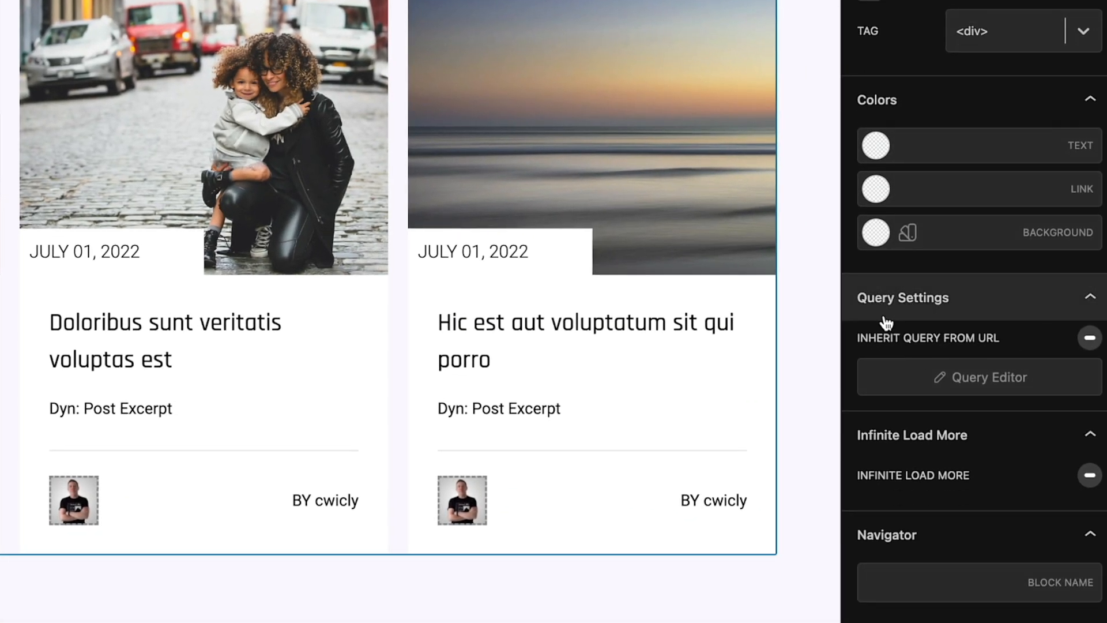
mouse_move(1015, 351)
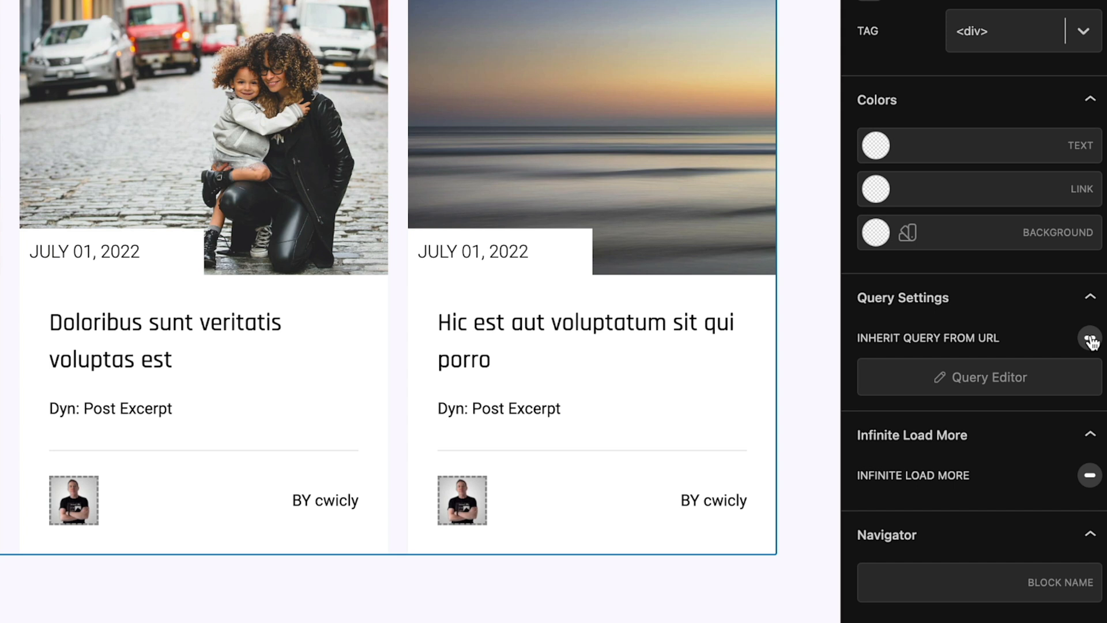
click(1095, 339)
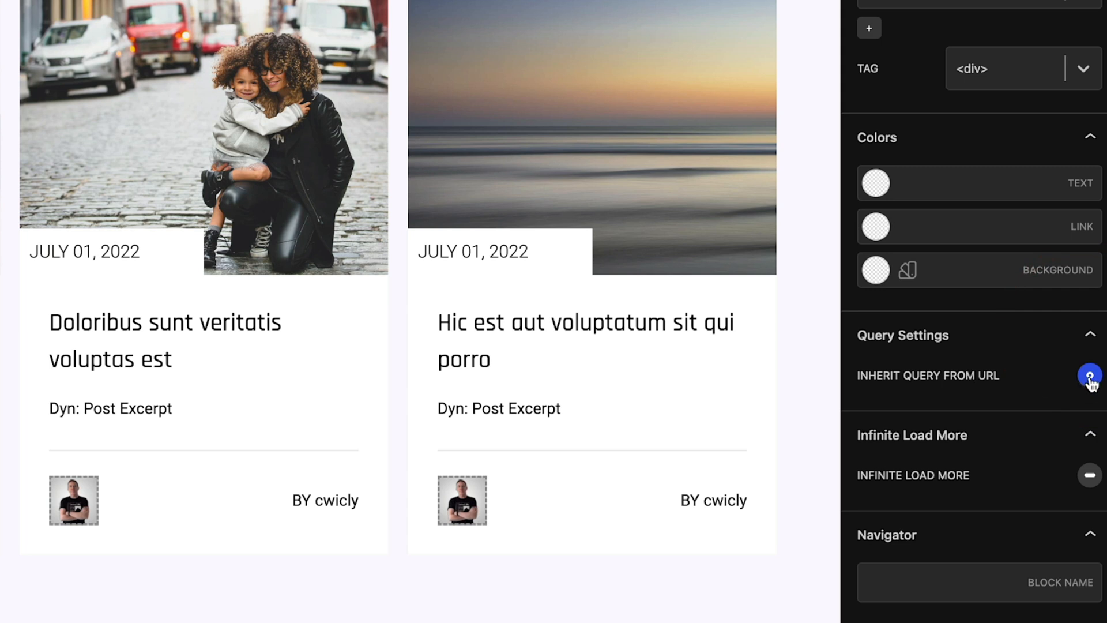
click(1089, 375)
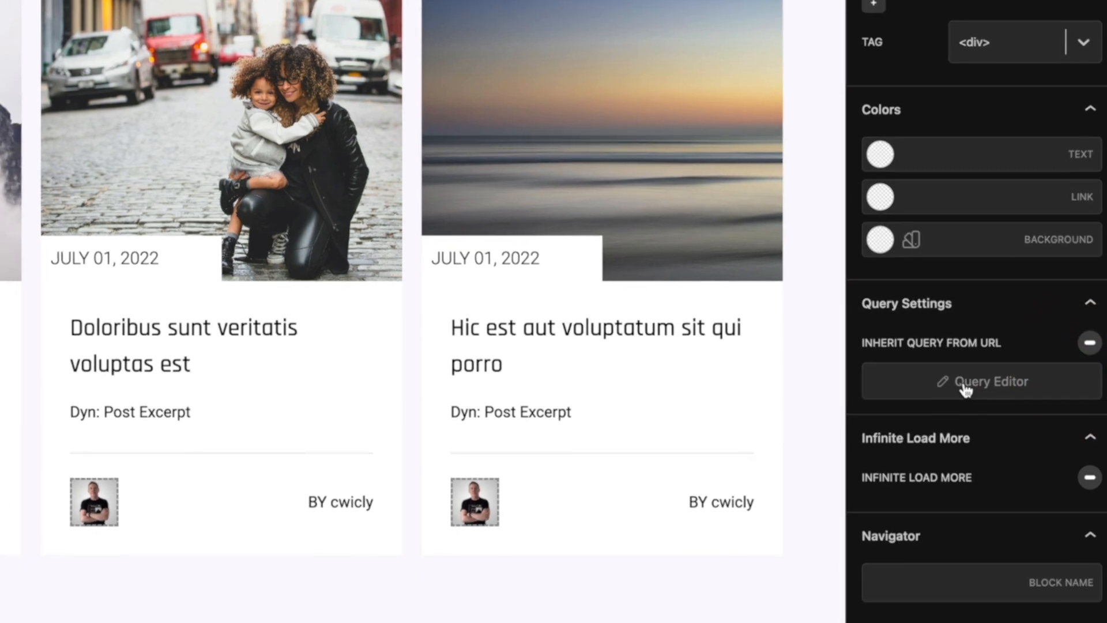
Launch the Query Builder, add Media as a post type, then remove it leaving posts only
click(981, 381)
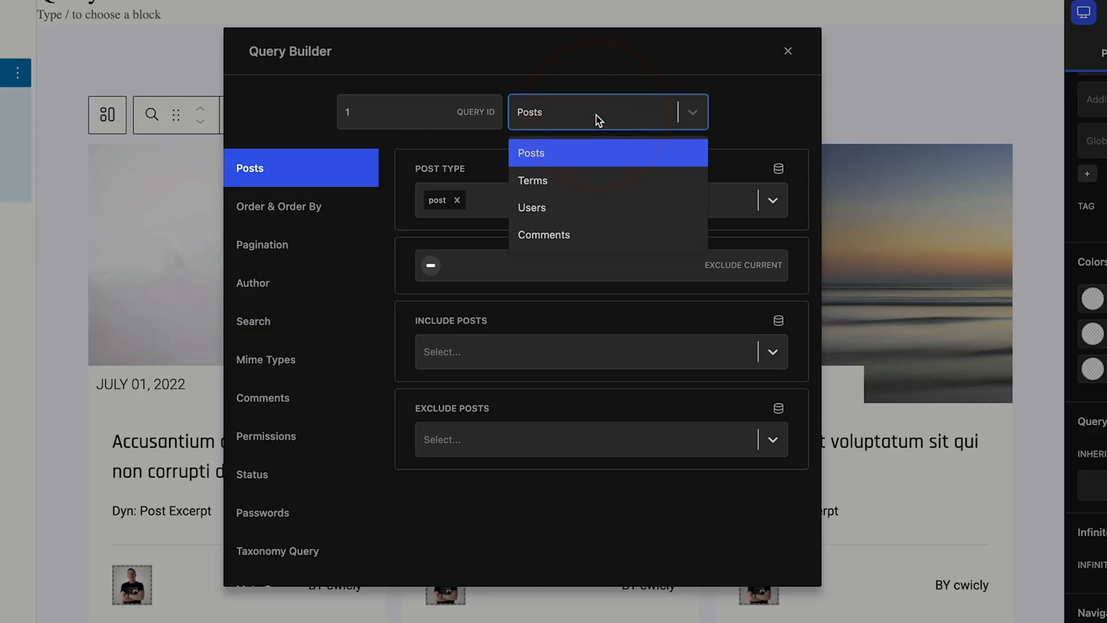
mouse_move(587, 153)
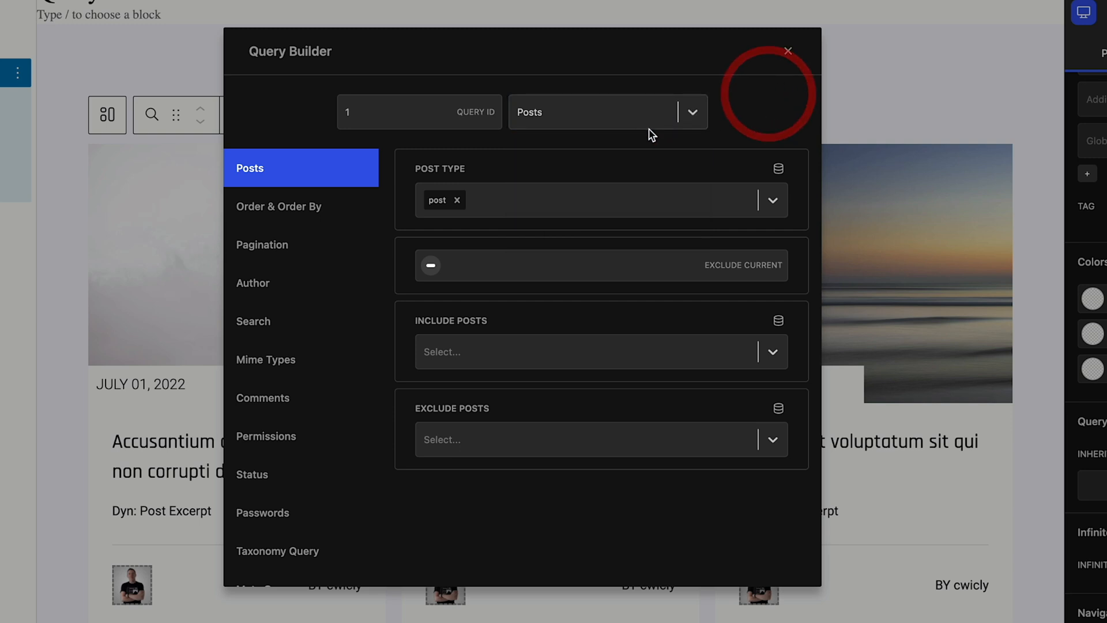
mouse_move(496, 200)
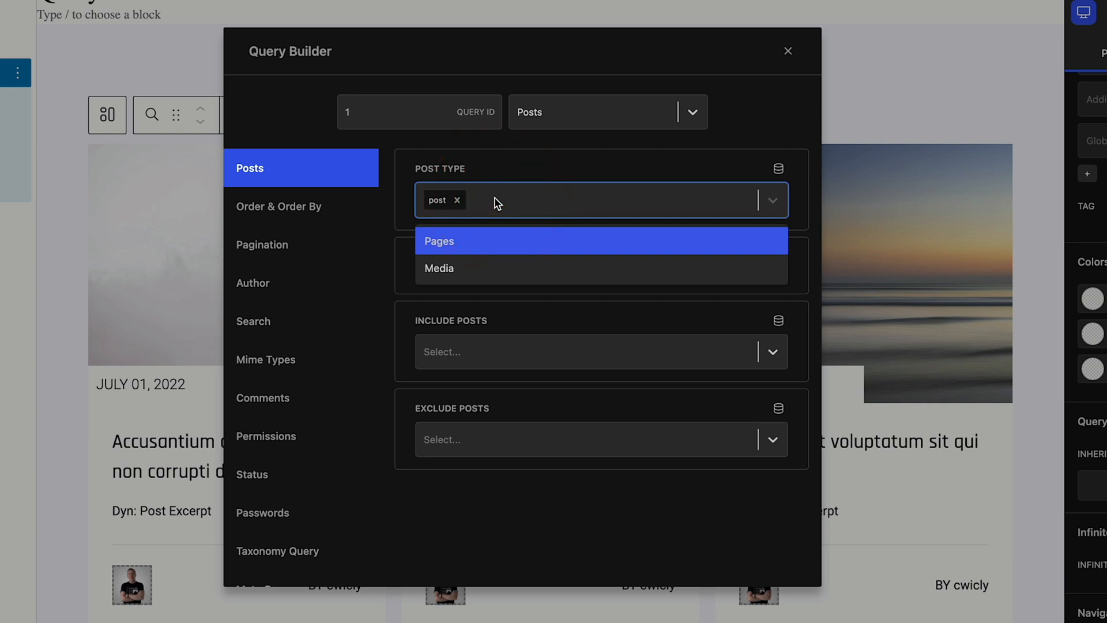
mouse_move(446, 265)
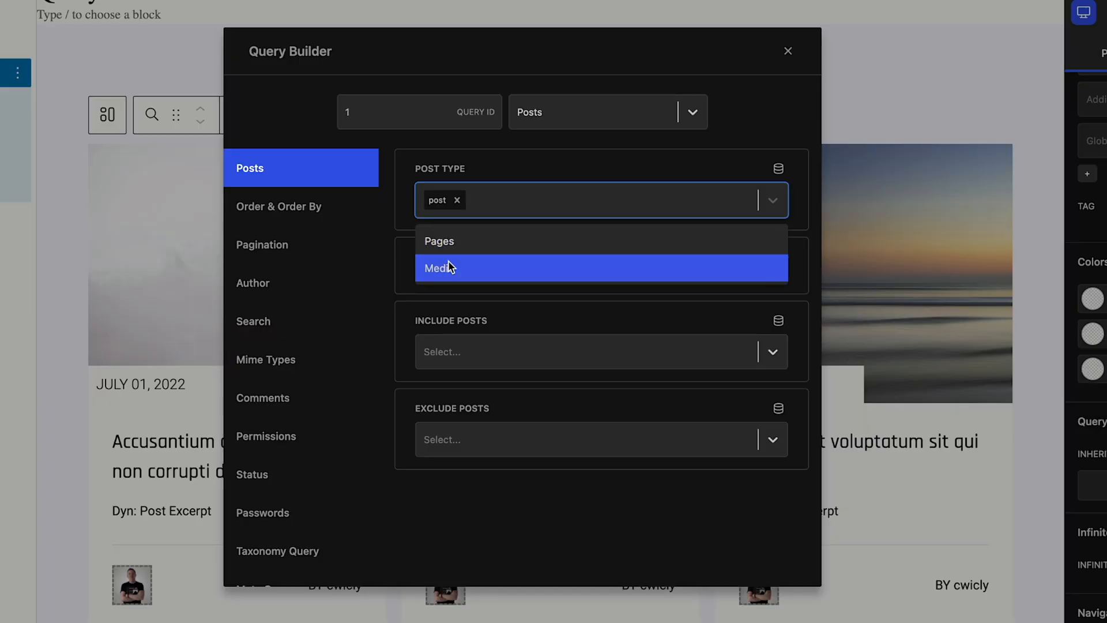
click(440, 267)
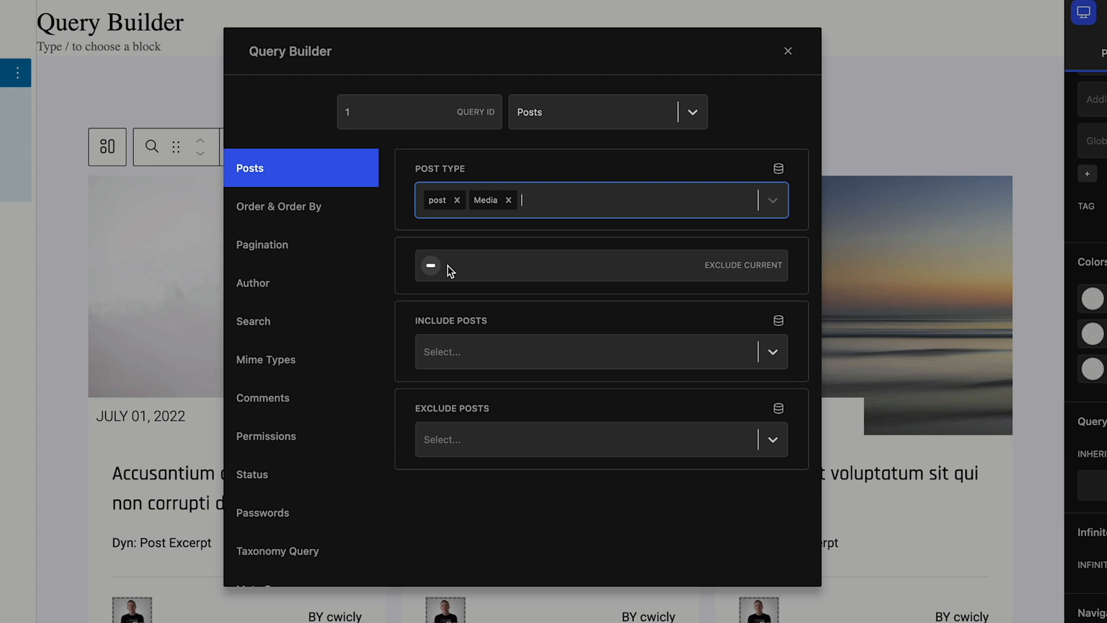
click(507, 200)
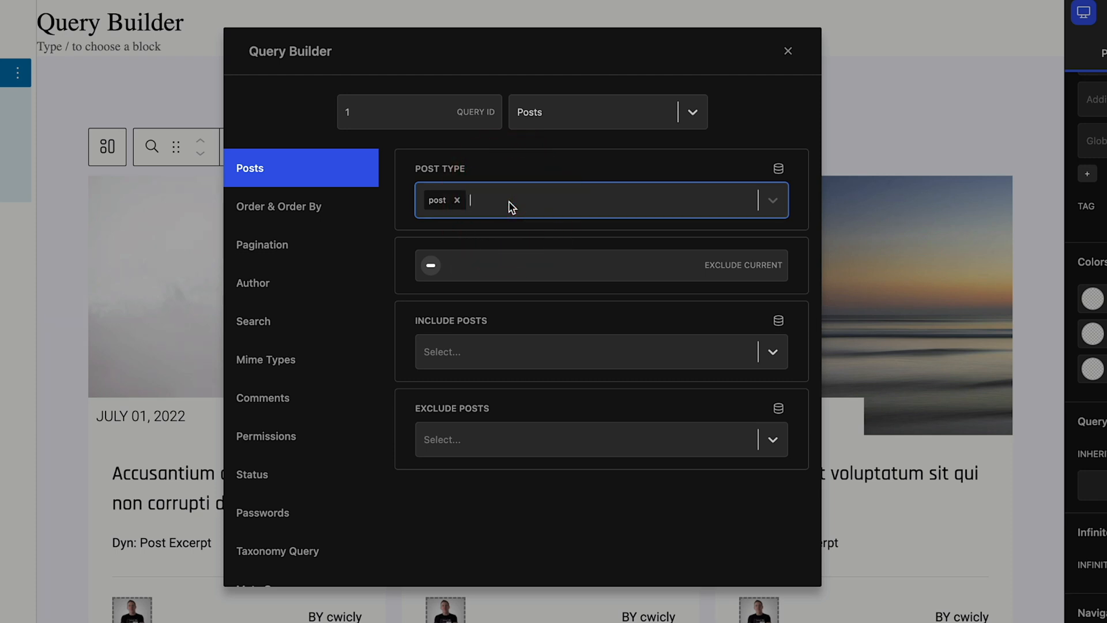
mouse_move(637, 270)
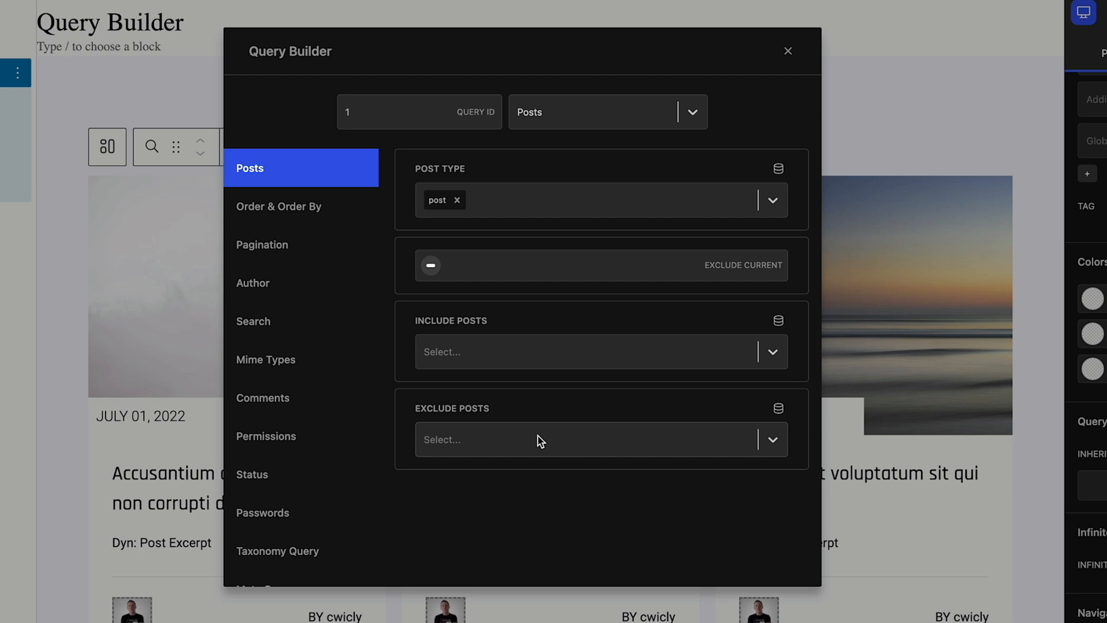
mouse_move(340, 312)
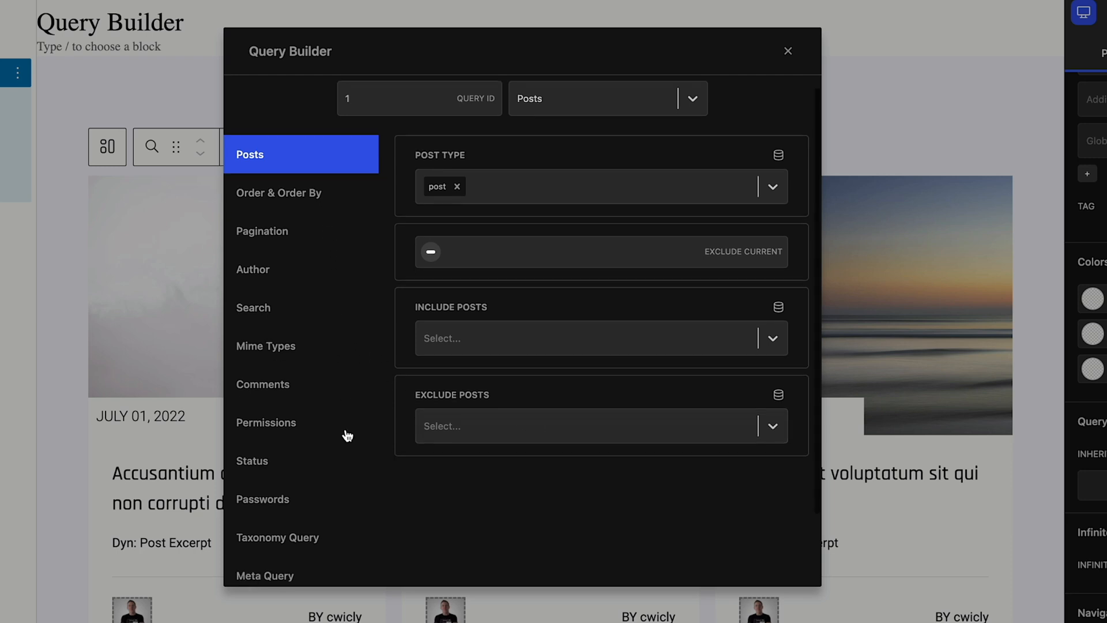
scroll(down, 3)
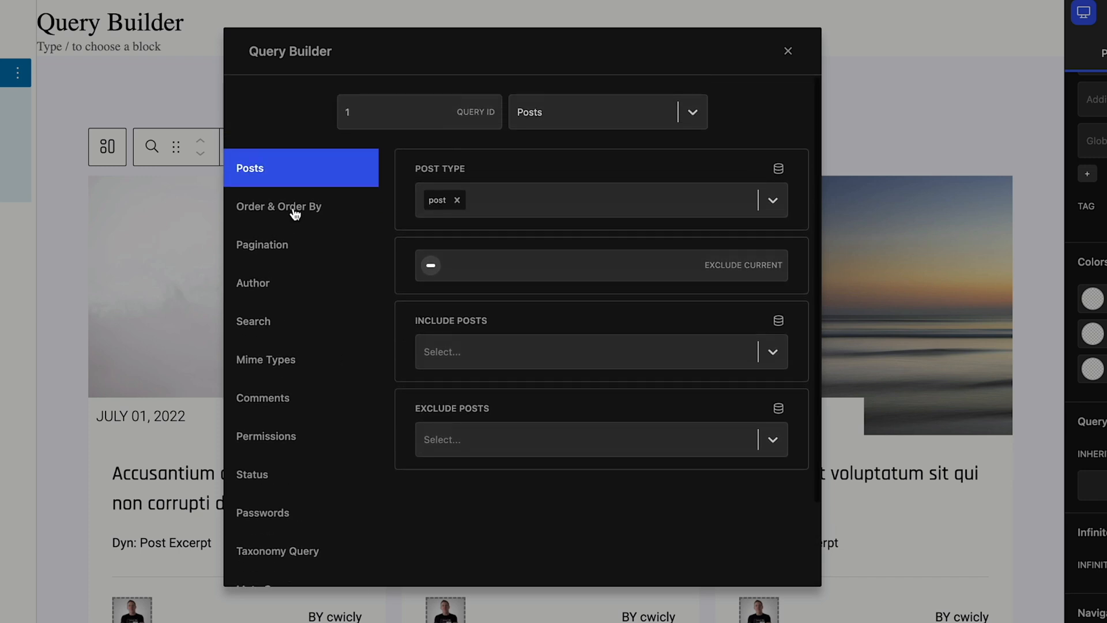
click(279, 206)
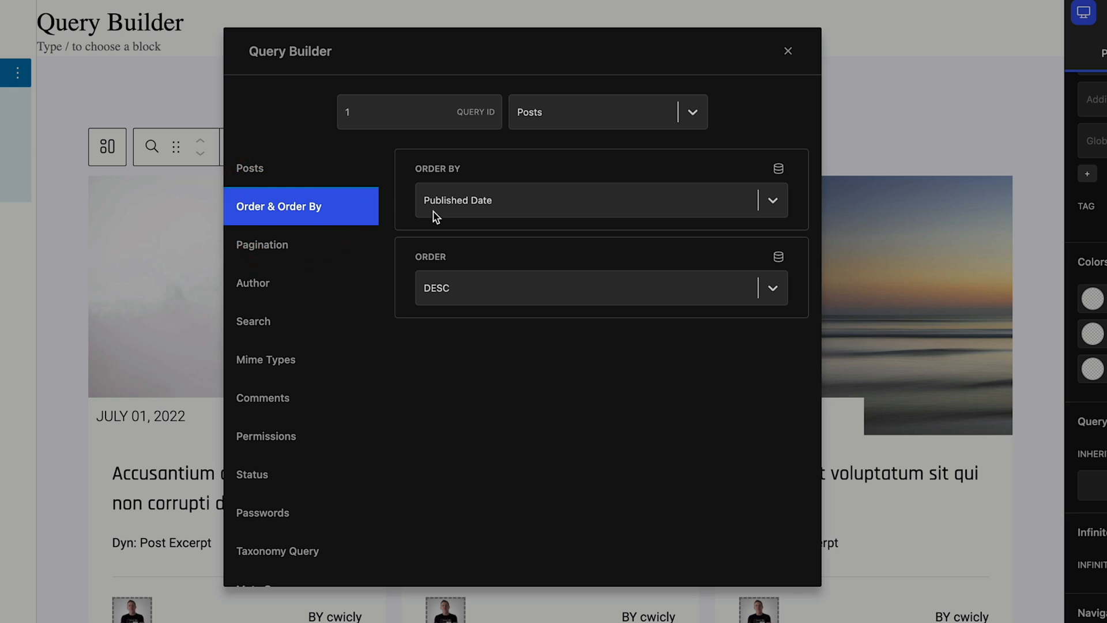
click(603, 200)
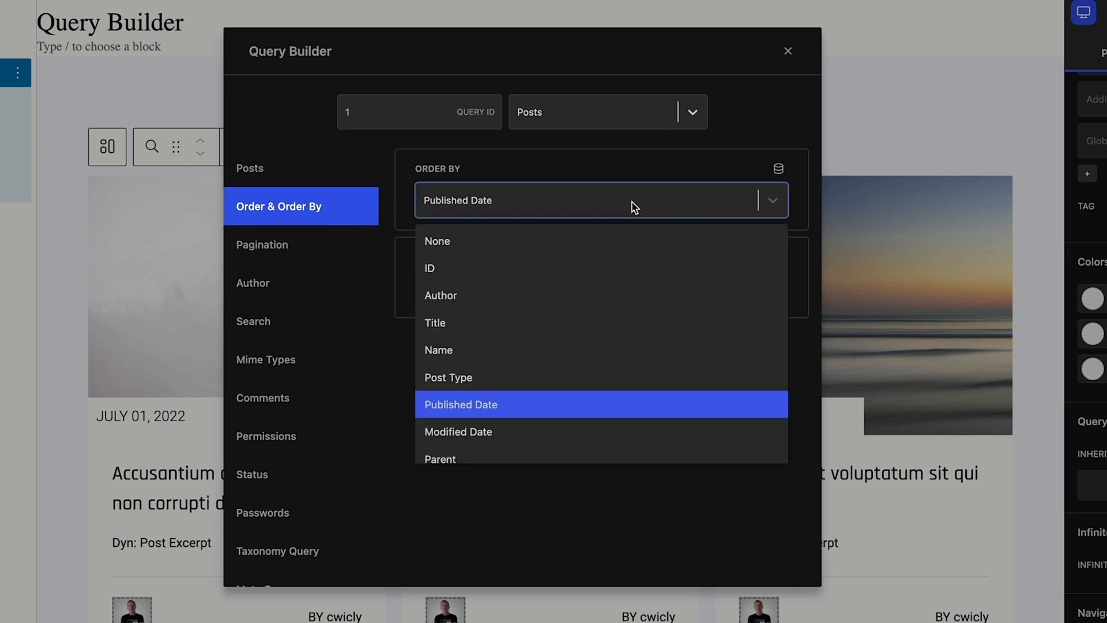
mouse_move(588, 327)
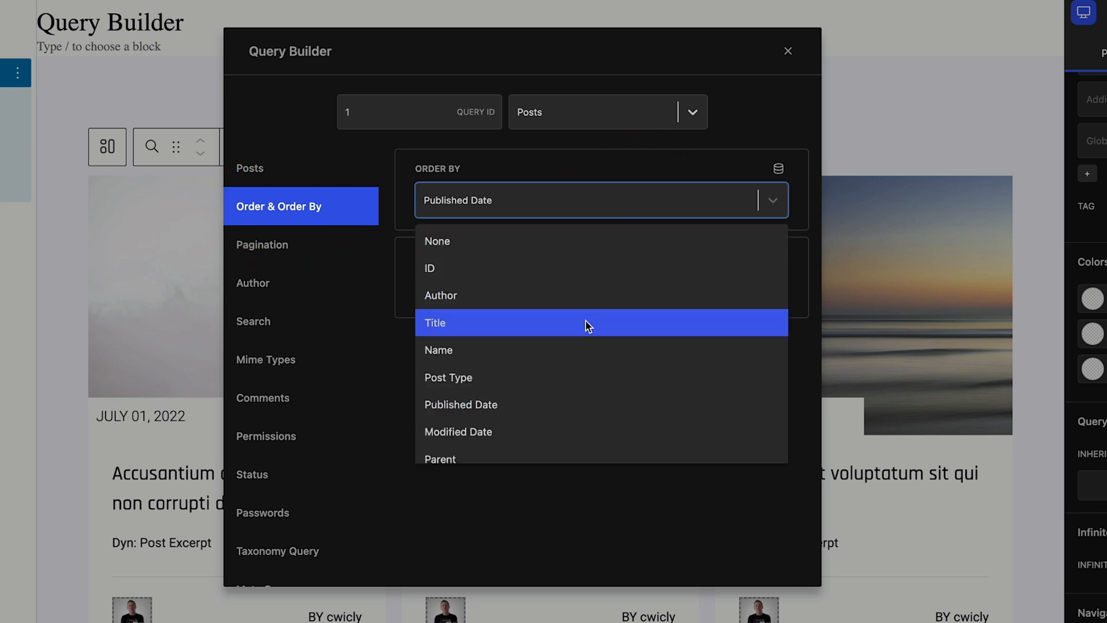
scroll(down, 3)
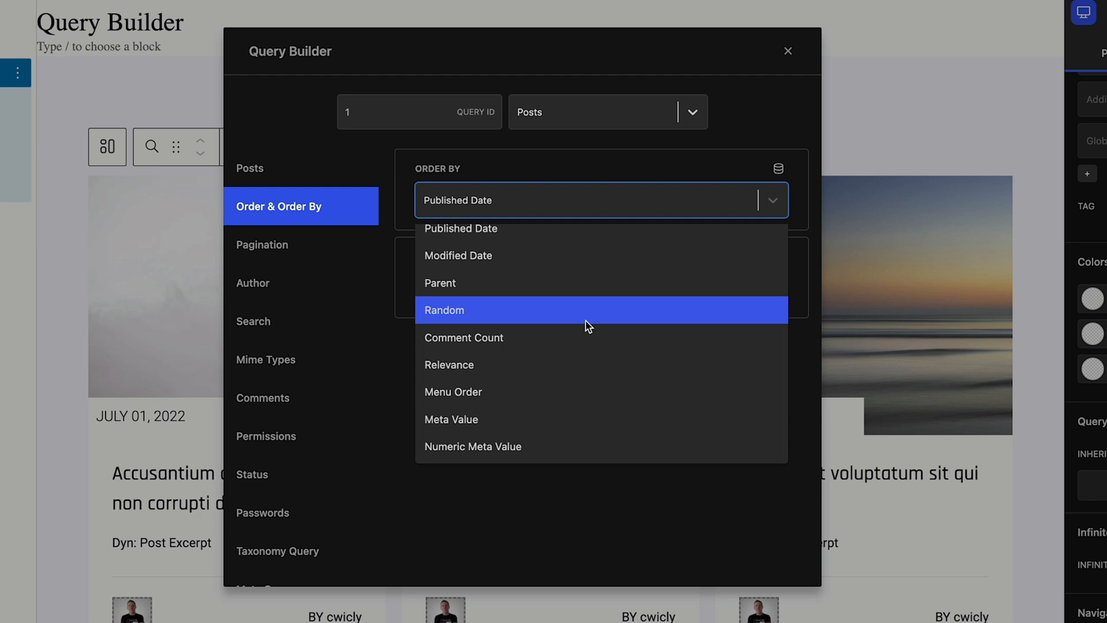
mouse_move(611, 210)
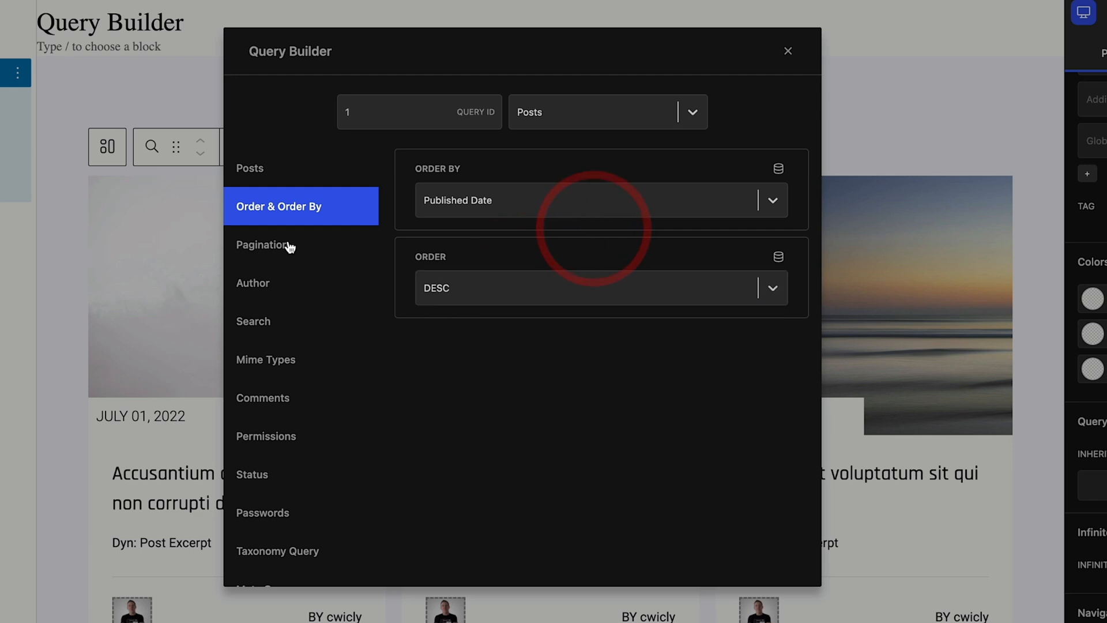
In Pagination, set Items Per Page to 6 and Offset to 0
click(262, 244)
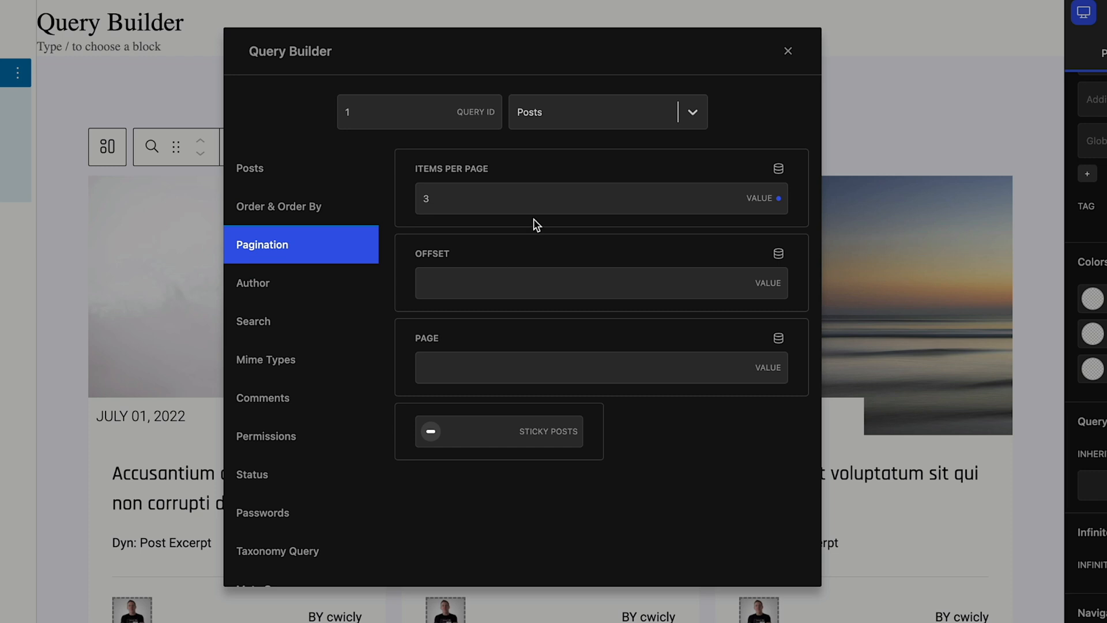
mouse_move(436, 198)
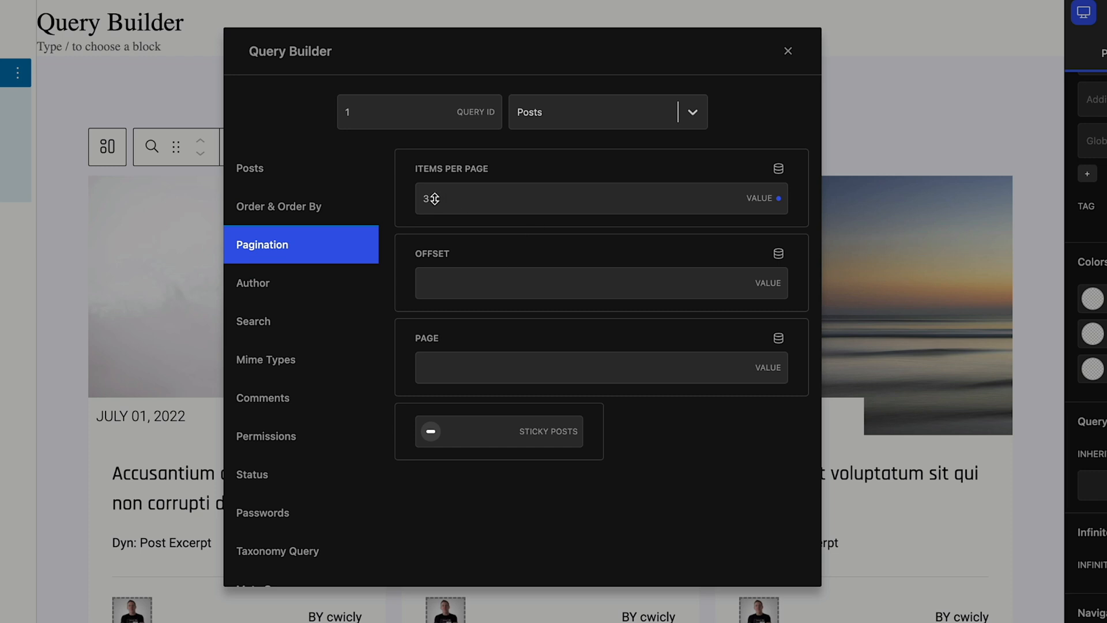
click(433, 198)
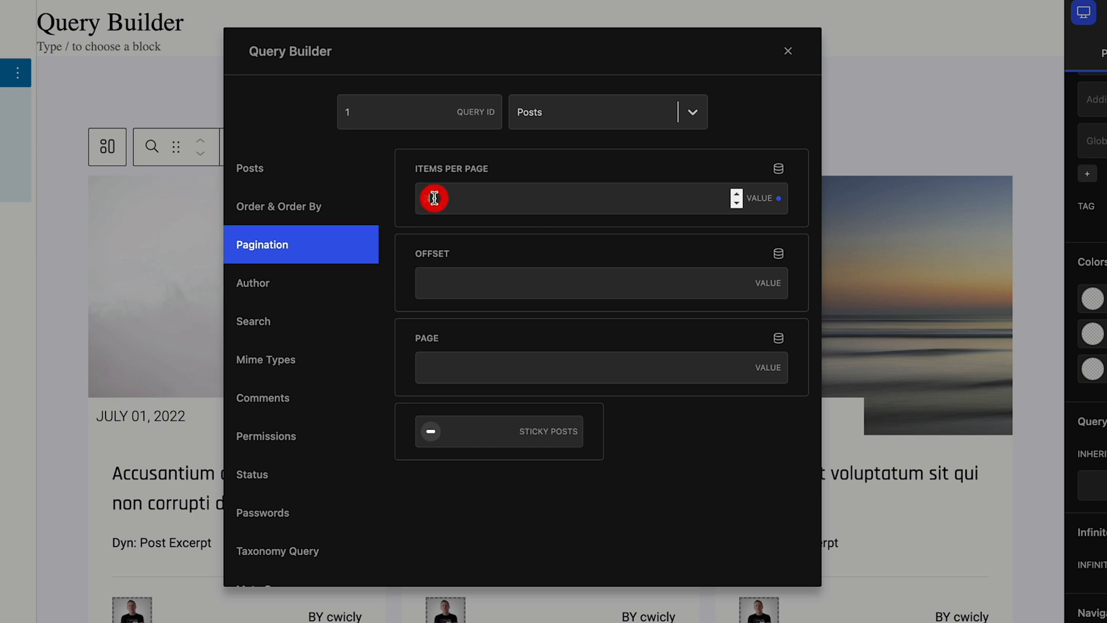
text(6)
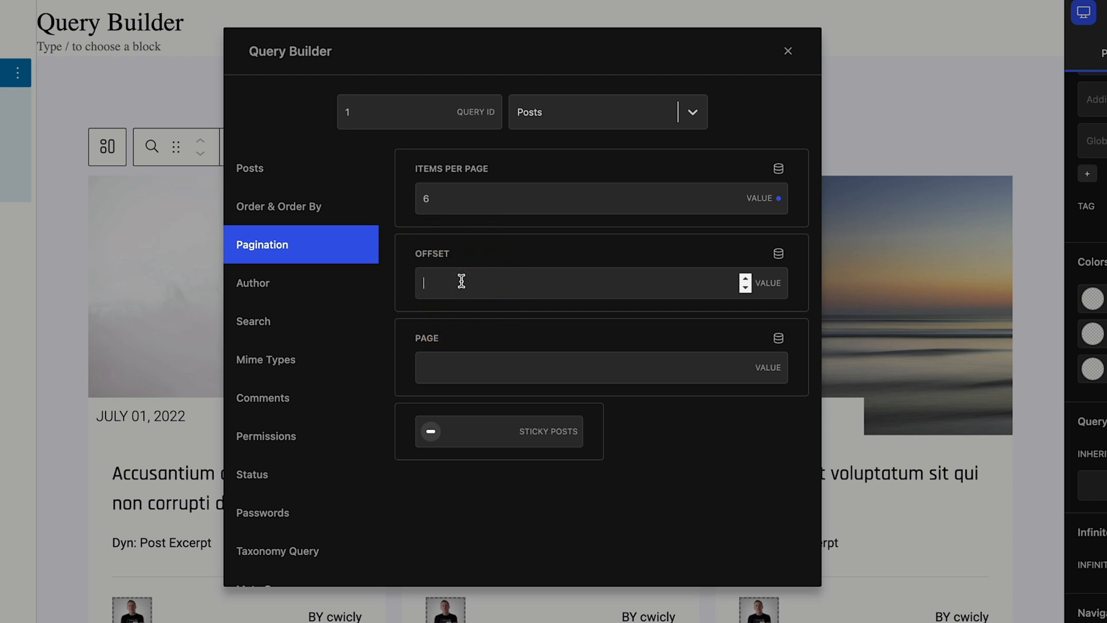
text(1)
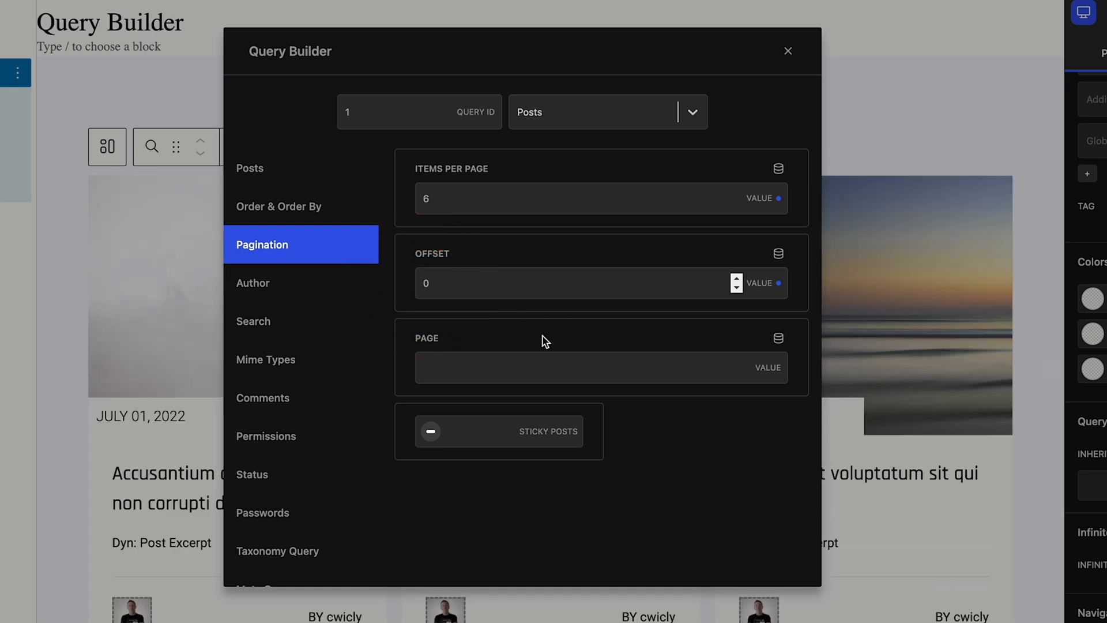
click(475, 369)
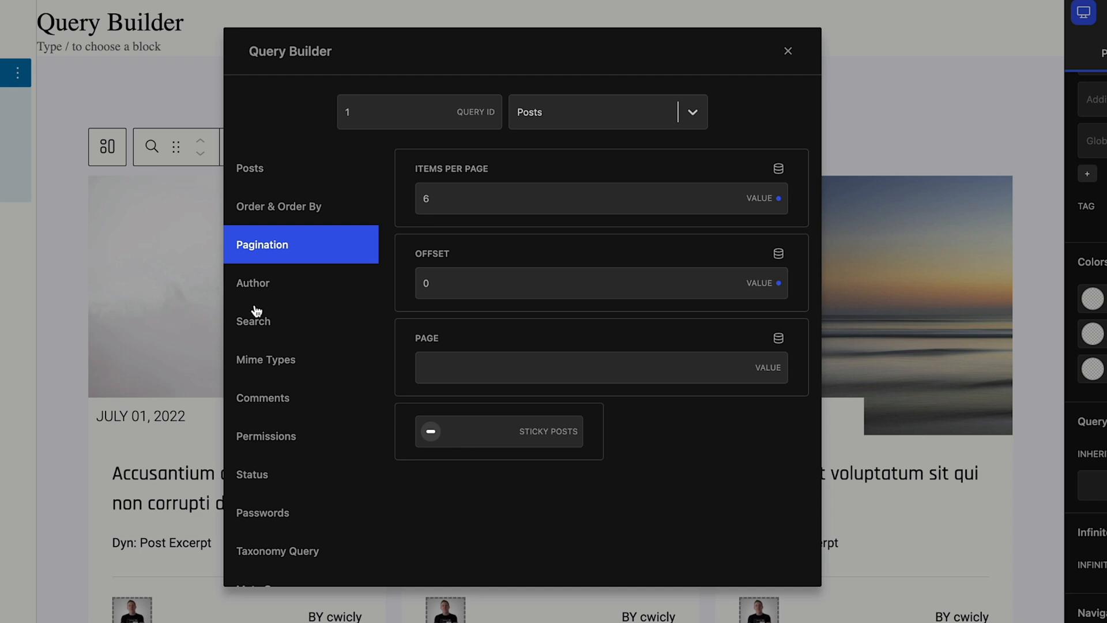
In Author settings, try a WordPress dynamic data source, then revert to a plain unset author selection
click(253, 283)
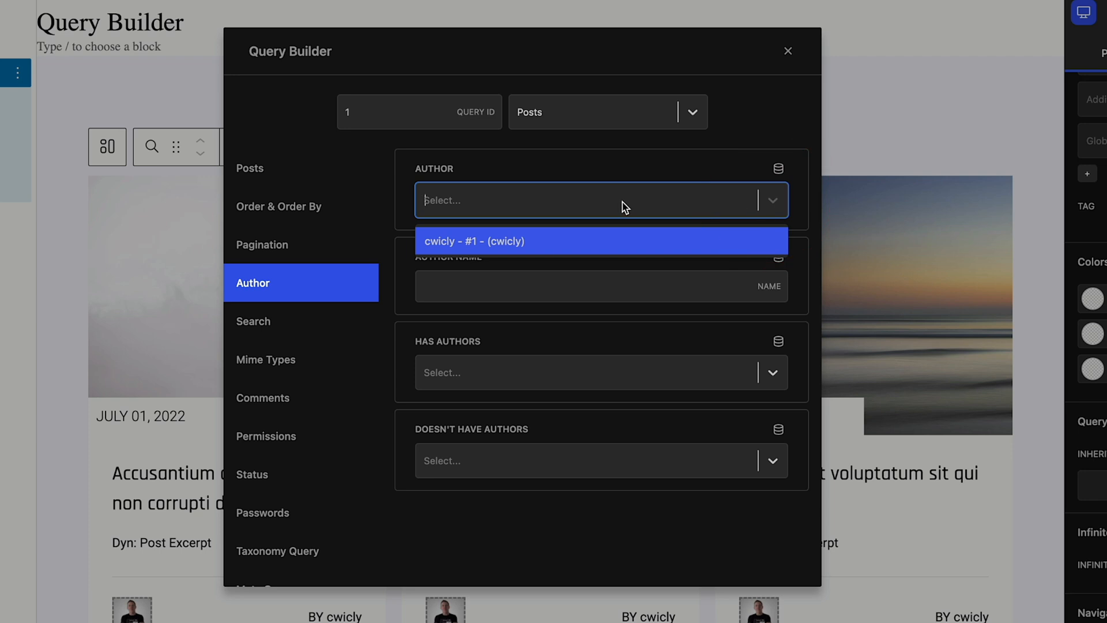
mouse_move(731, 166)
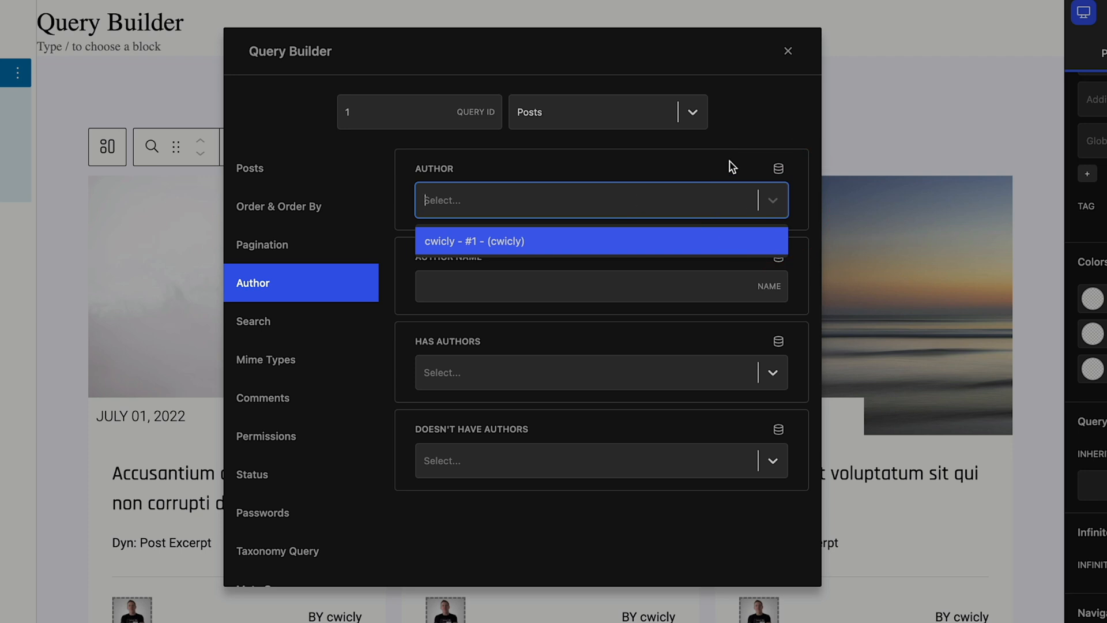
click(778, 168)
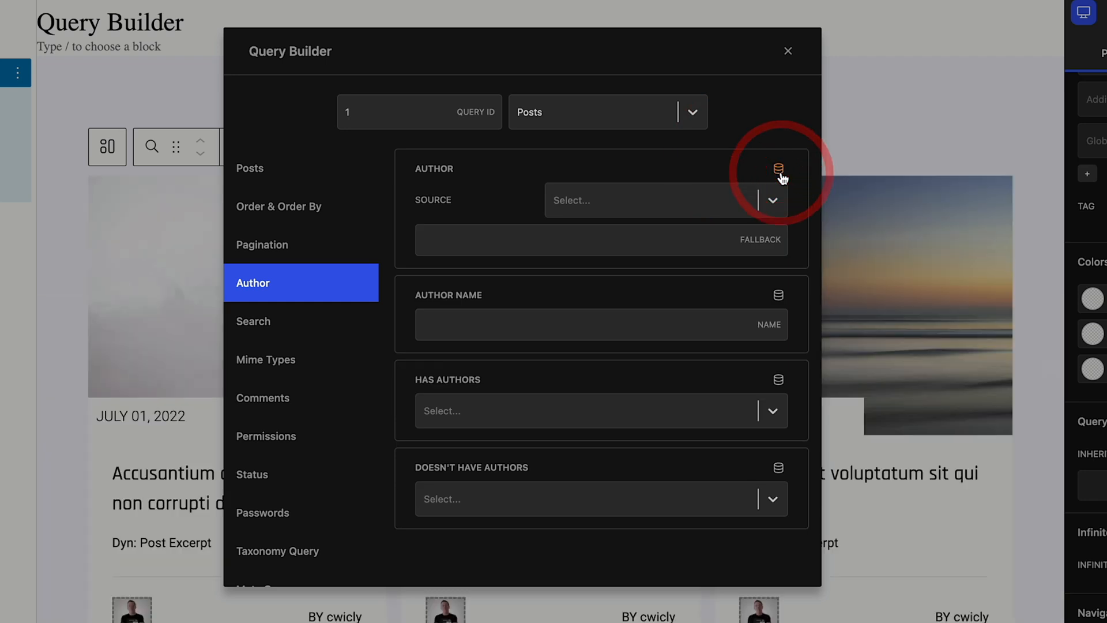
click(664, 200)
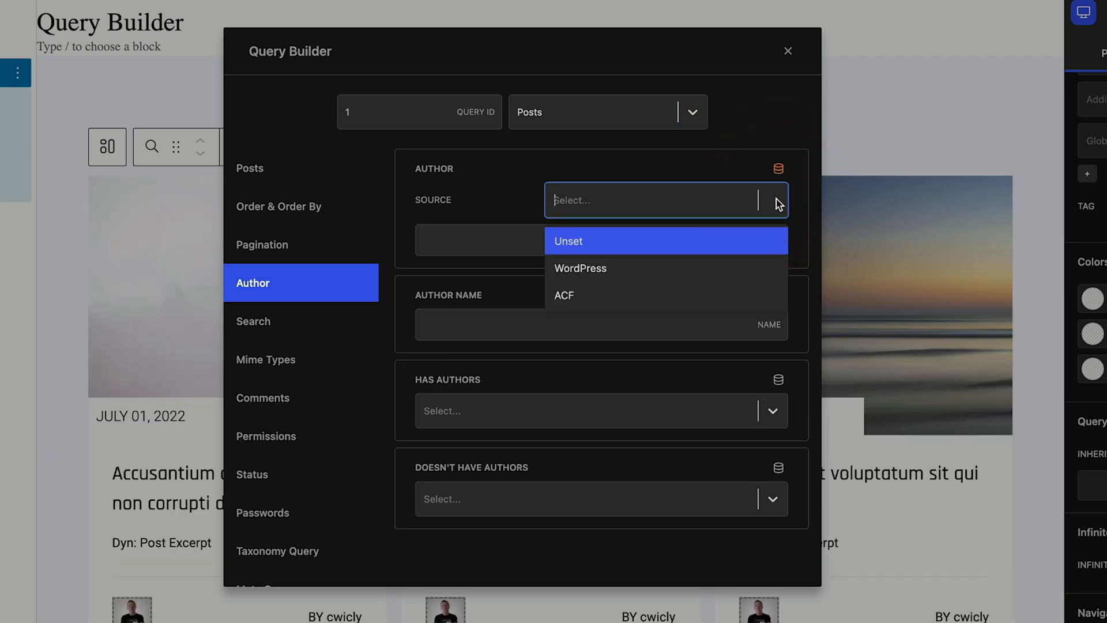
mouse_move(592, 271)
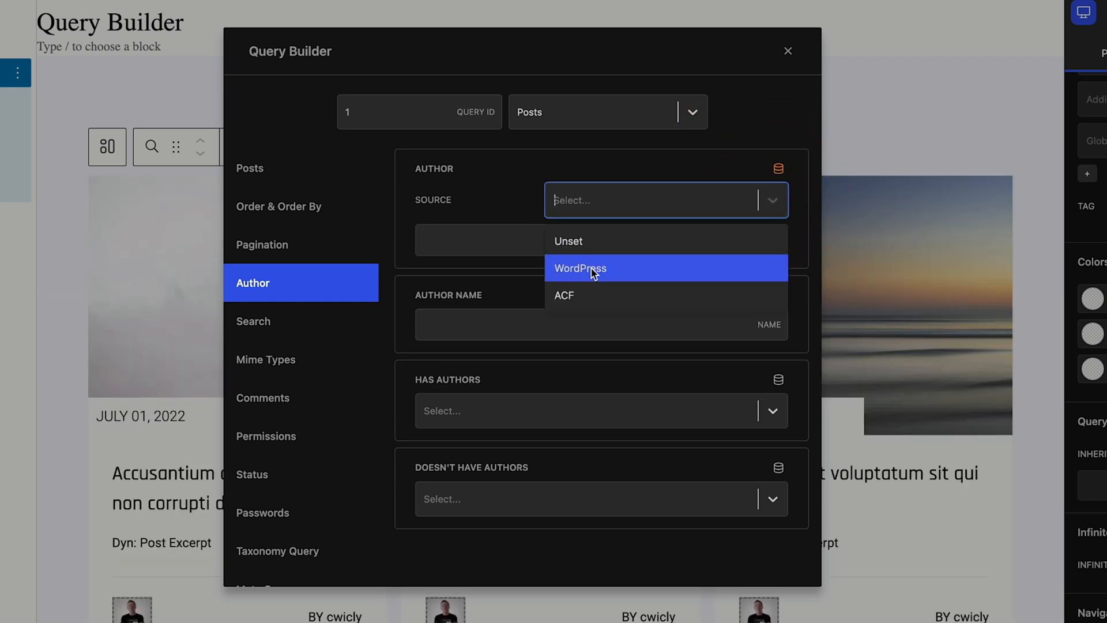
mouse_move(583, 293)
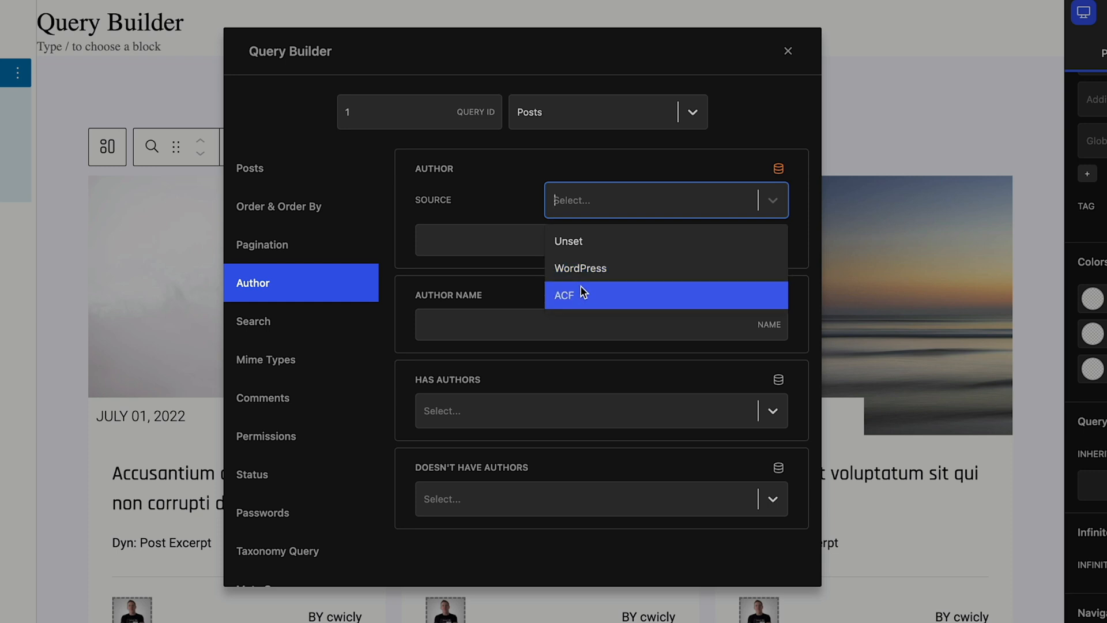
mouse_move(600, 274)
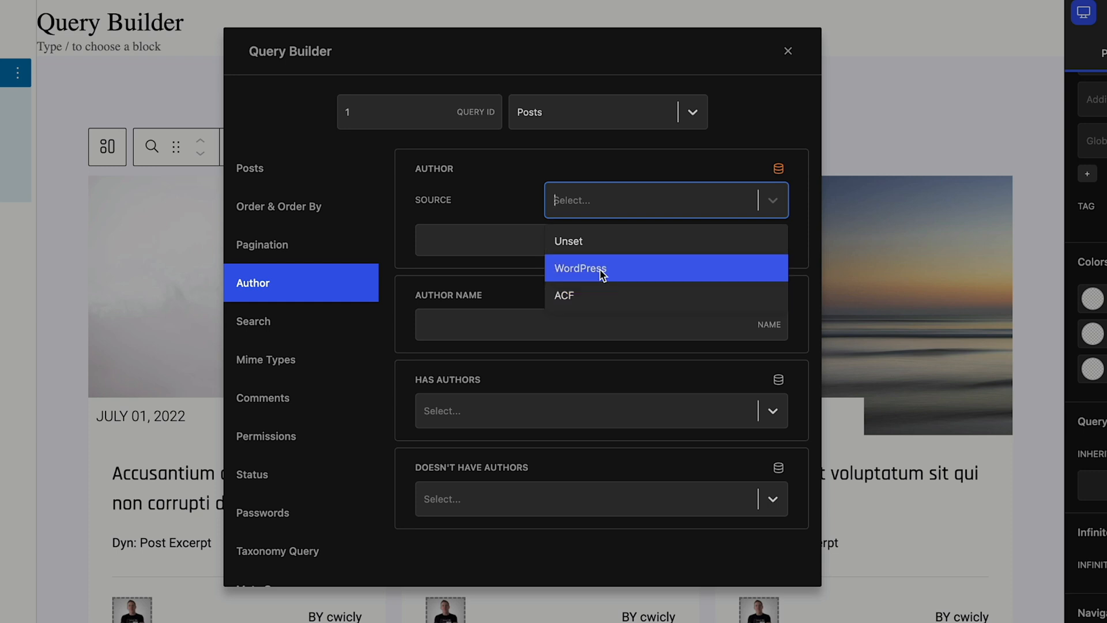
click(581, 268)
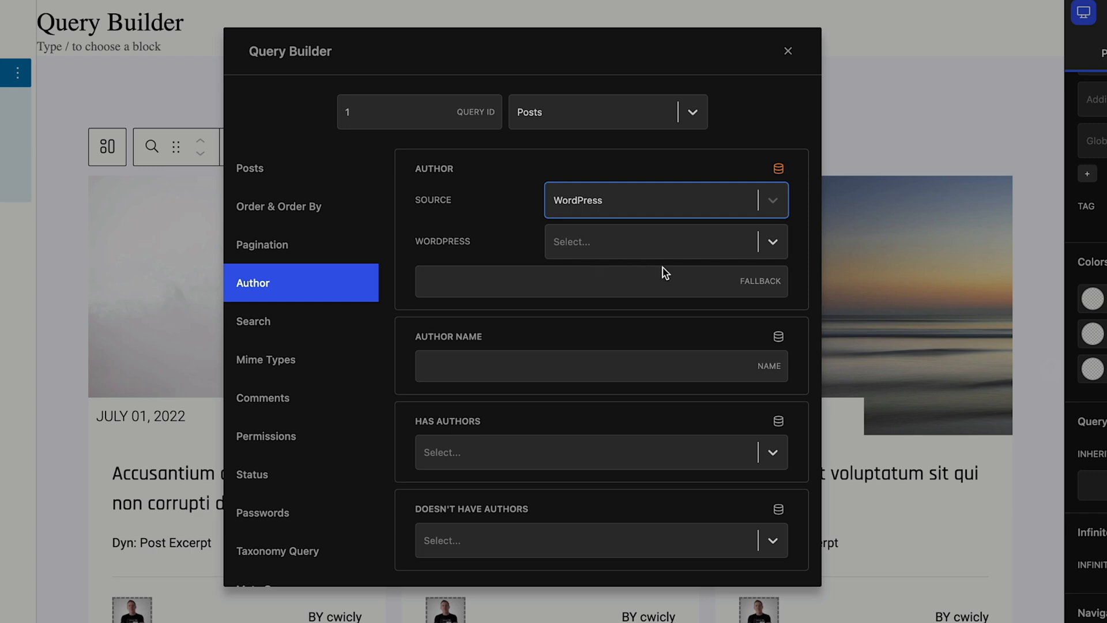
click(659, 243)
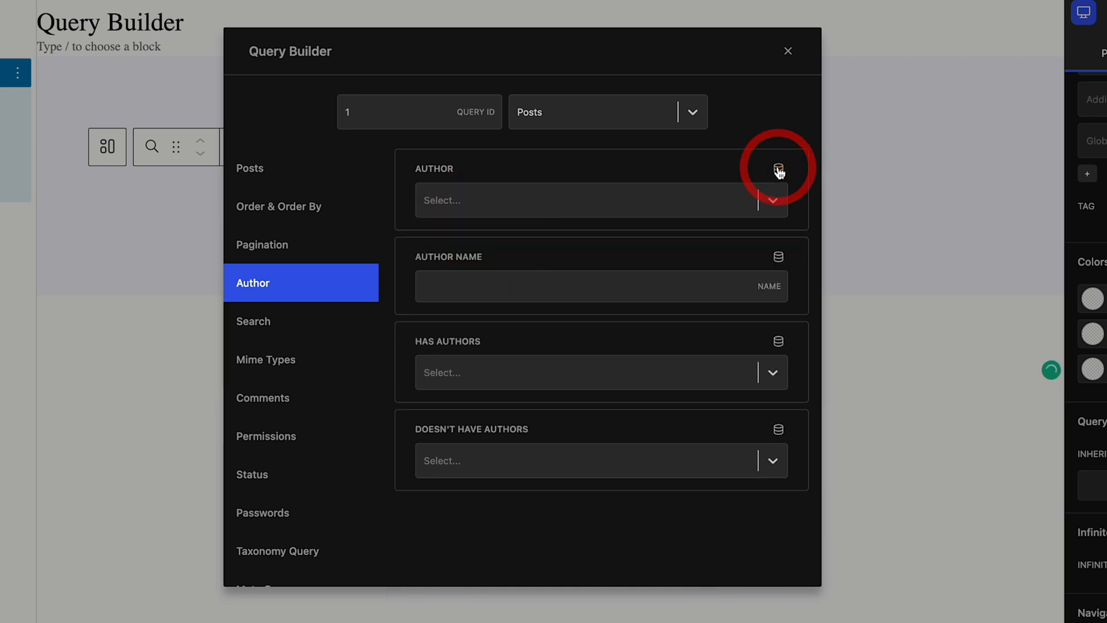
click(777, 169)
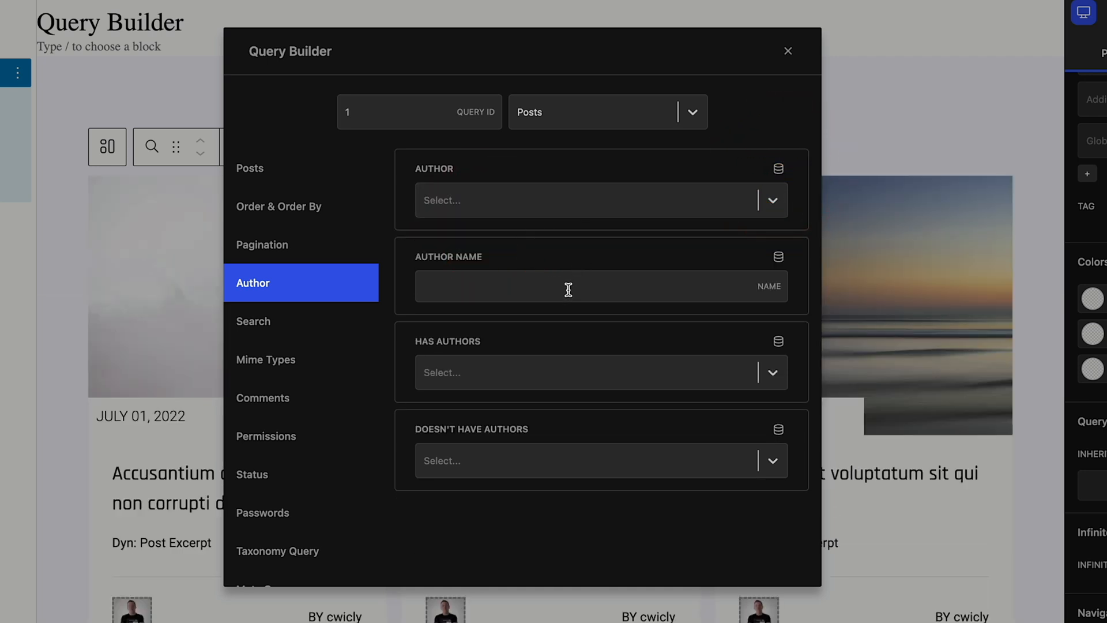
mouse_move(535, 462)
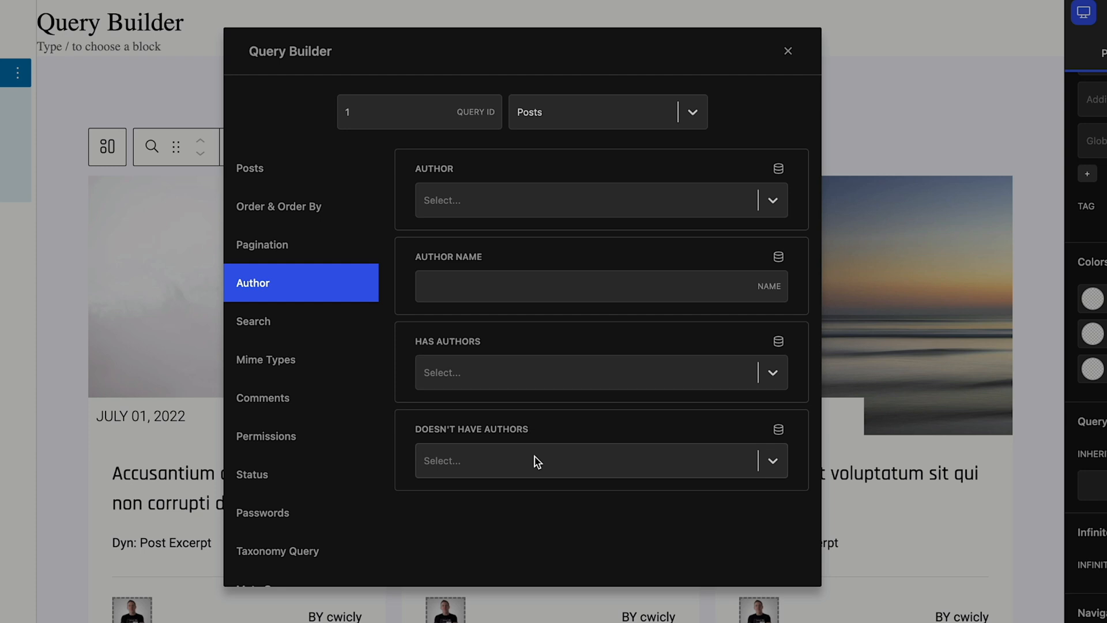
View the Search keyword setting, then the Mime Types attachment setting
click(254, 321)
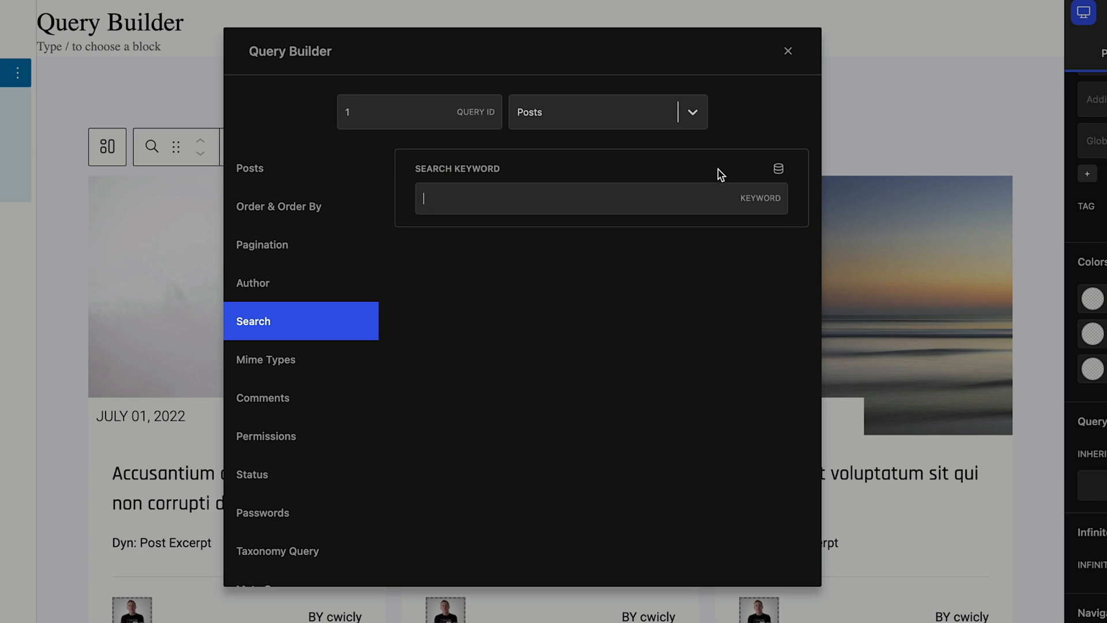
click(265, 360)
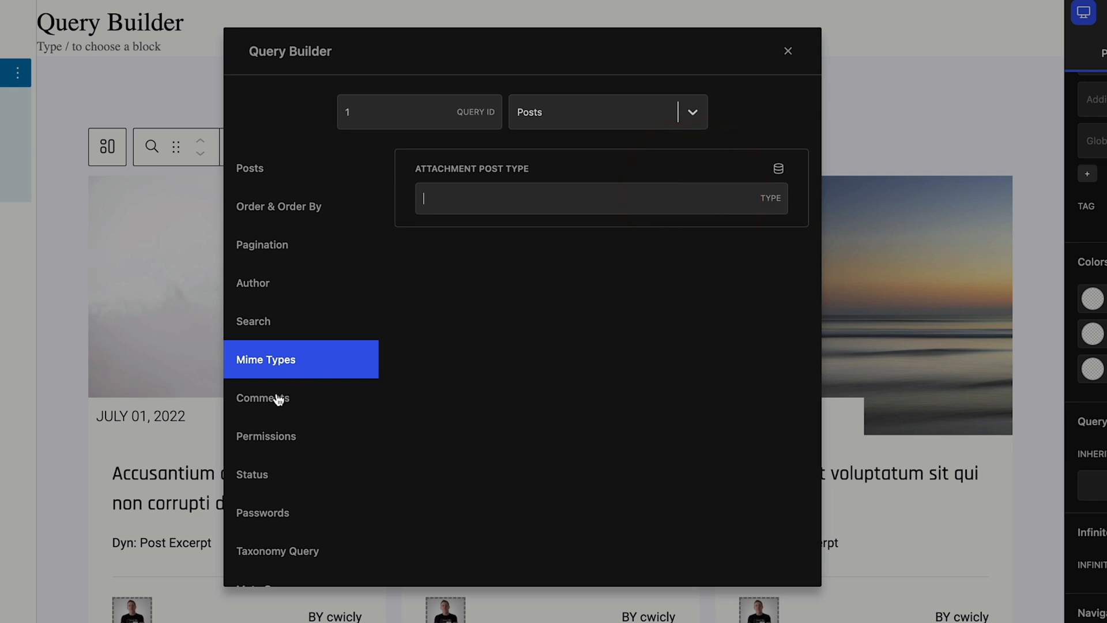
Show the Comments count filter with its Compare operators (=, !=, LIKE, IN) listed
click(263, 398)
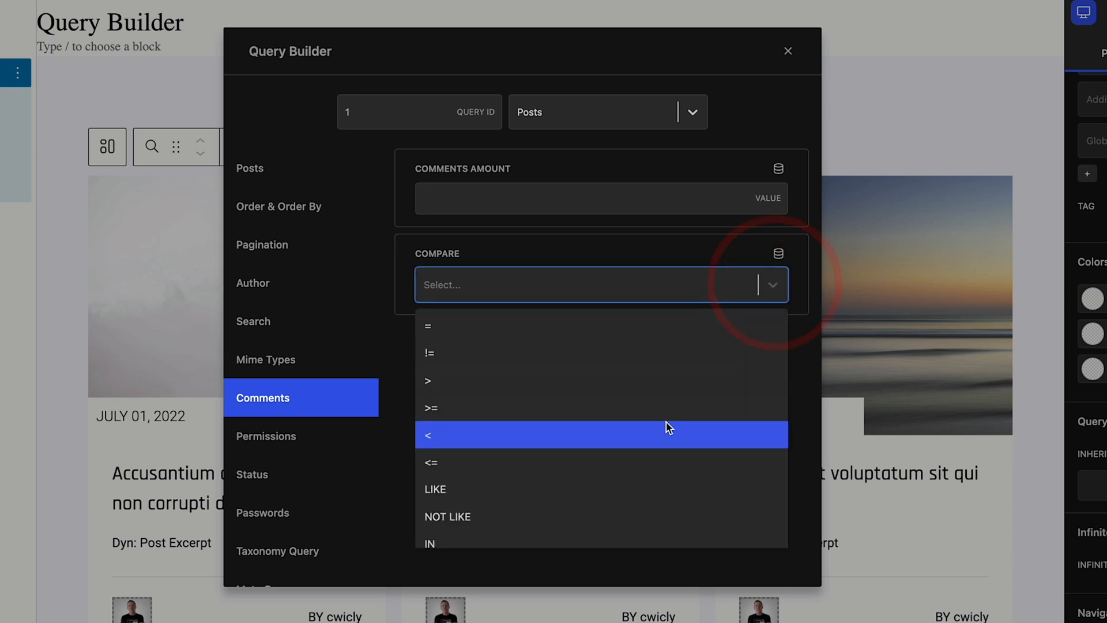
scroll(down, 3)
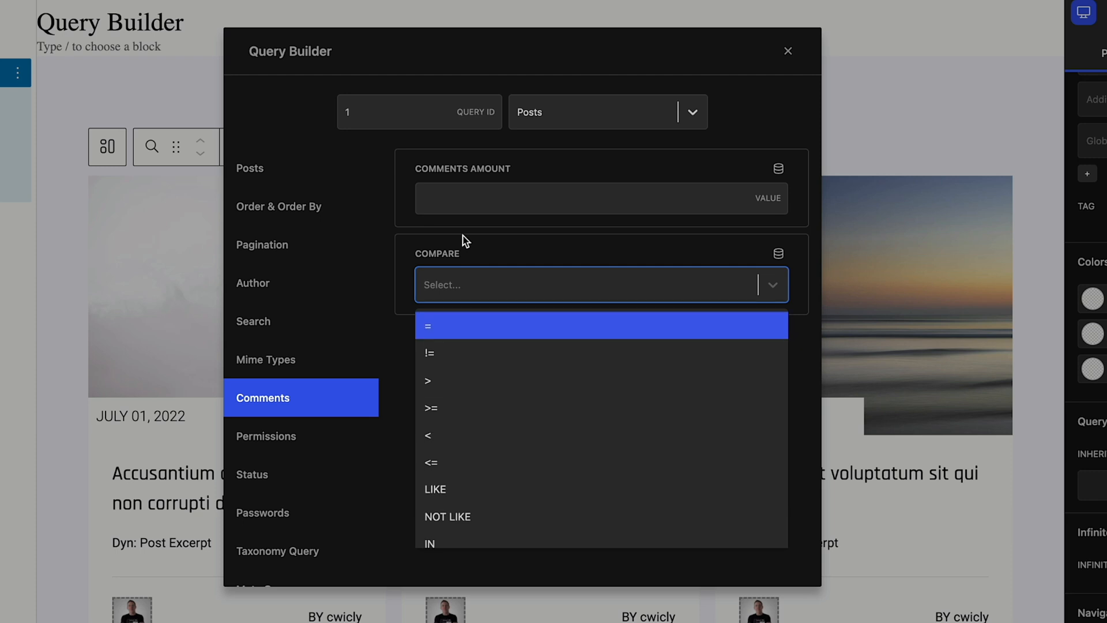
mouse_move(289, 180)
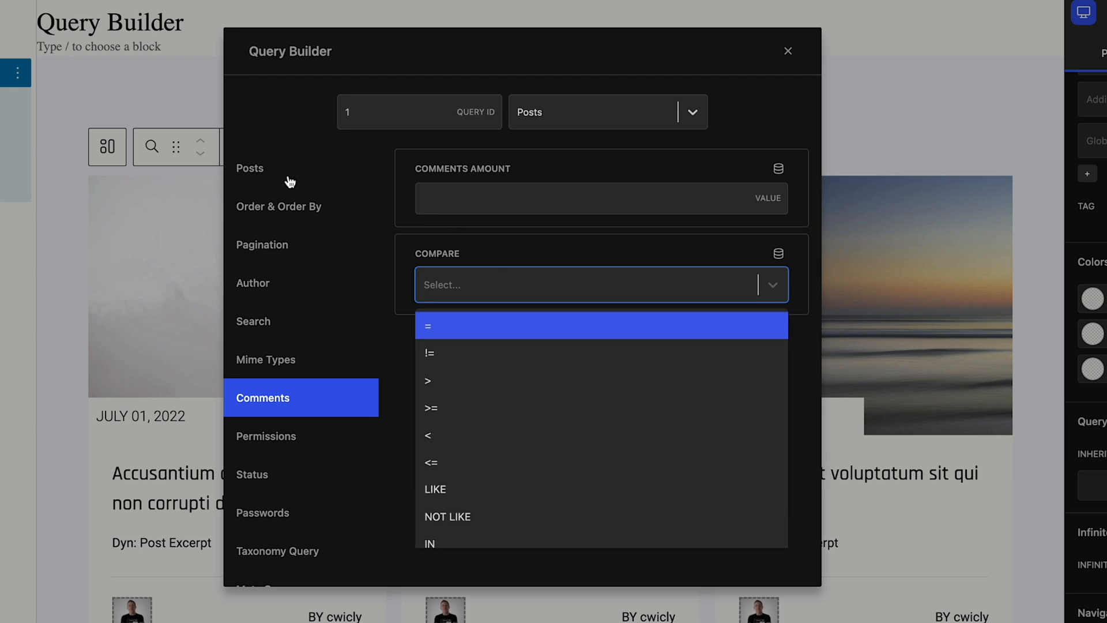
mouse_move(276, 265)
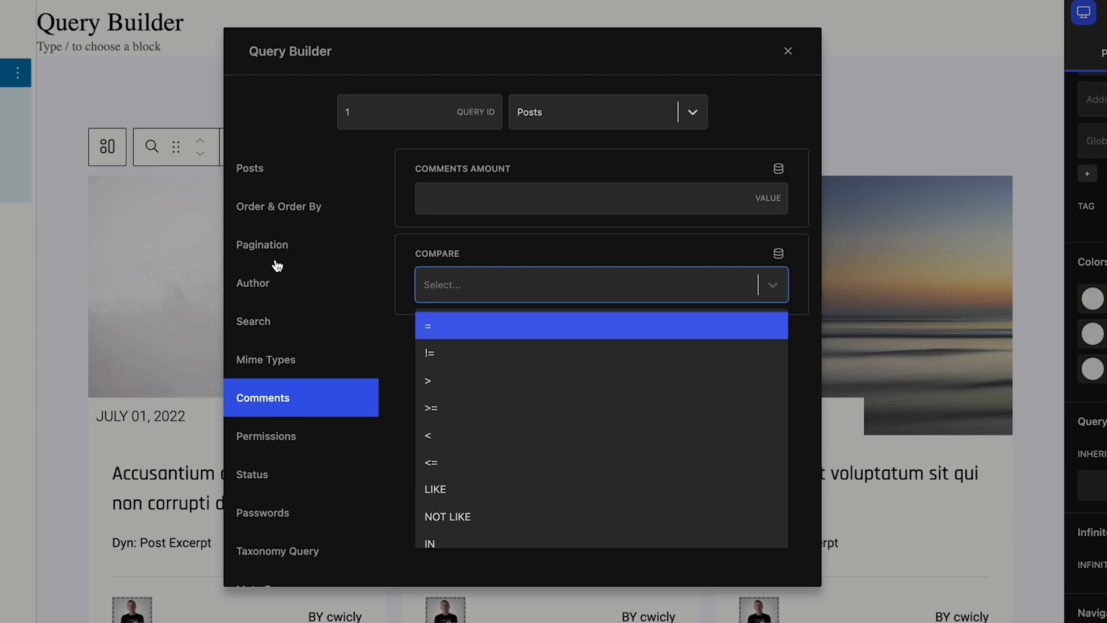
mouse_move(280, 394)
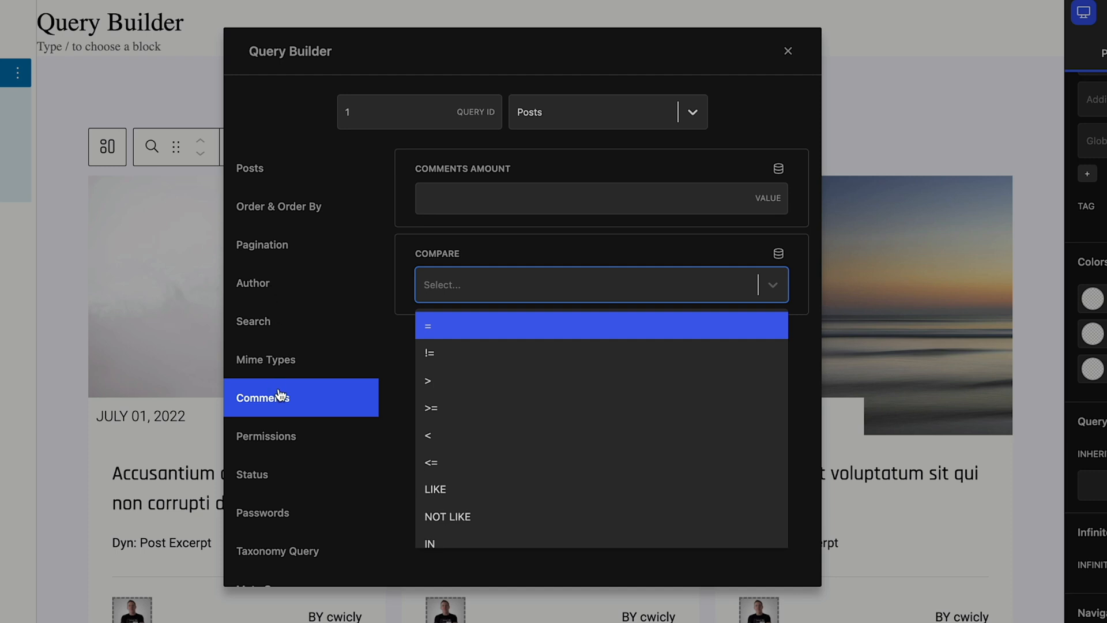
mouse_move(279, 408)
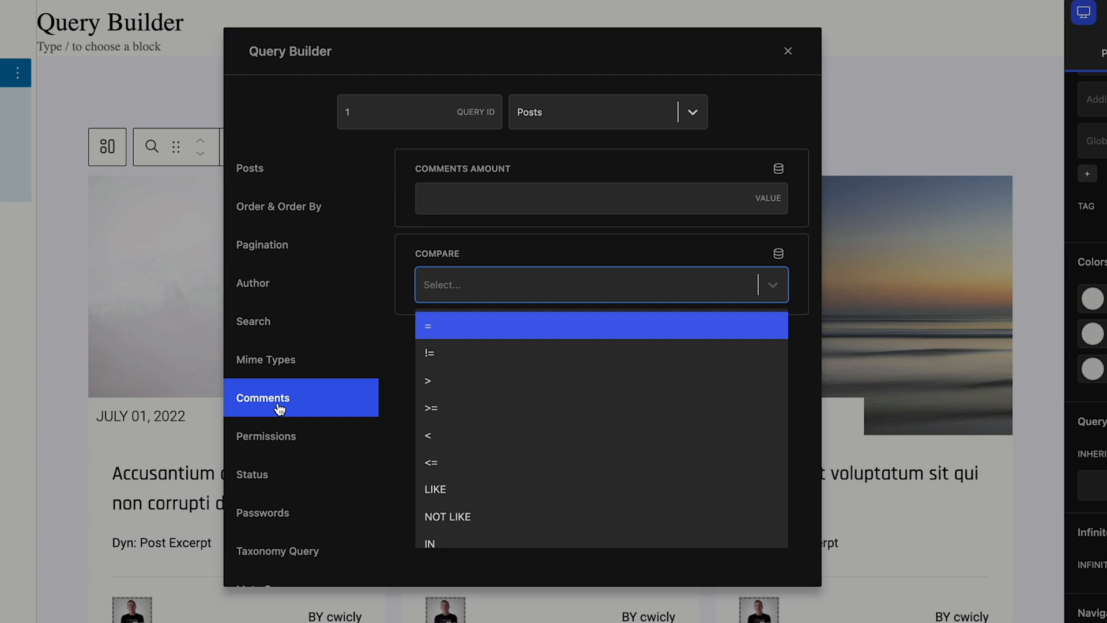
mouse_move(323, 419)
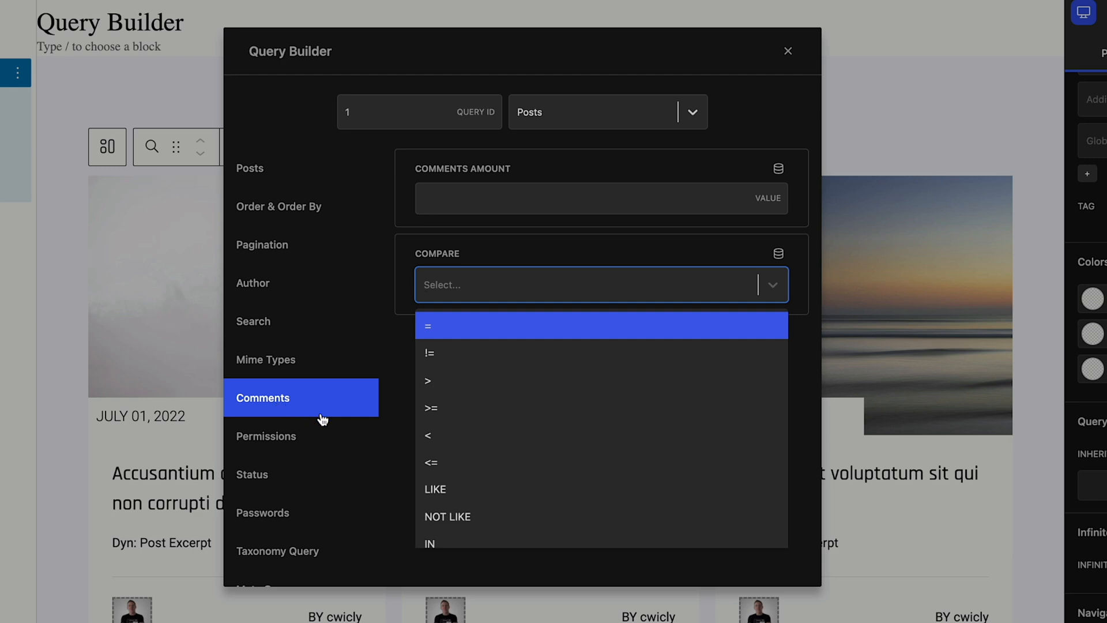
In Permissions, browse the User Capabilities list and leave it empty
click(265, 436)
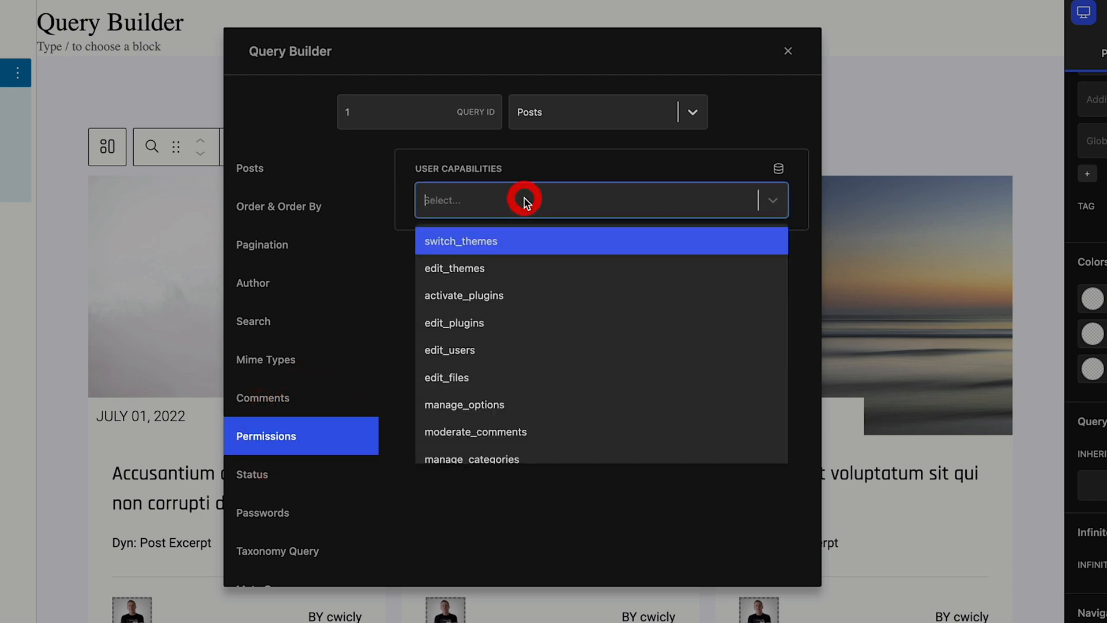
scroll(down, 3)
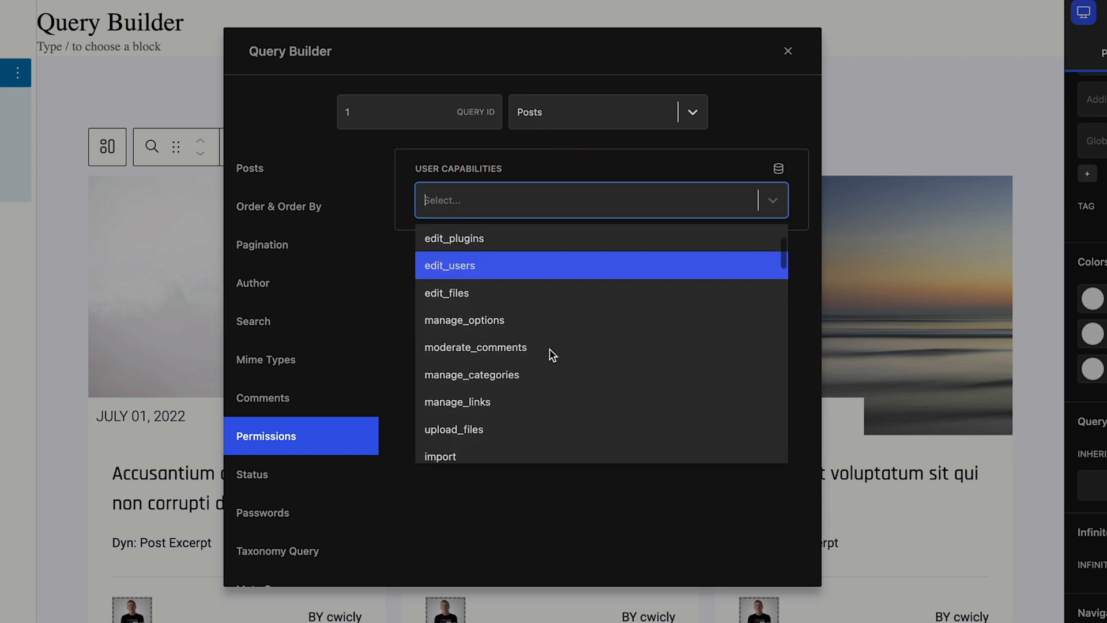
scroll(down, 3)
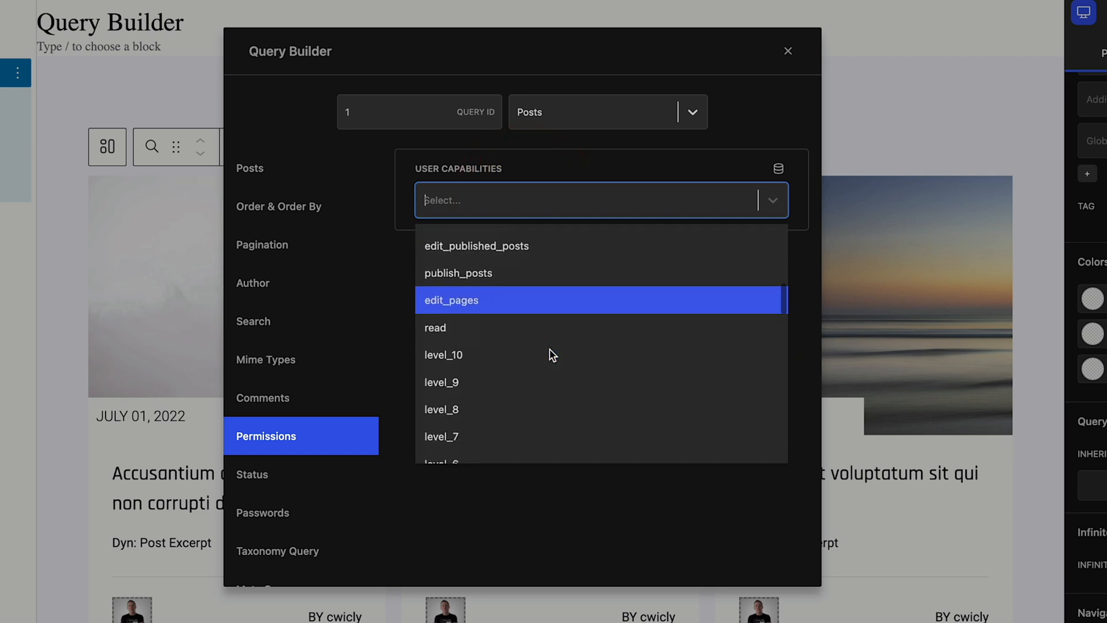
scroll(down, 3)
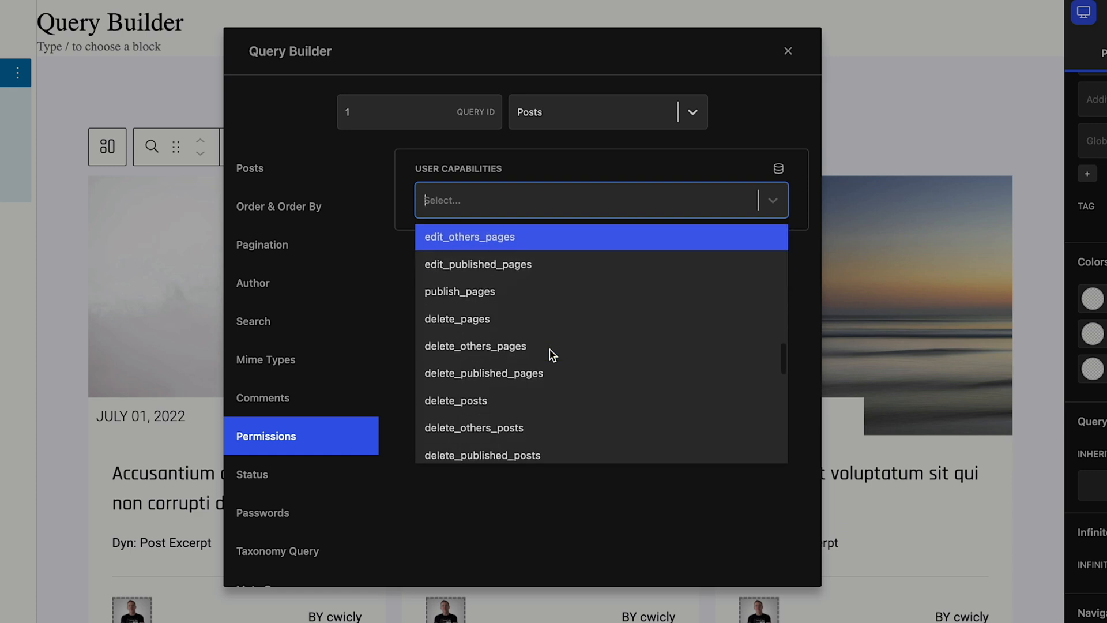
scroll(down, 3)
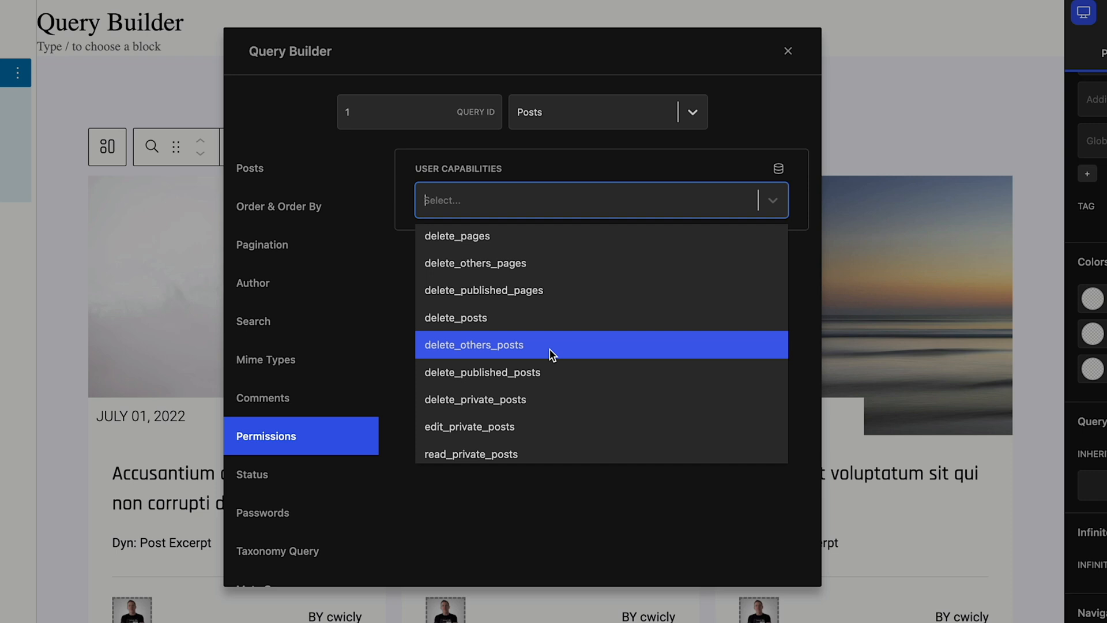
click(574, 517)
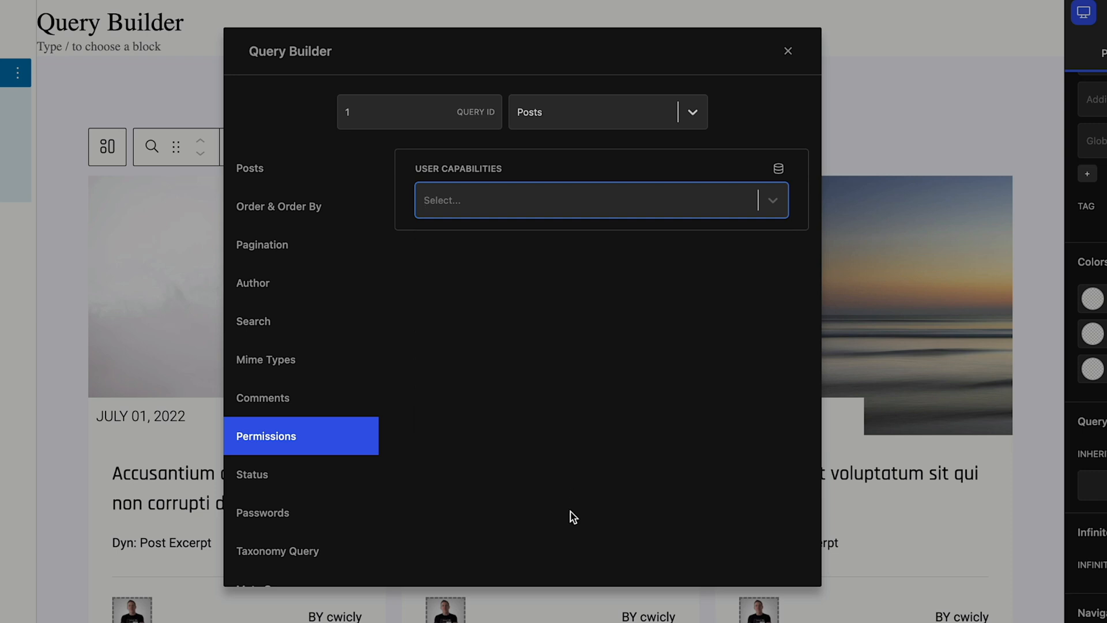
Pass through Status and Passwords to reach the Taxonomy Query settings with no clauses
click(252, 474)
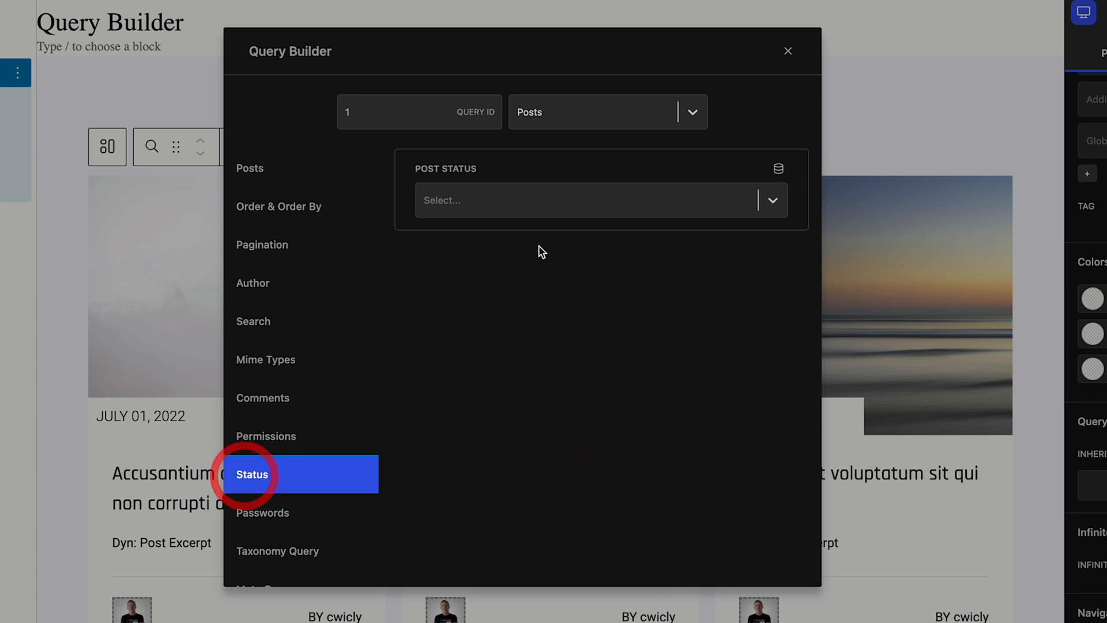
click(602, 201)
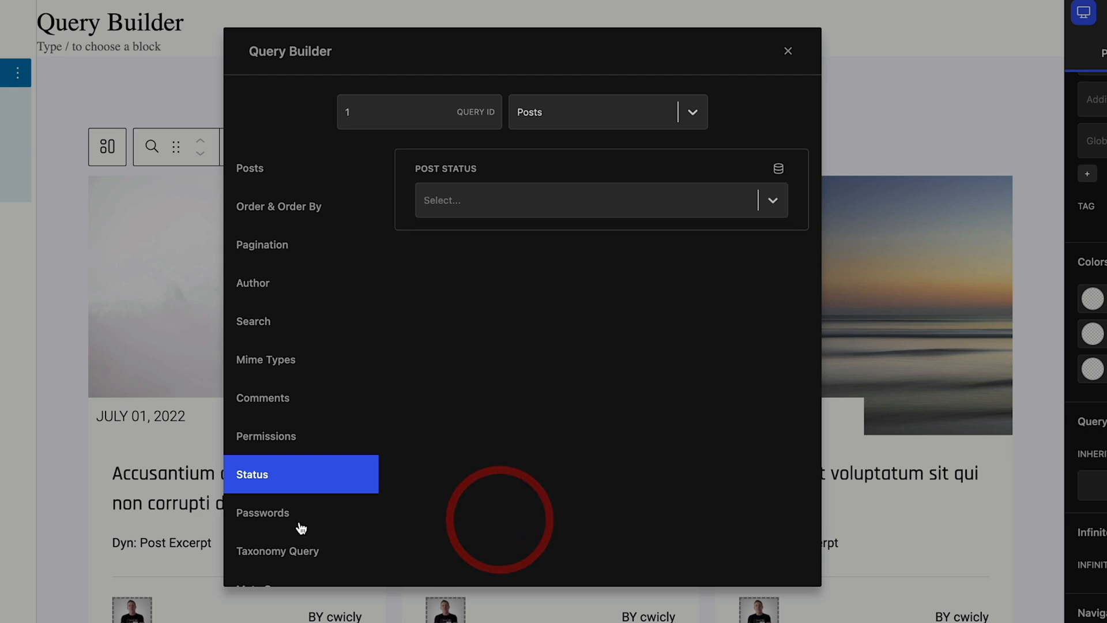
click(263, 512)
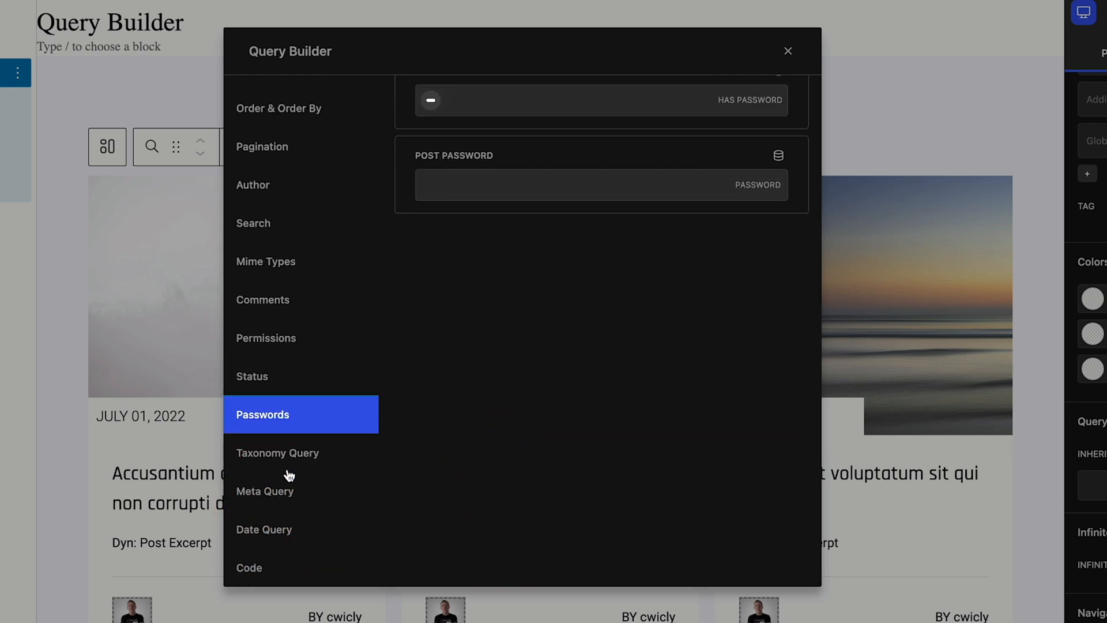
click(285, 452)
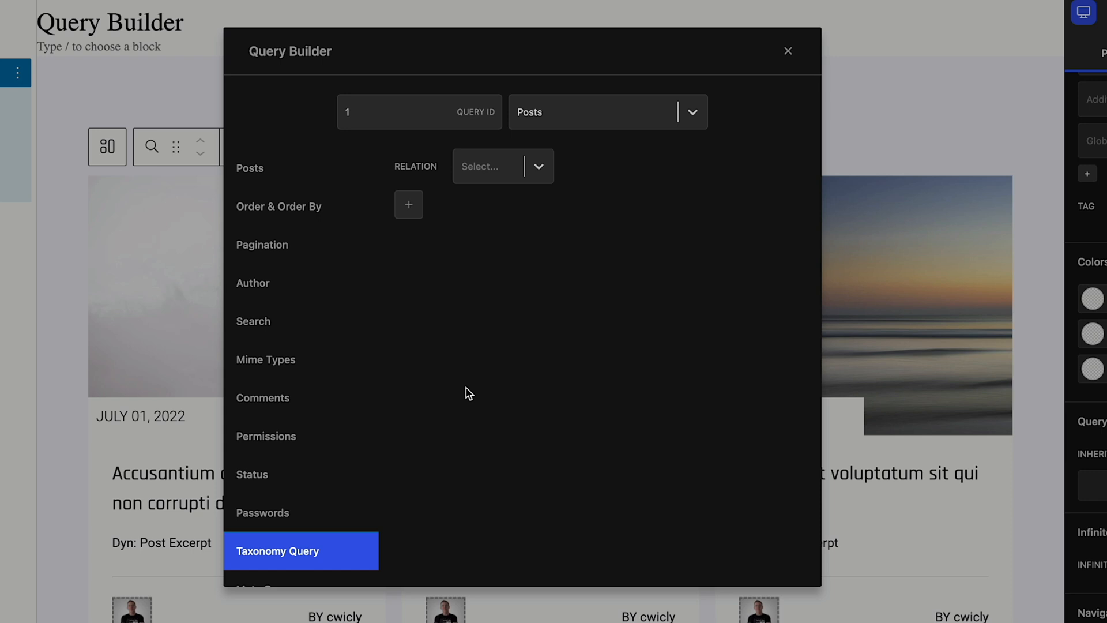
Add three taxonomy query rules, review the AND/OR relation options, then delete Taxonomy Query #3
click(408, 204)
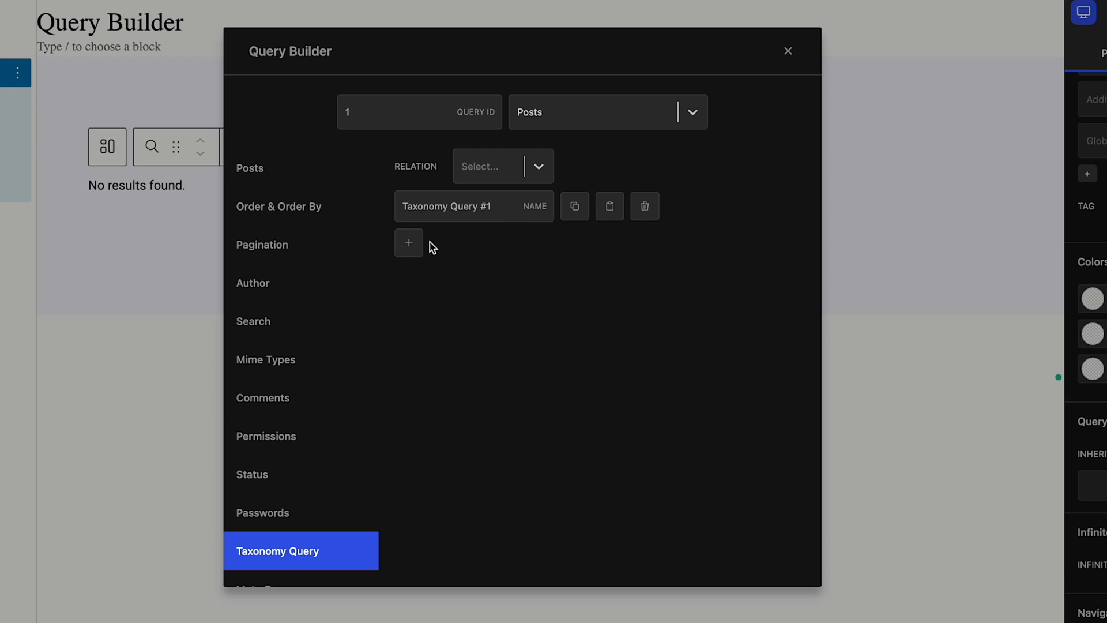
click(408, 242)
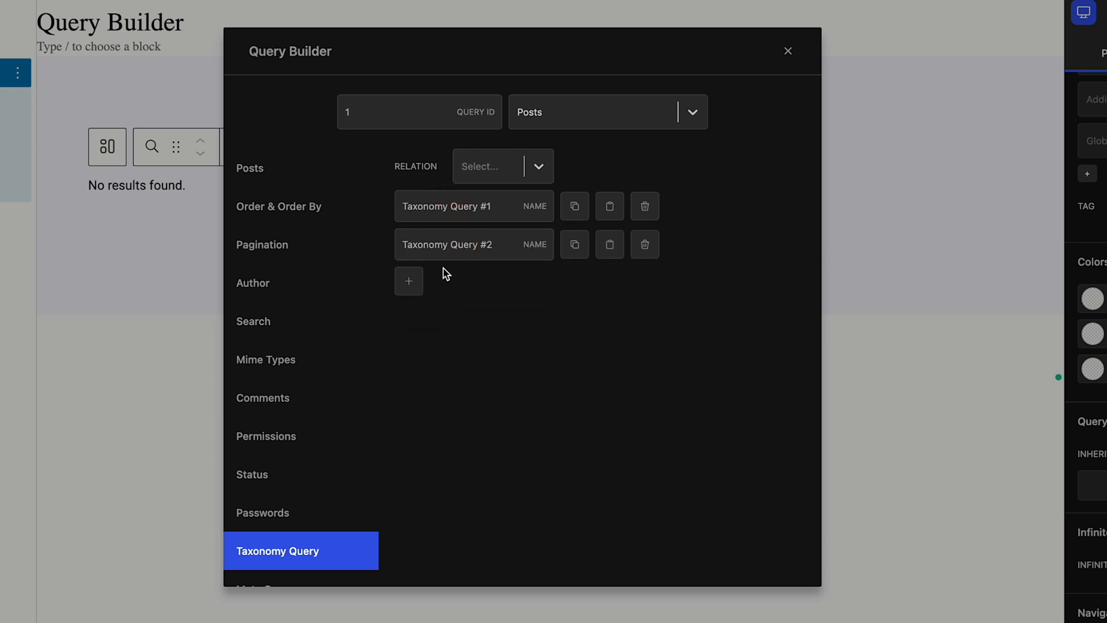
click(408, 280)
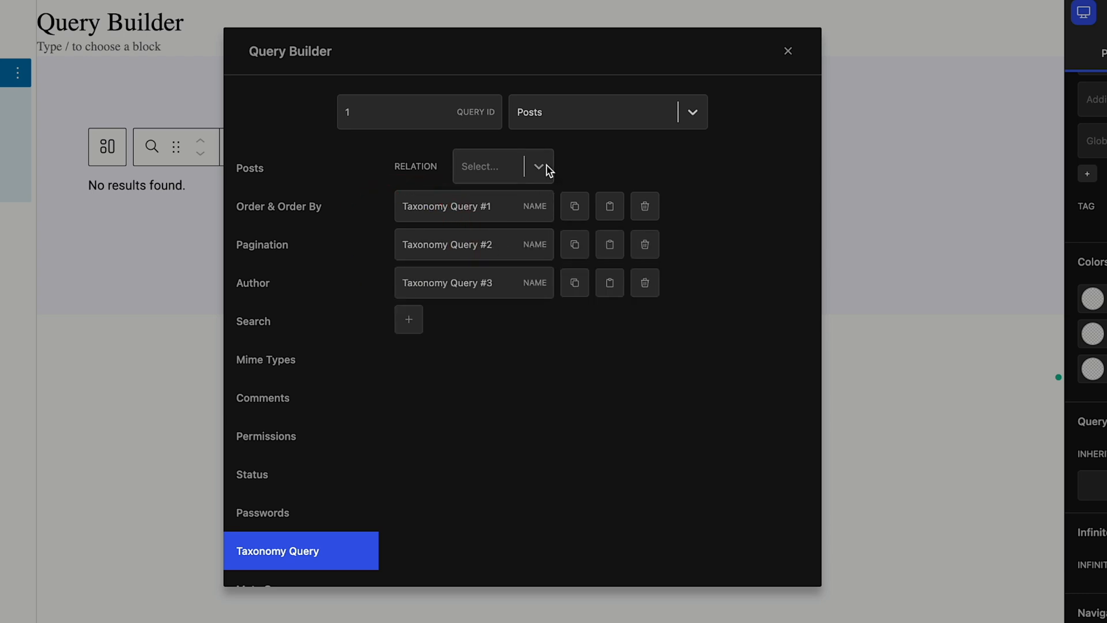
click(503, 166)
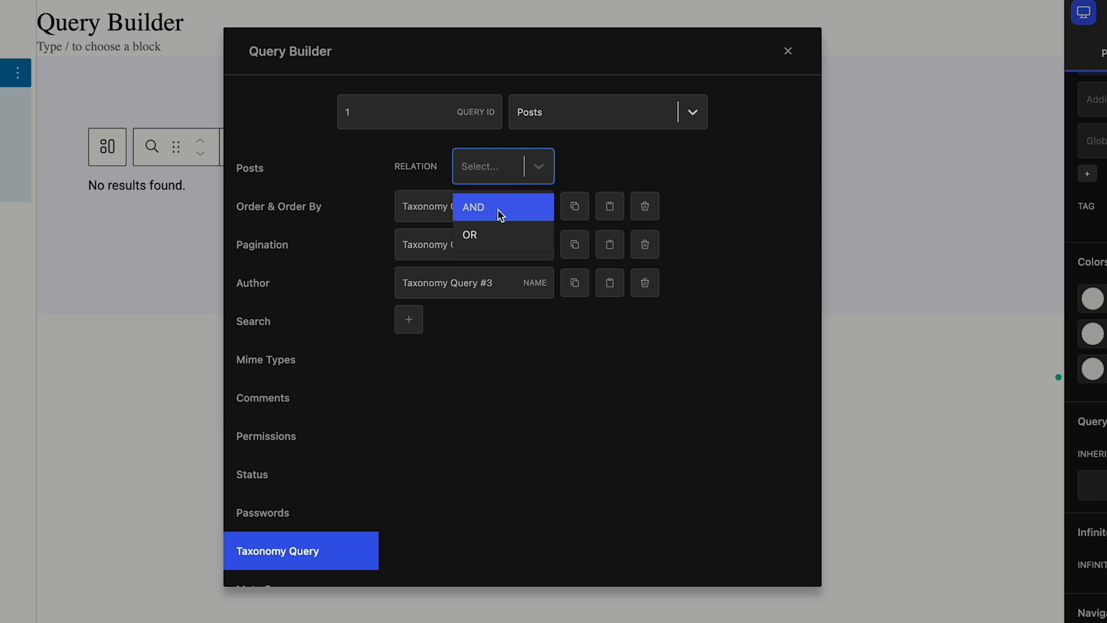
mouse_move(480, 236)
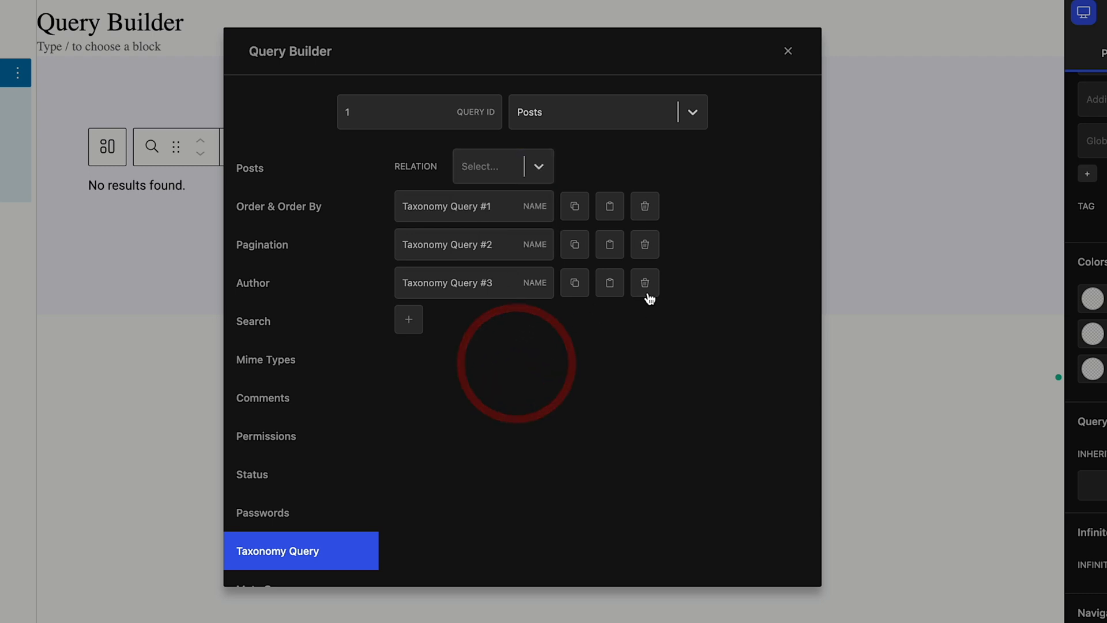
click(645, 283)
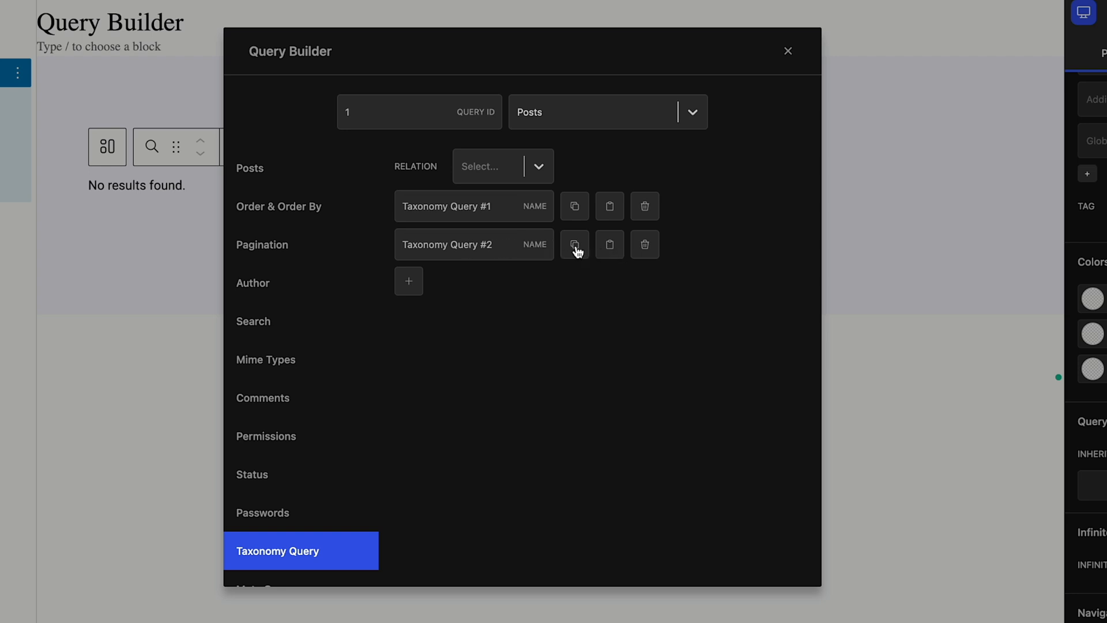
In Taxonomy Query #2, review the taxonomy, term field and operator lists, then enable Multiple Tax Query
click(574, 245)
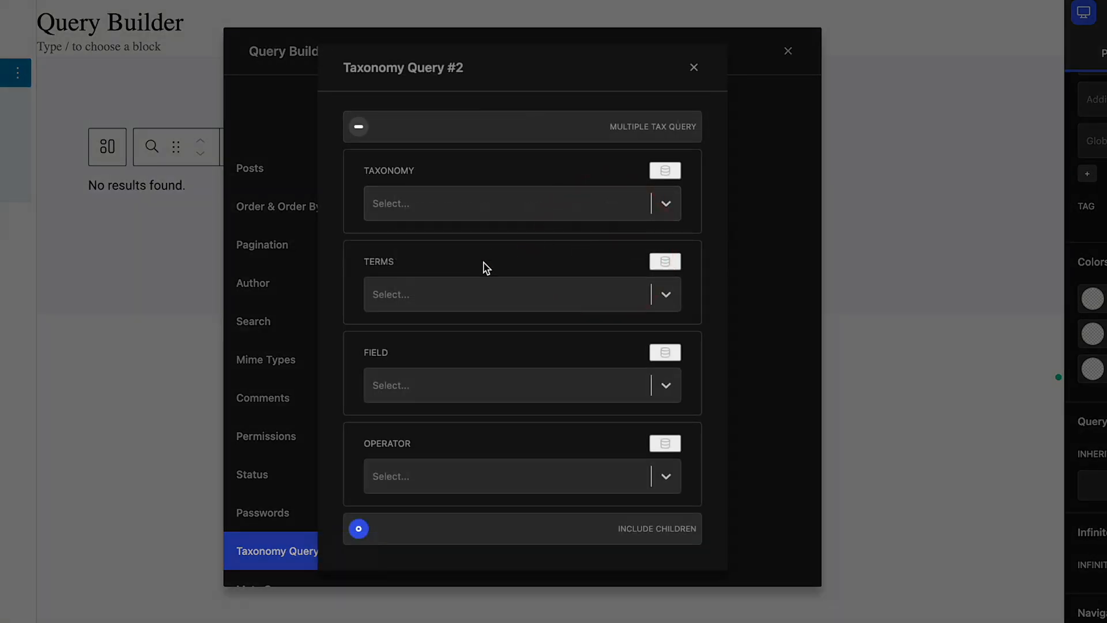
mouse_move(437, 209)
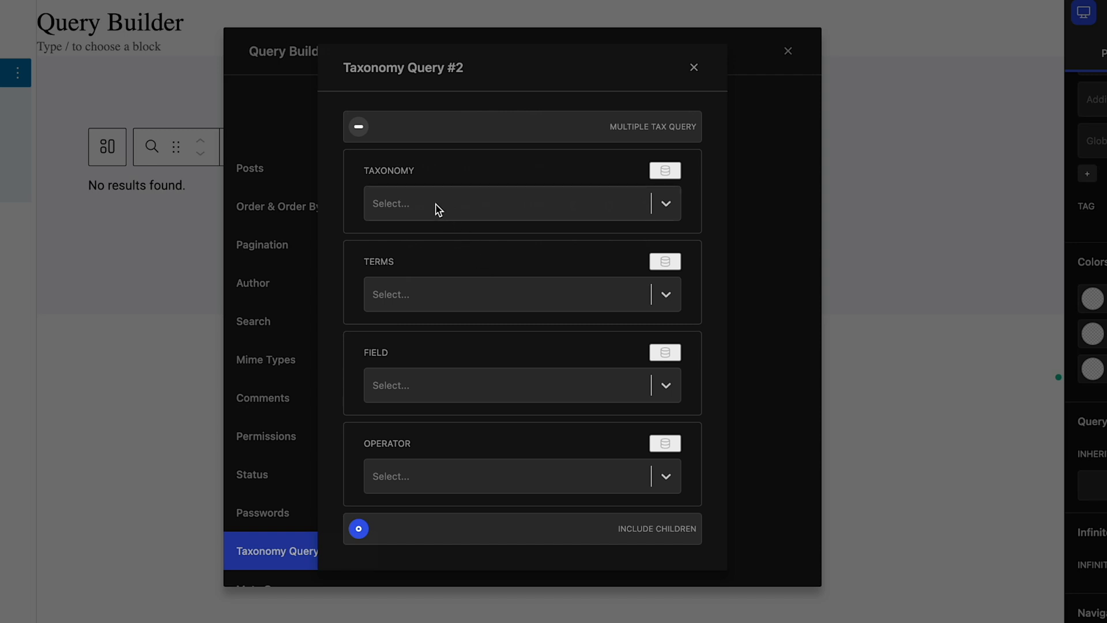
mouse_move(634, 127)
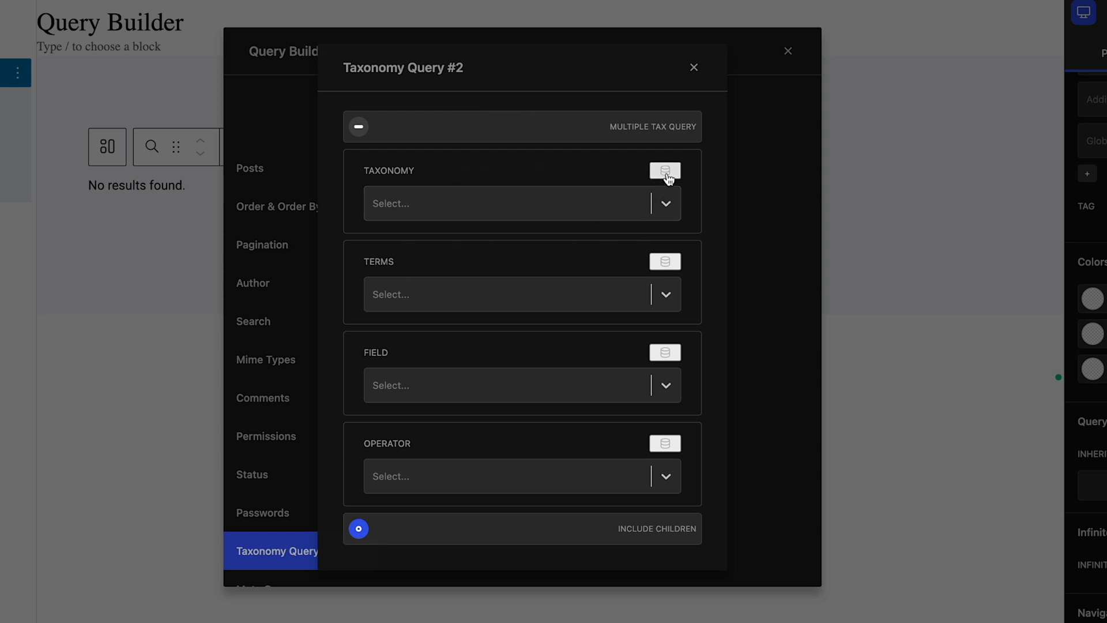
click(522, 203)
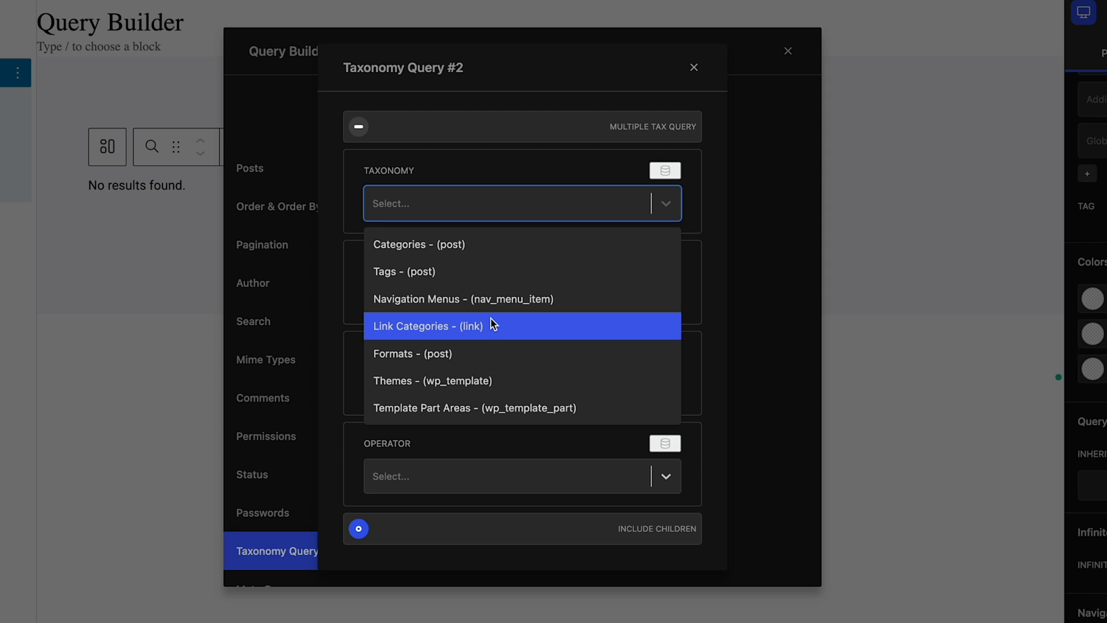
mouse_move(459, 264)
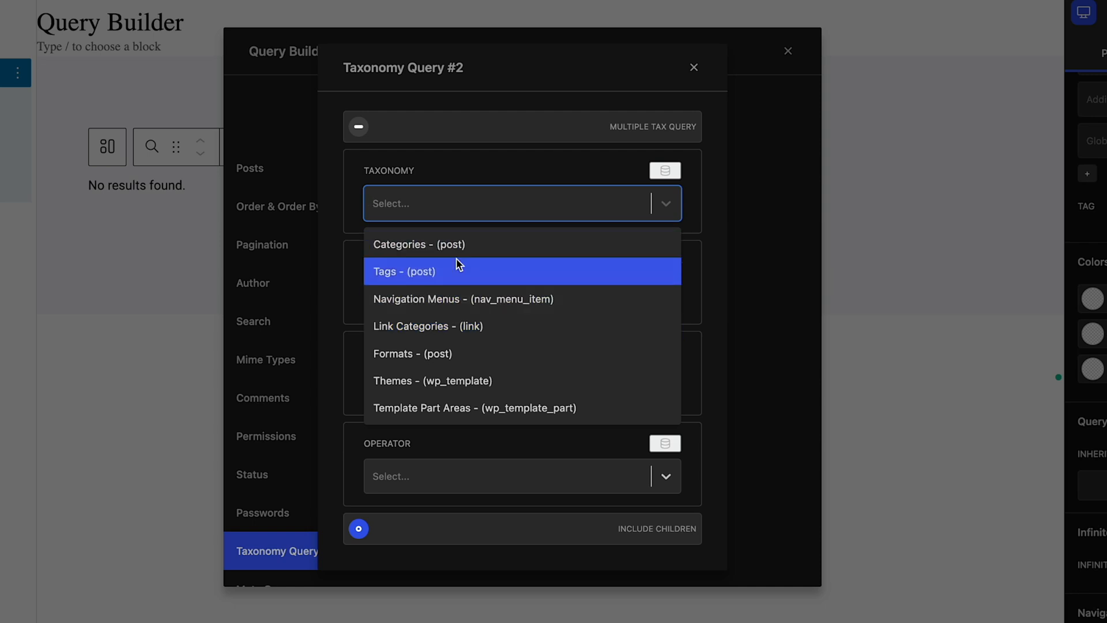
mouse_move(455, 320)
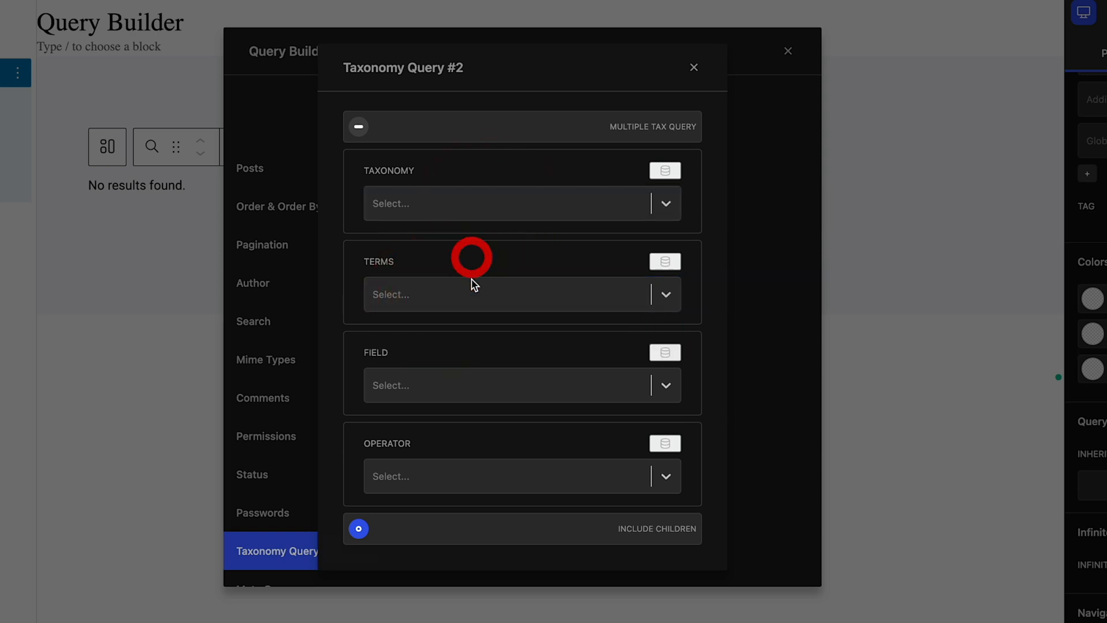
click(521, 385)
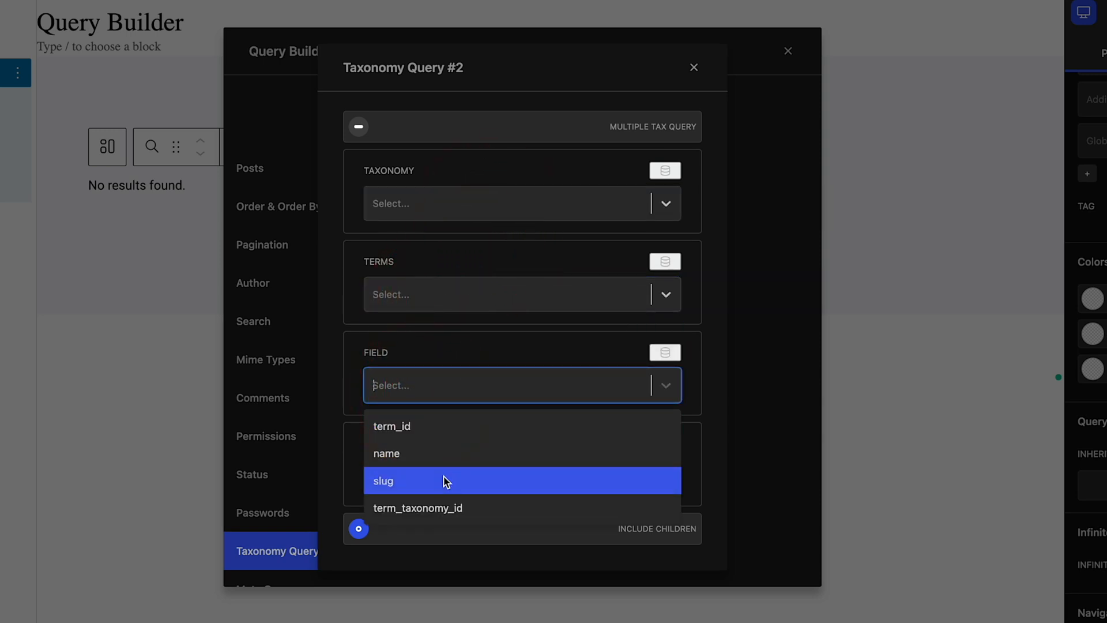
click(383, 481)
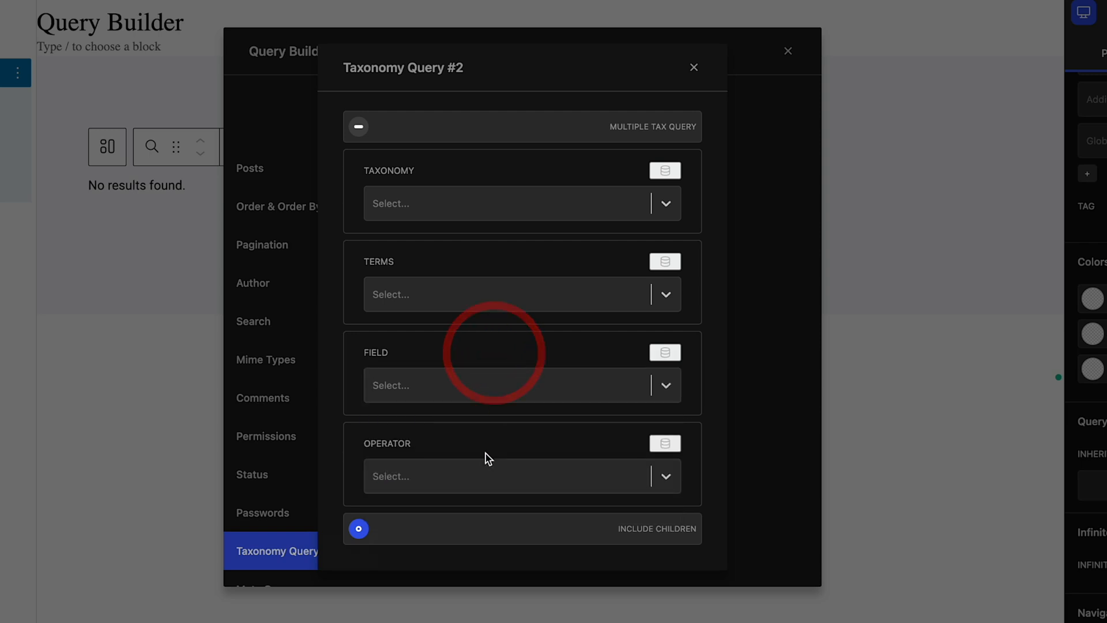
click(523, 477)
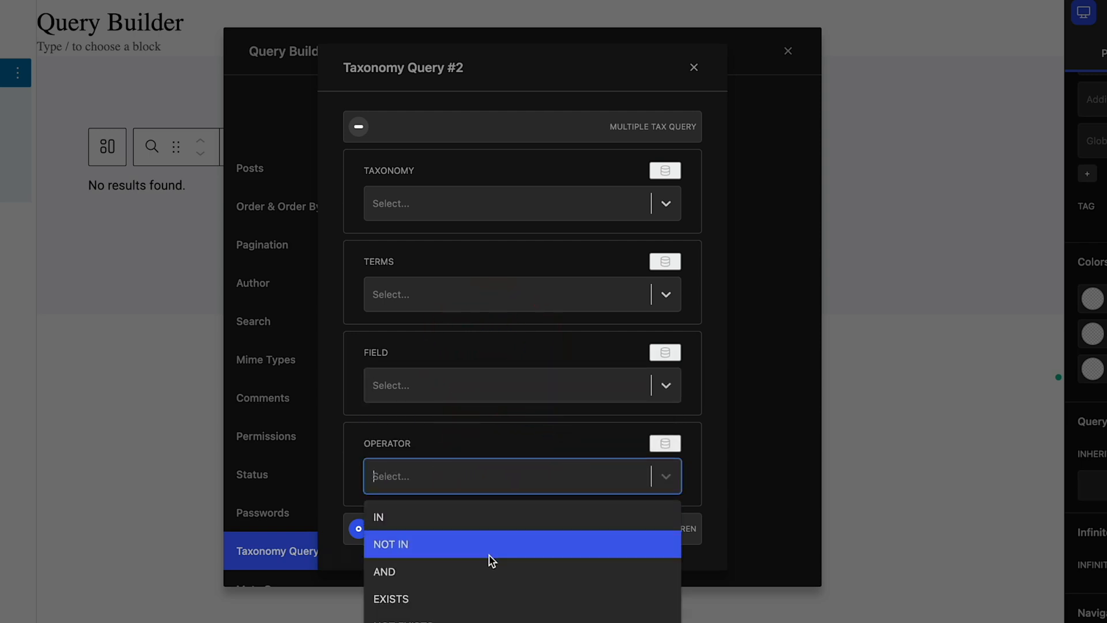
mouse_move(526, 487)
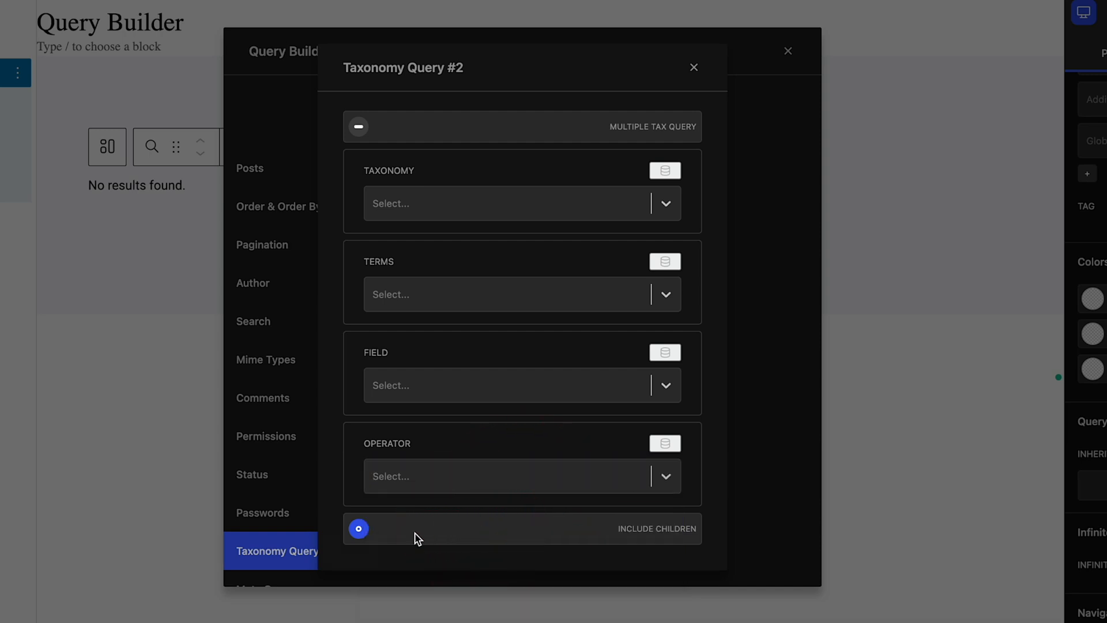
click(357, 528)
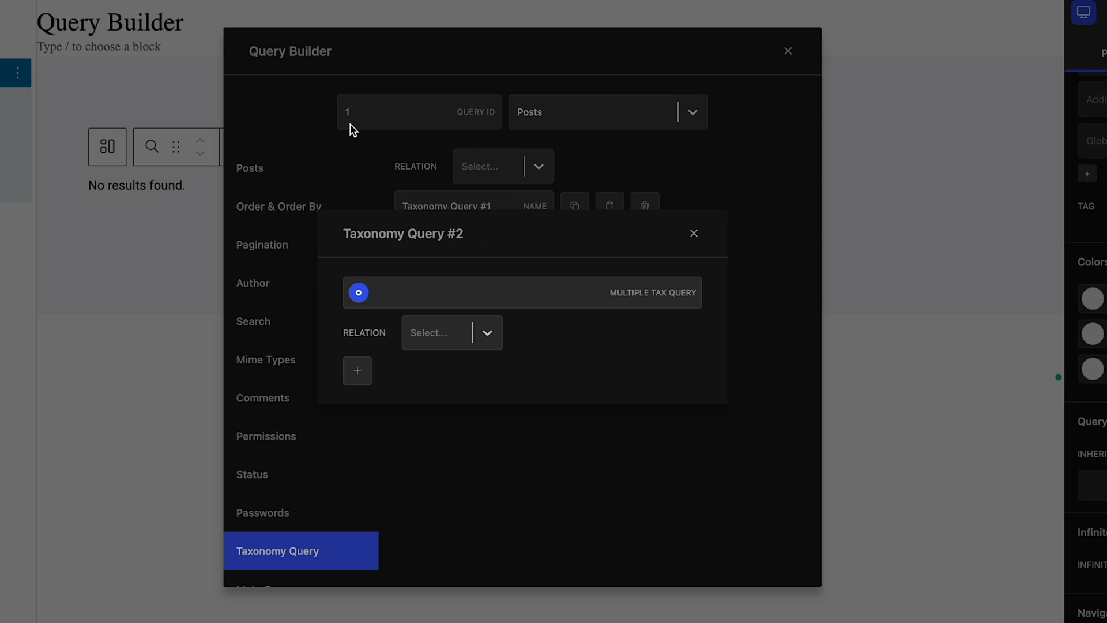
Delete the taxonomy query rule and move to the Date Query settings
click(693, 233)
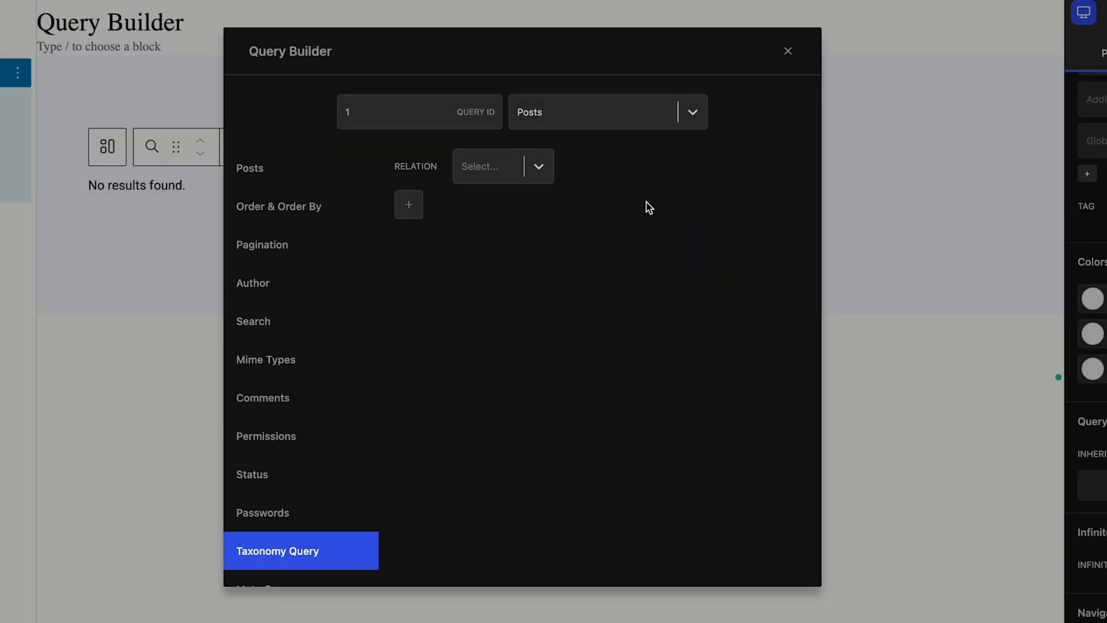
scroll(down, 3)
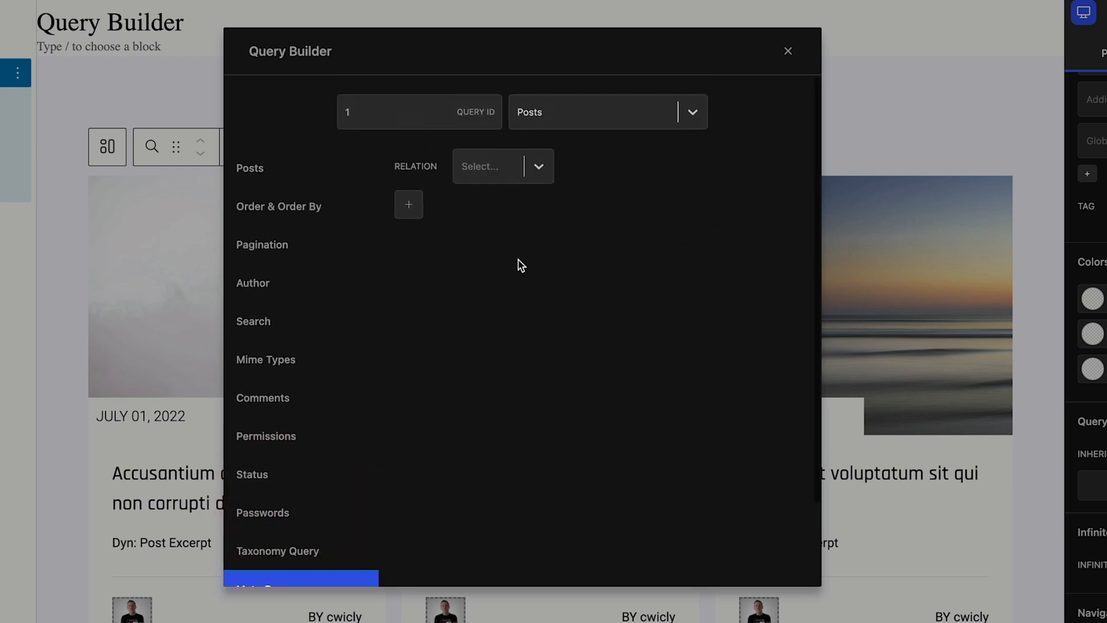
click(503, 166)
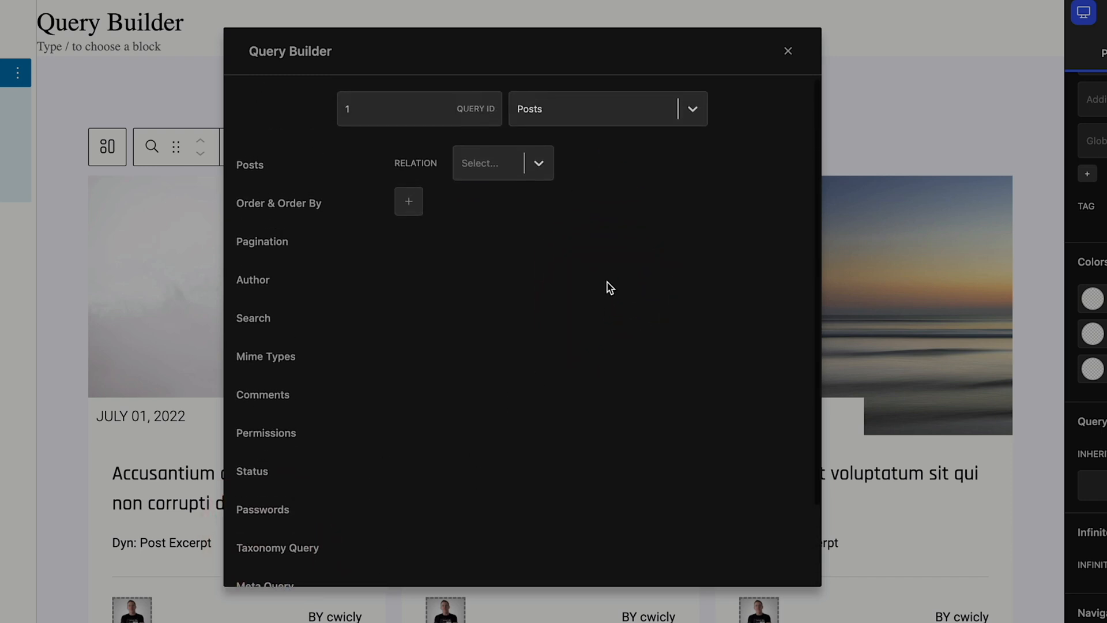
Add Date Query #1 and try ACF and WordPress dynamic sources for the year before returning it to a plain value
click(502, 163)
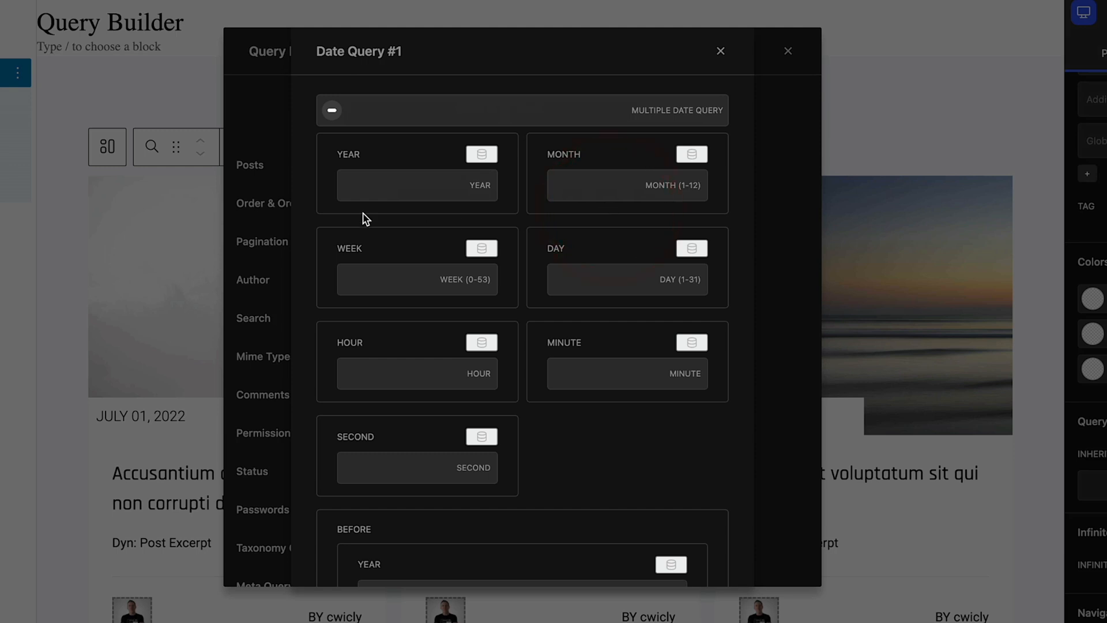
mouse_move(339, 235)
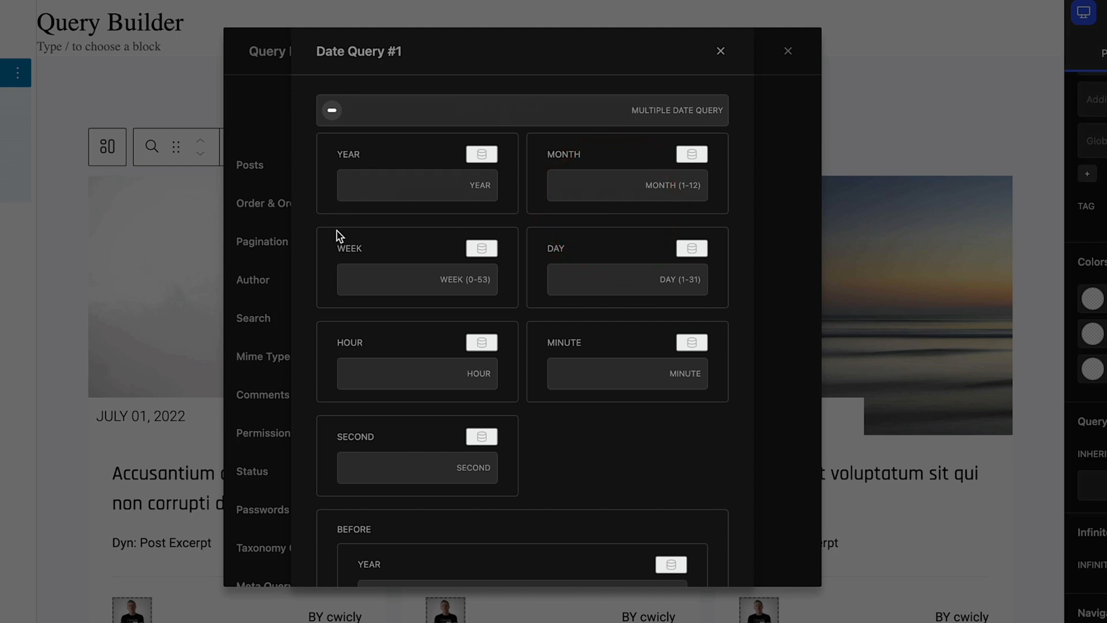
mouse_move(482, 157)
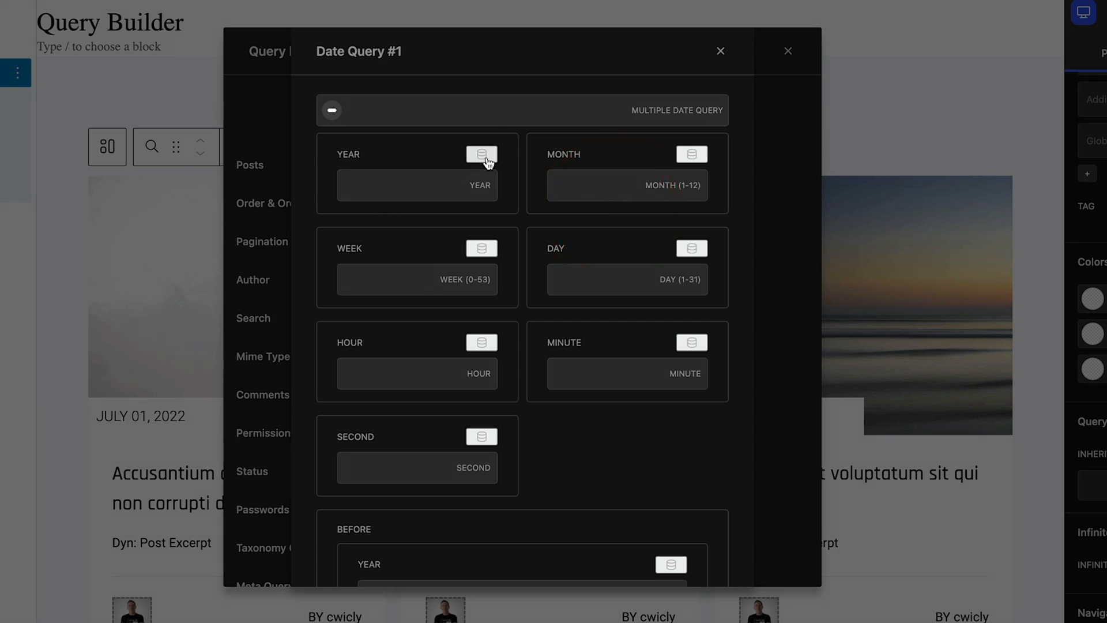
click(481, 157)
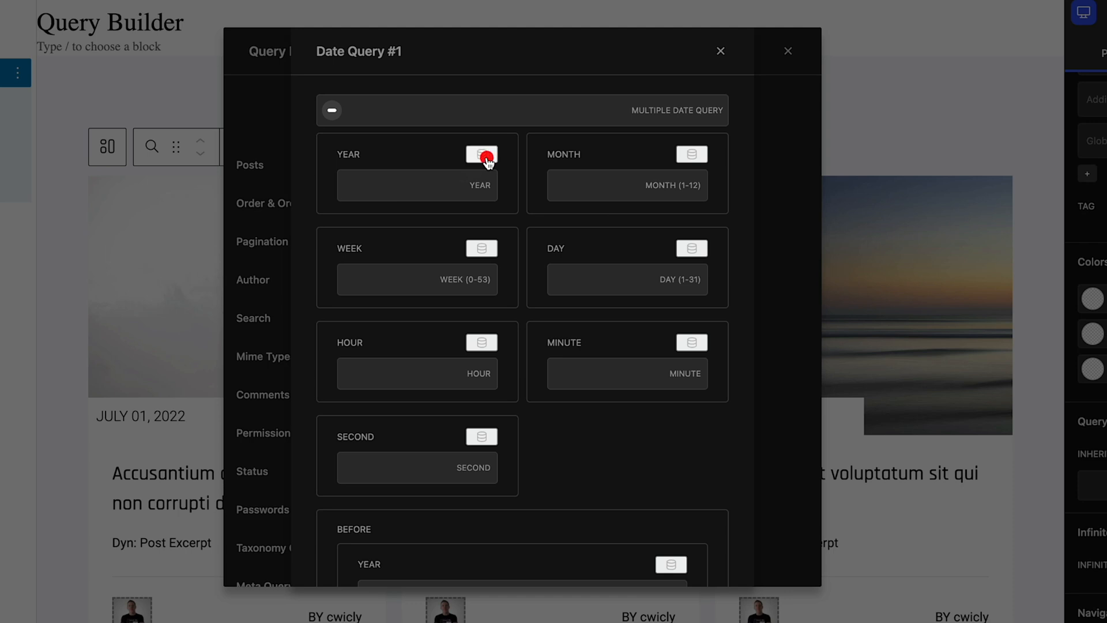
click(482, 154)
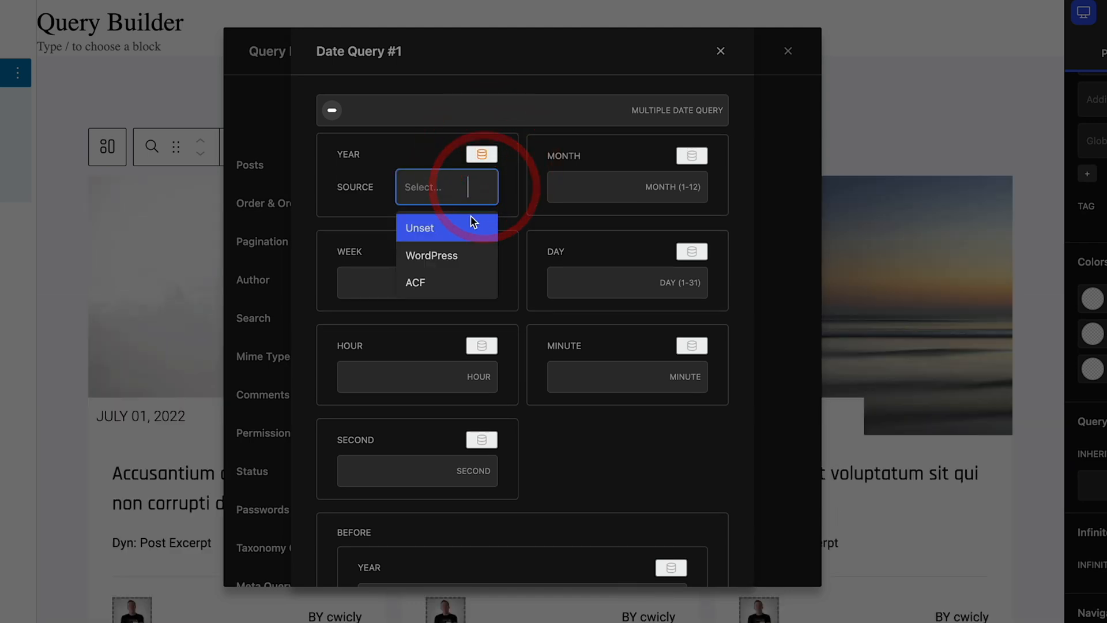
mouse_move(445, 259)
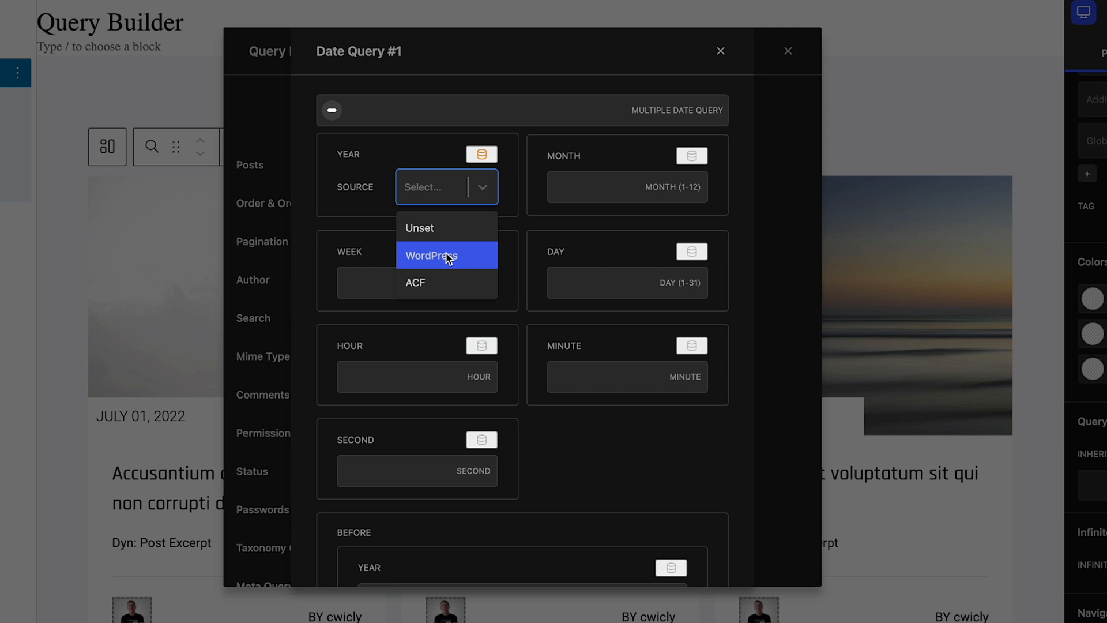
mouse_move(444, 270)
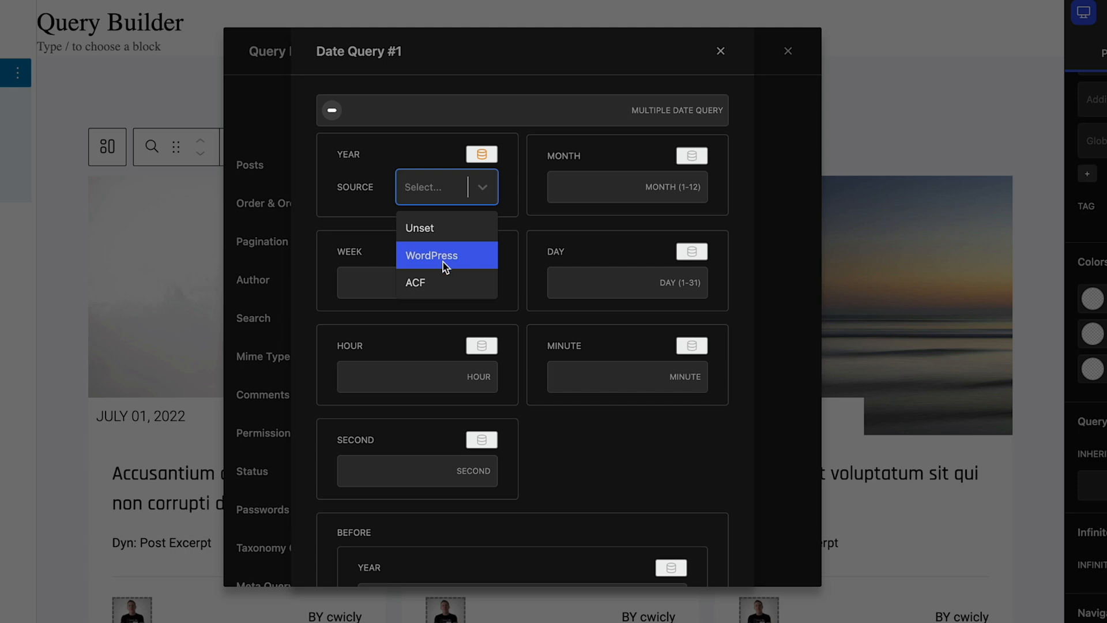
click(415, 282)
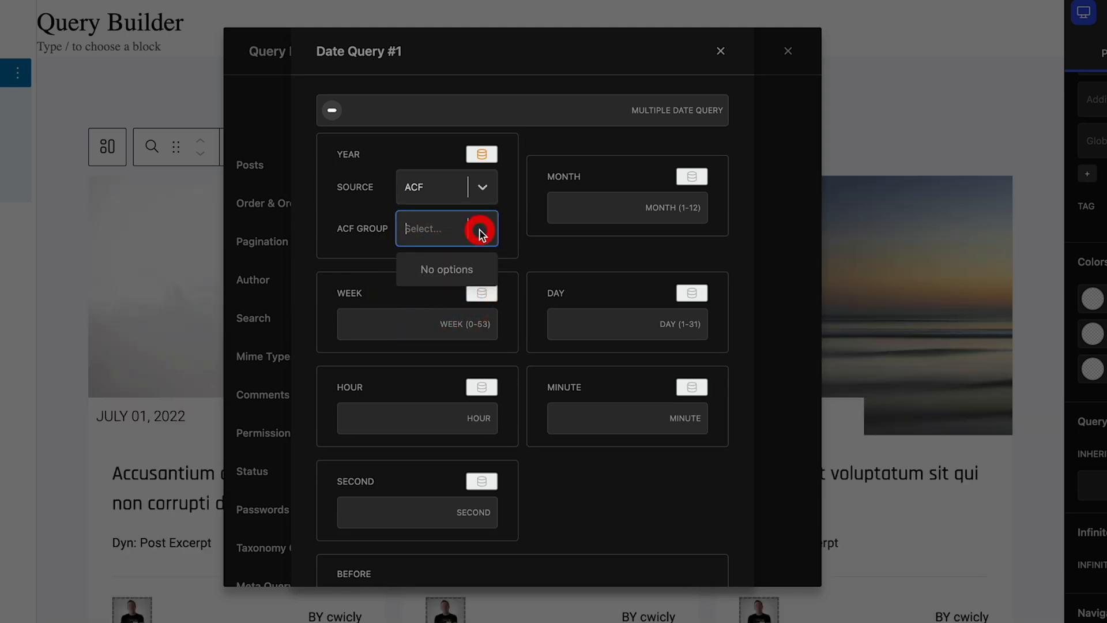
click(445, 187)
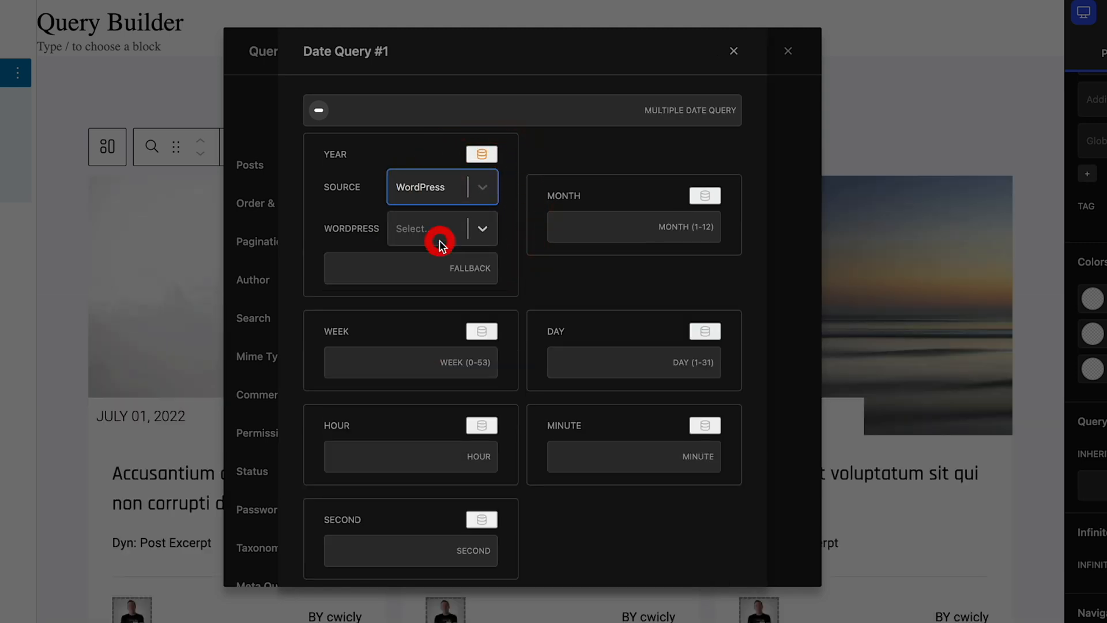
click(441, 228)
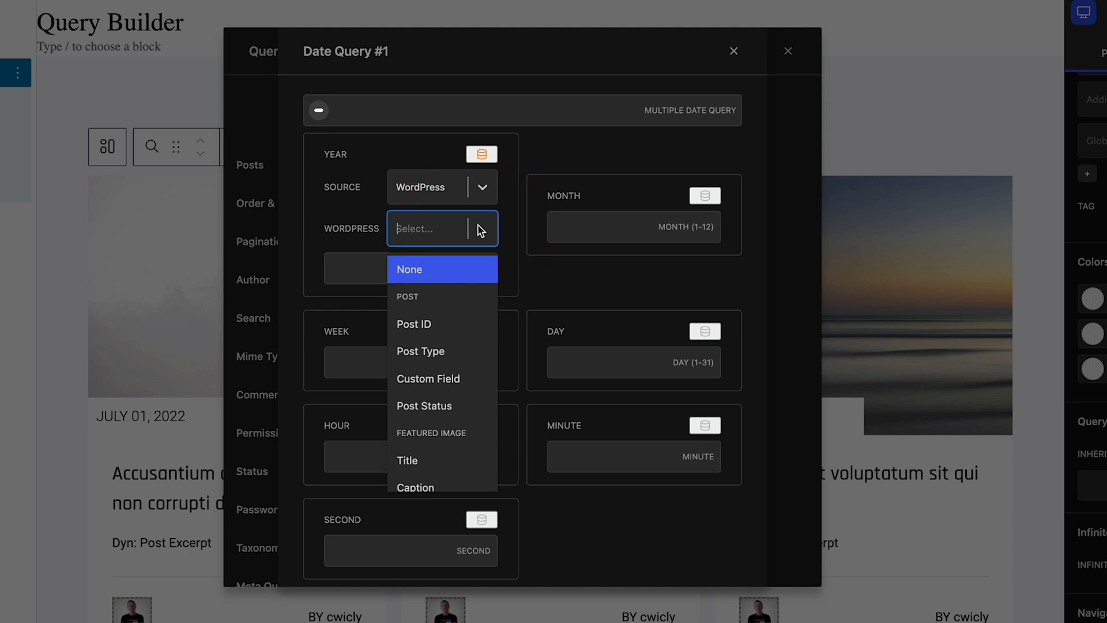
click(409, 270)
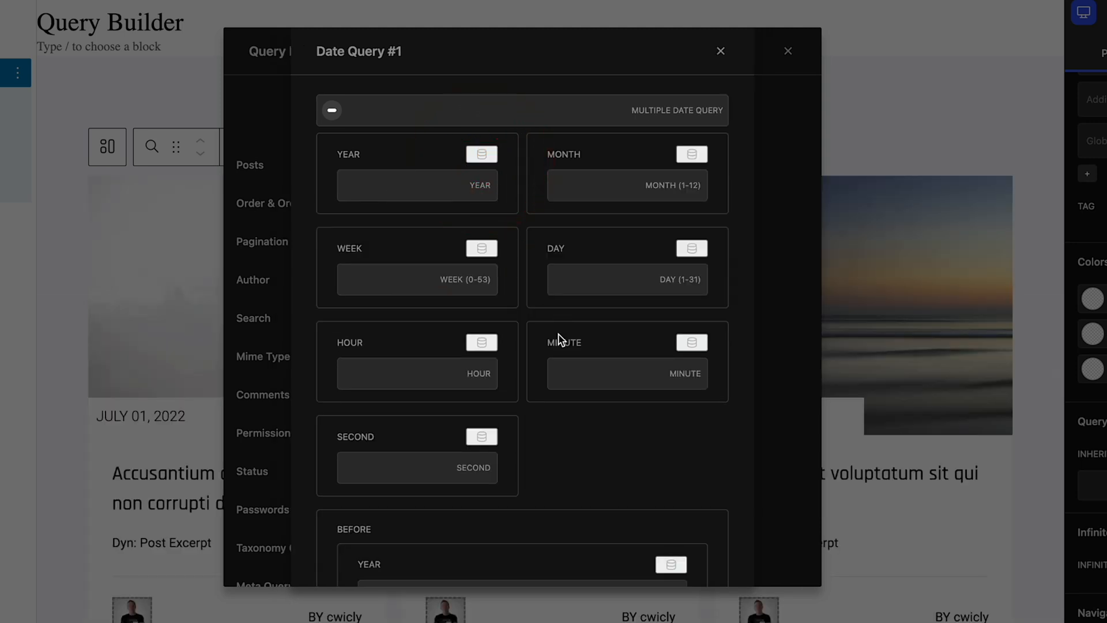
Review the before, after and Compare operator settings of Date Query #1
scroll(down, 3)
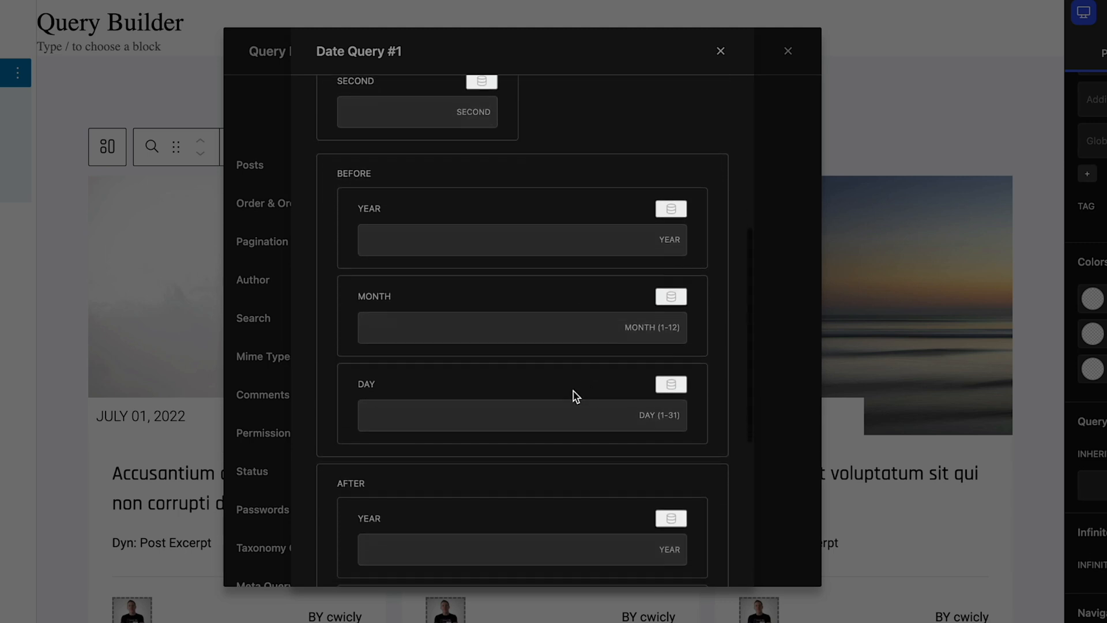
scroll(down, 3)
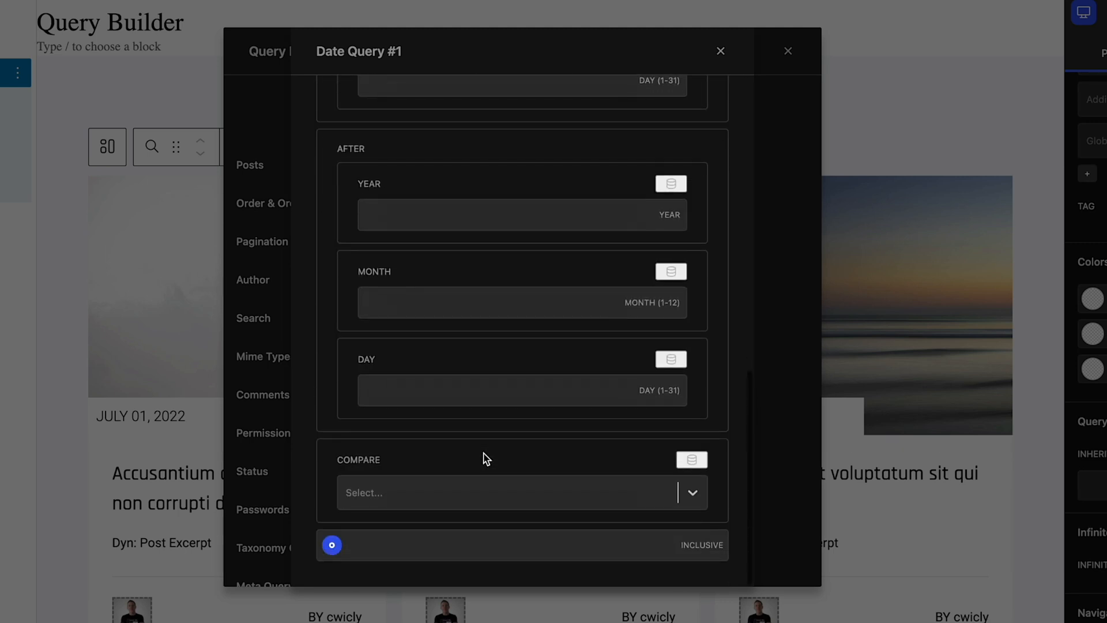
click(520, 492)
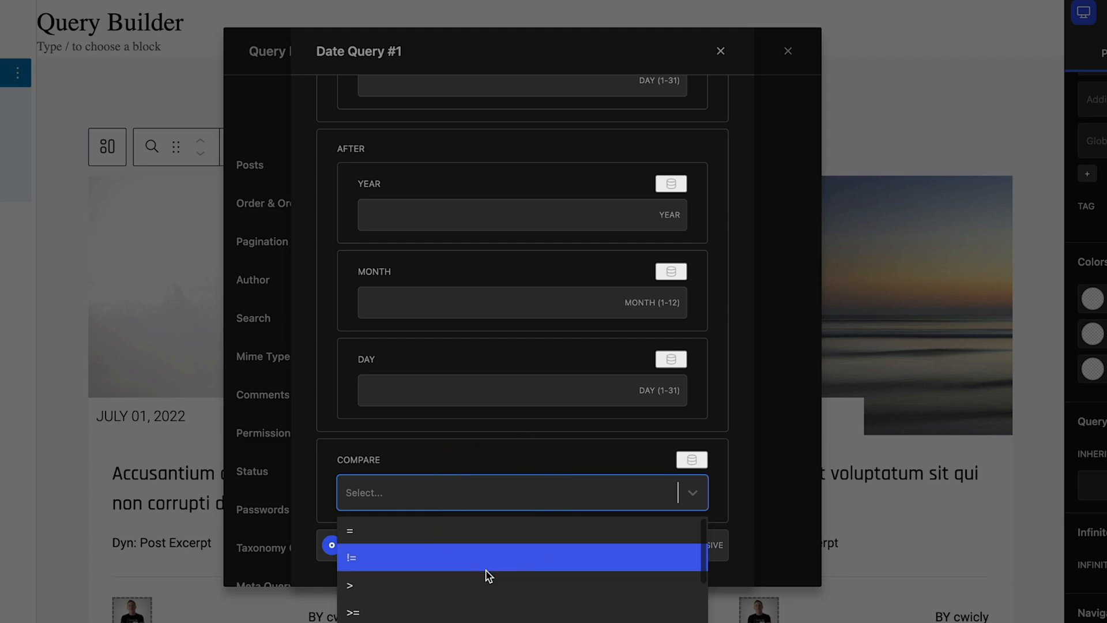
scroll(down, 3)
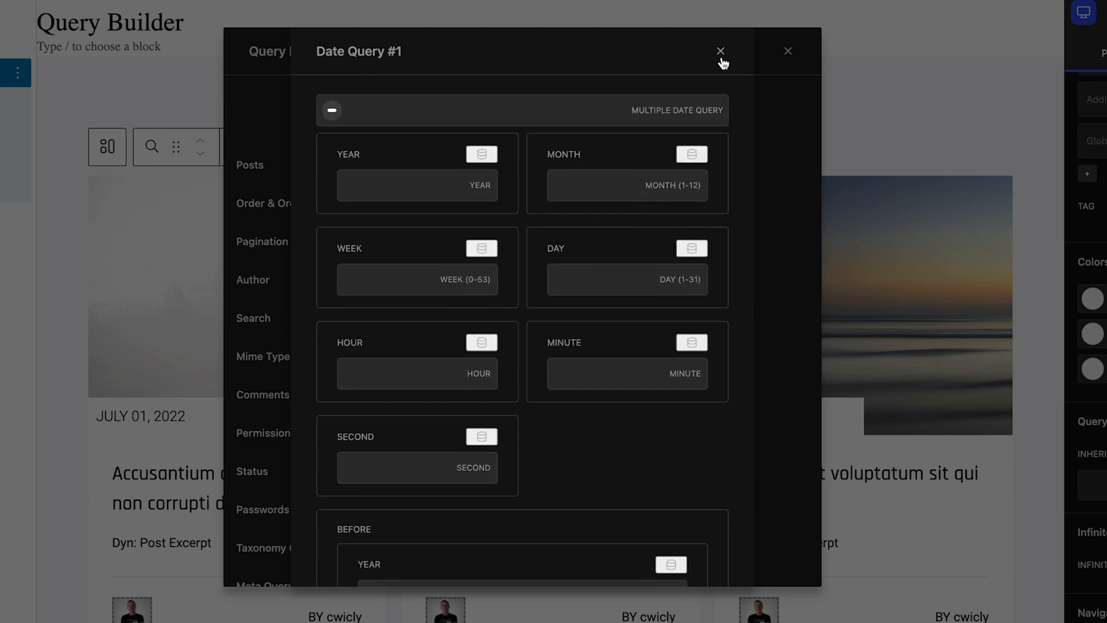
mouse_move(728, 92)
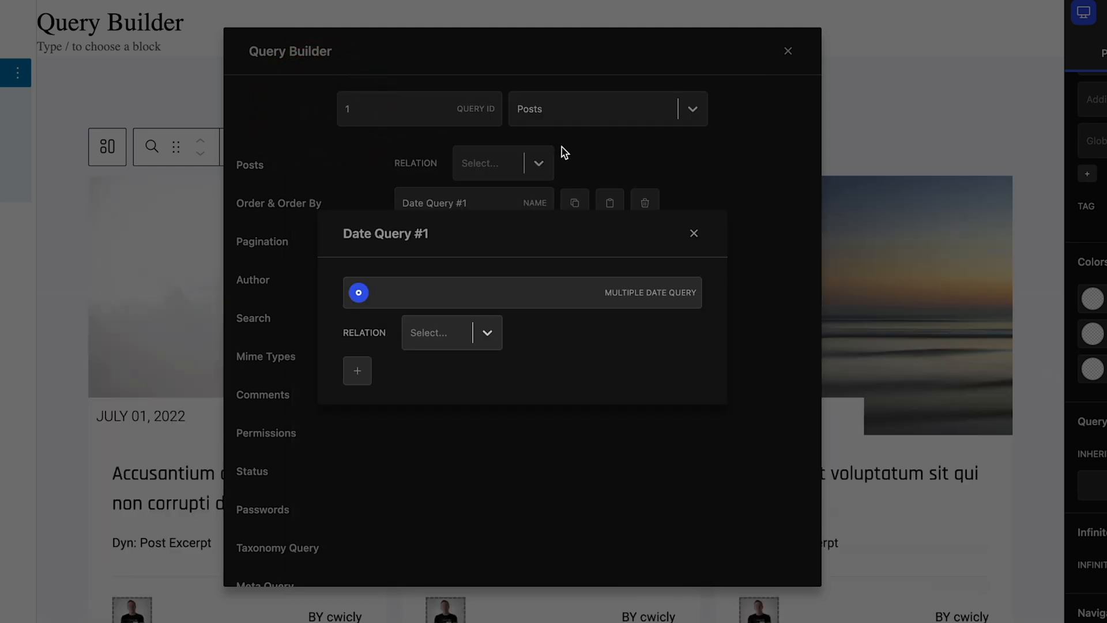
mouse_move(720, 256)
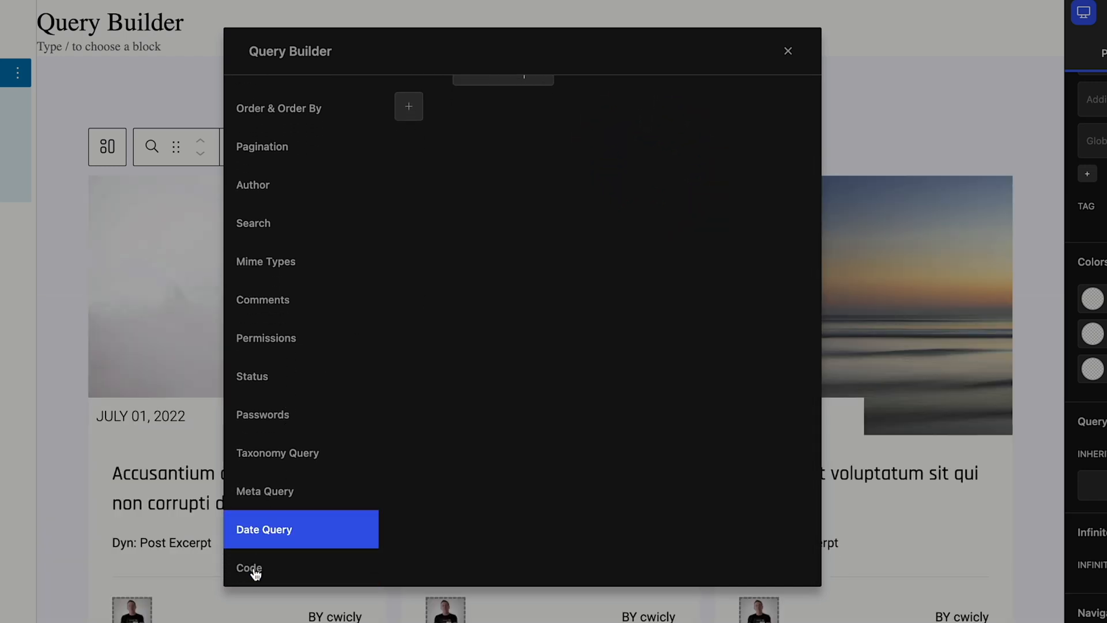
View the code generated for this query
click(249, 568)
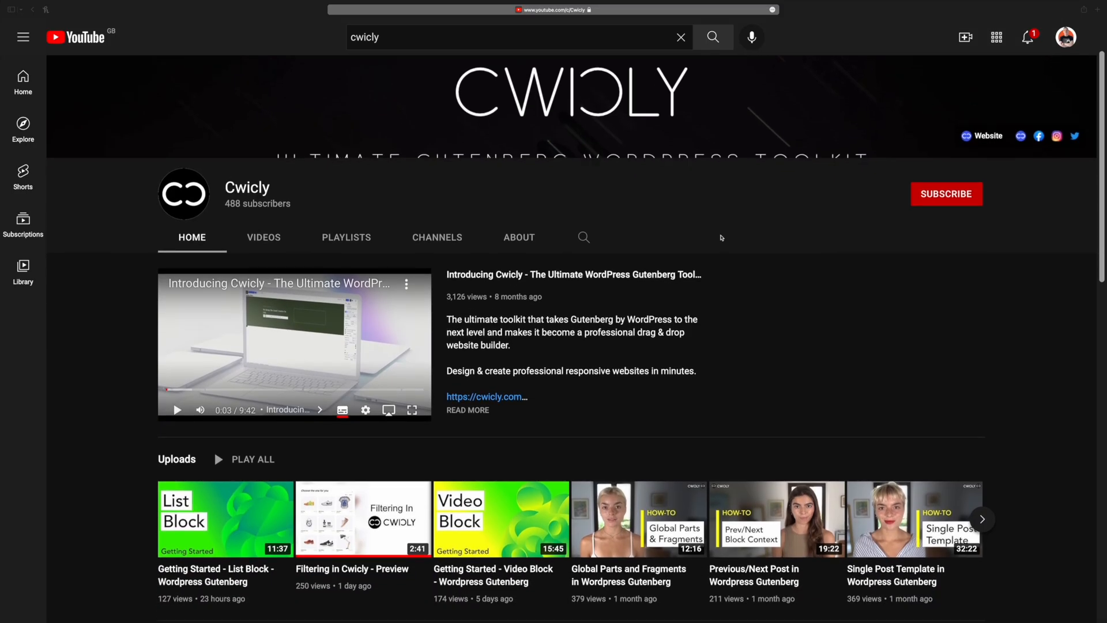
Scroll down the video page to its description and comments
scroll(down, 3)
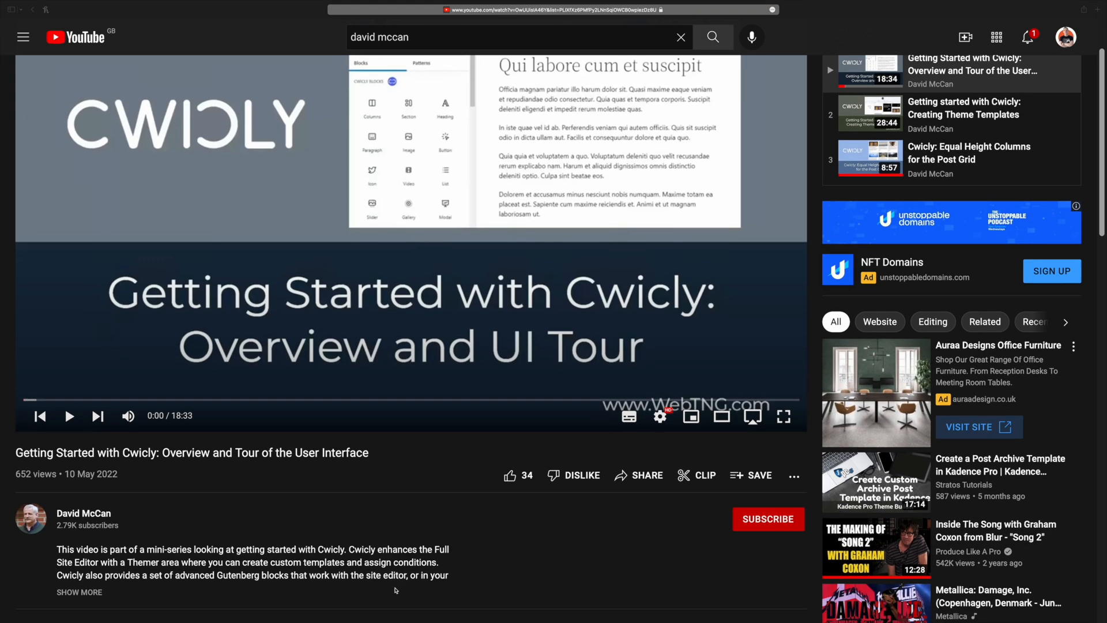
scroll(down, 3)
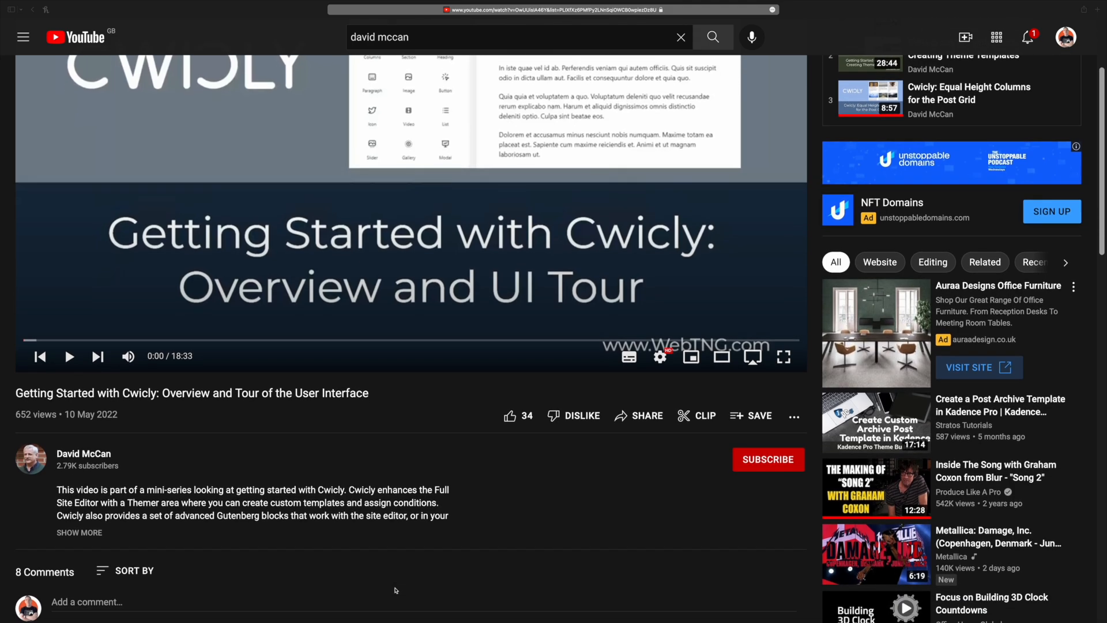
scroll(down, 3)
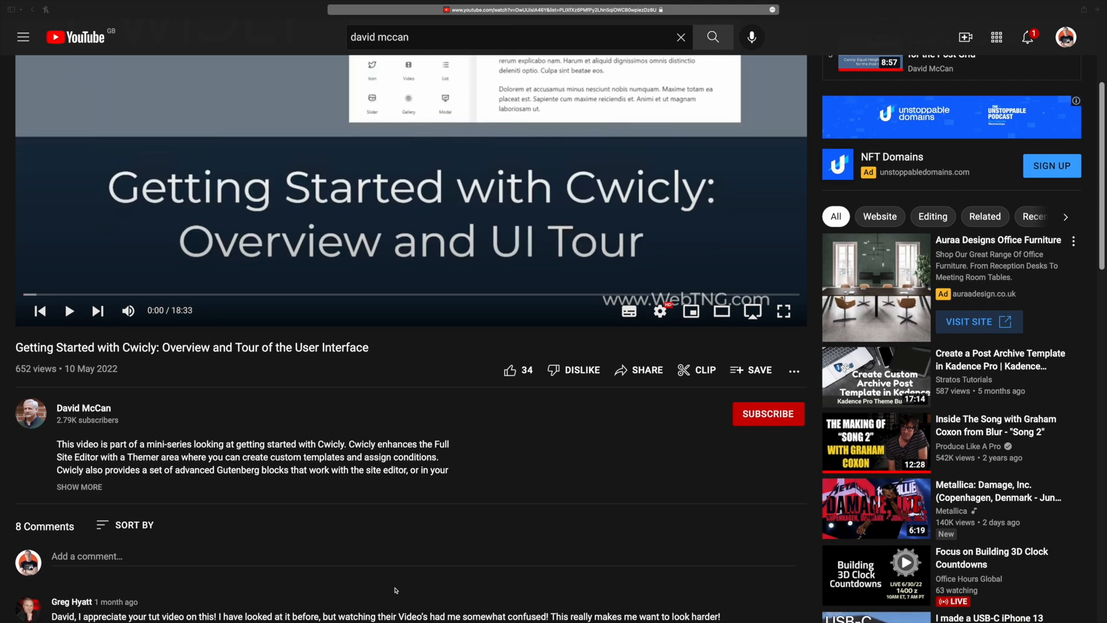